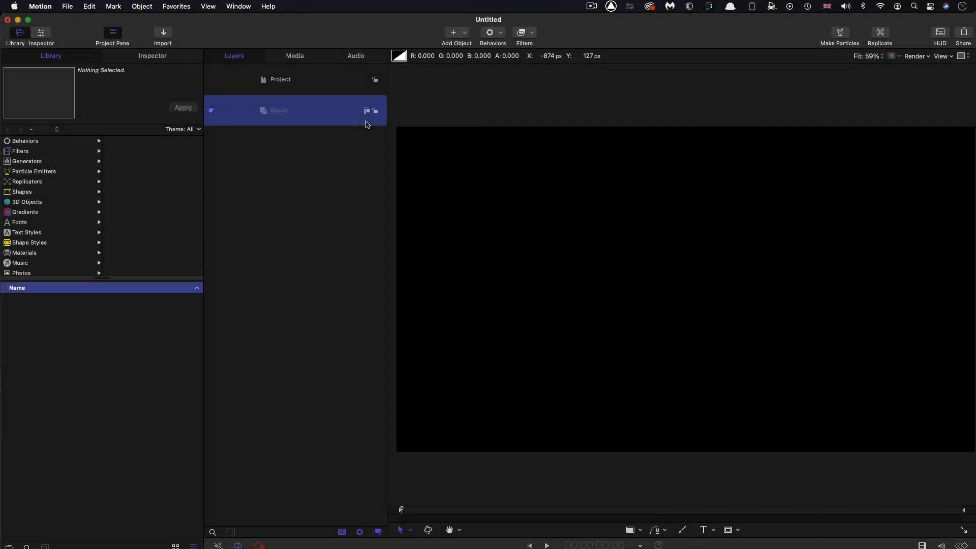
Show the project properties: 1920×1080, 25 fps, 30-second duration.
{"action": "left_click", "coordinate": [152, 55]}
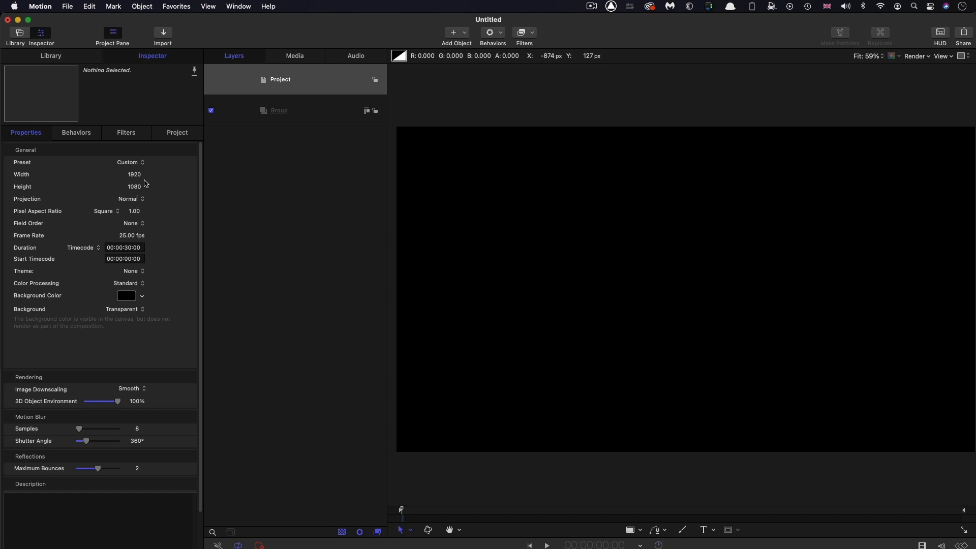
{"action": "mouse_move", "coordinate": [142, 242]}
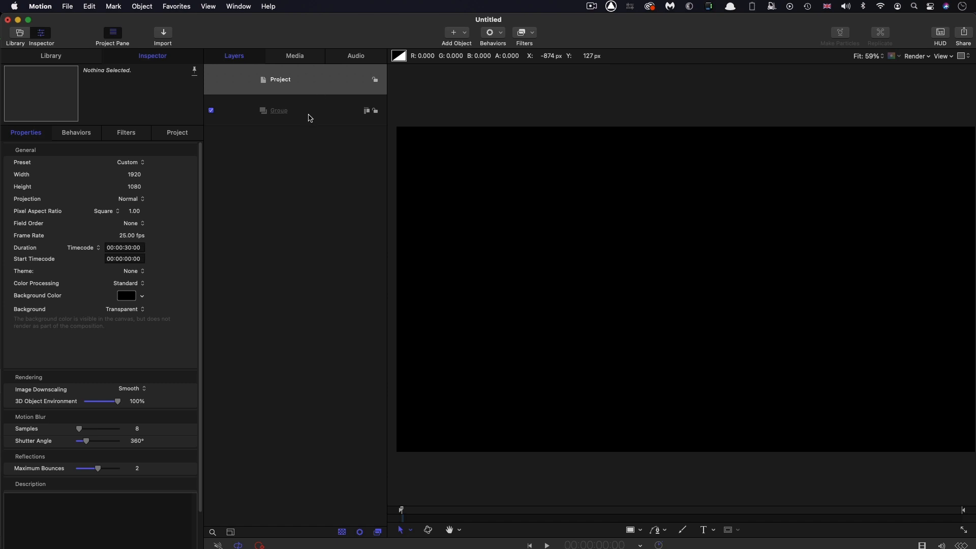
Draw a white outline-only circle, reset its transform and set Outline Width to 10.
{"action": "left_click", "coordinate": [630, 498]}
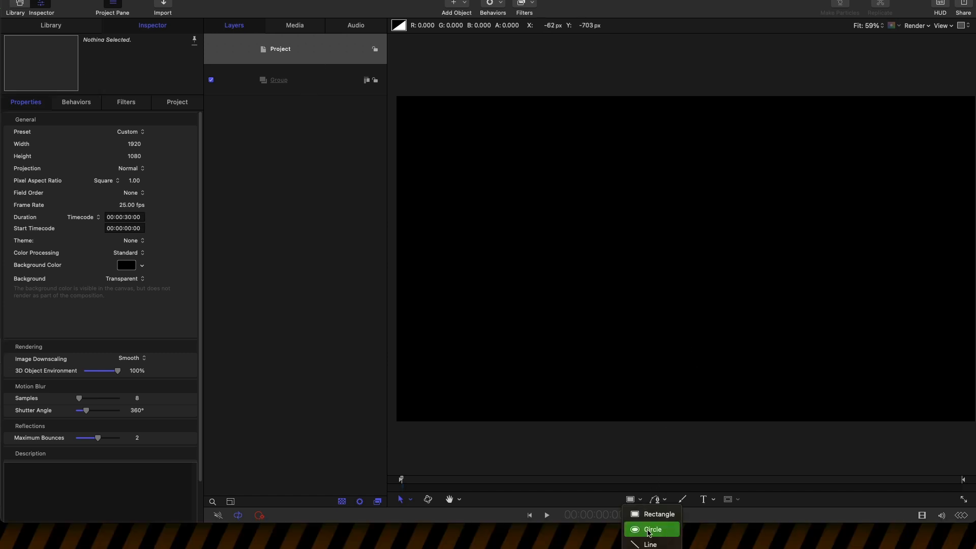
{"action": "left_click", "coordinate": [653, 529]}
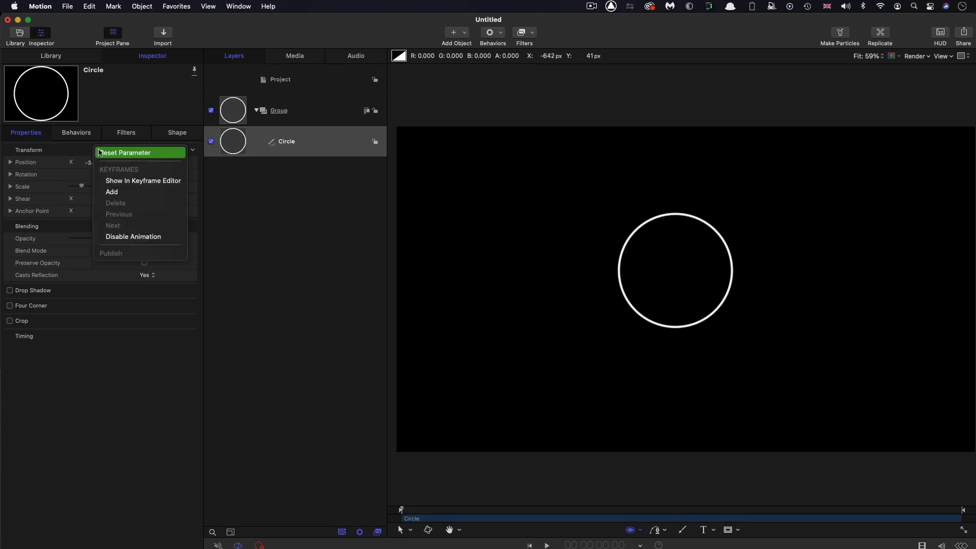
{"action": "left_click", "coordinate": [177, 132]}
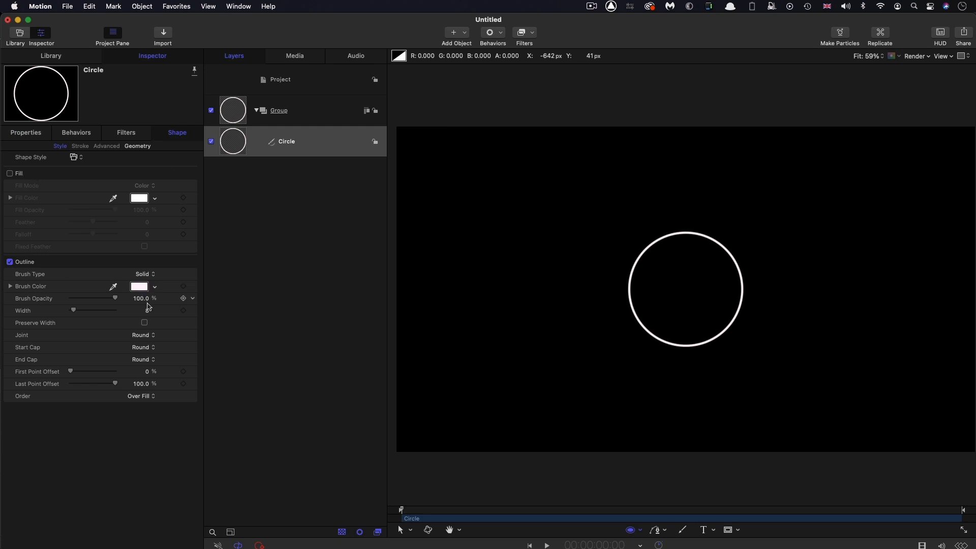
{"action": "double_click", "coordinate": [140, 310]}
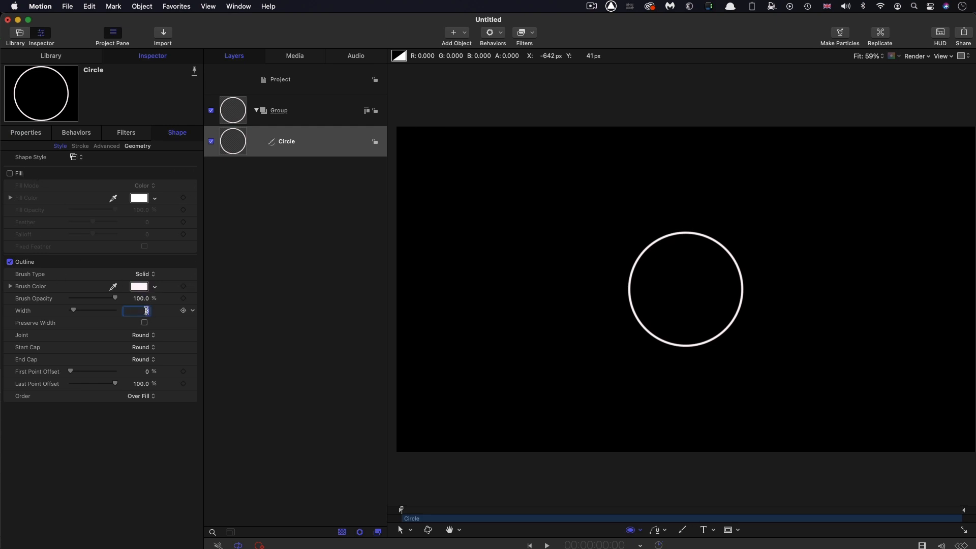
{"action": "type", "text": "10"}
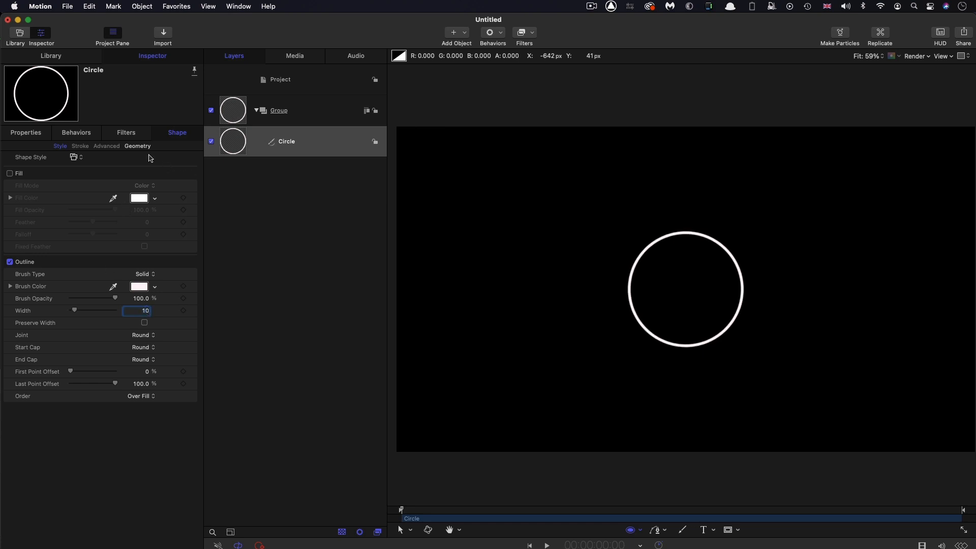
{"action": "left_click", "coordinate": [137, 146]}
{"action": "type", "text": "90"}
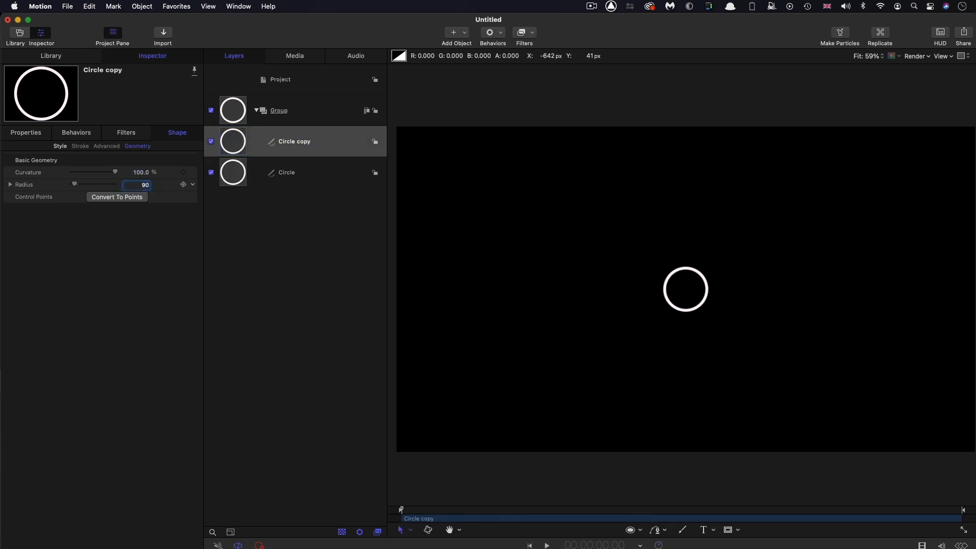
Turn Fill on and Outline off for the smaller circle copy.
{"action": "left_click", "coordinate": [60, 145]}
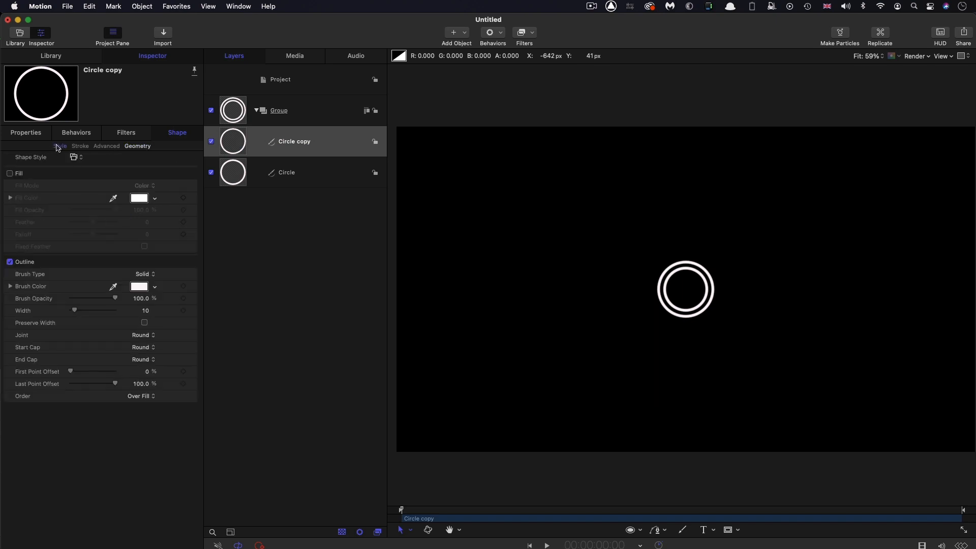
{"action": "left_click", "coordinate": [9, 173]}
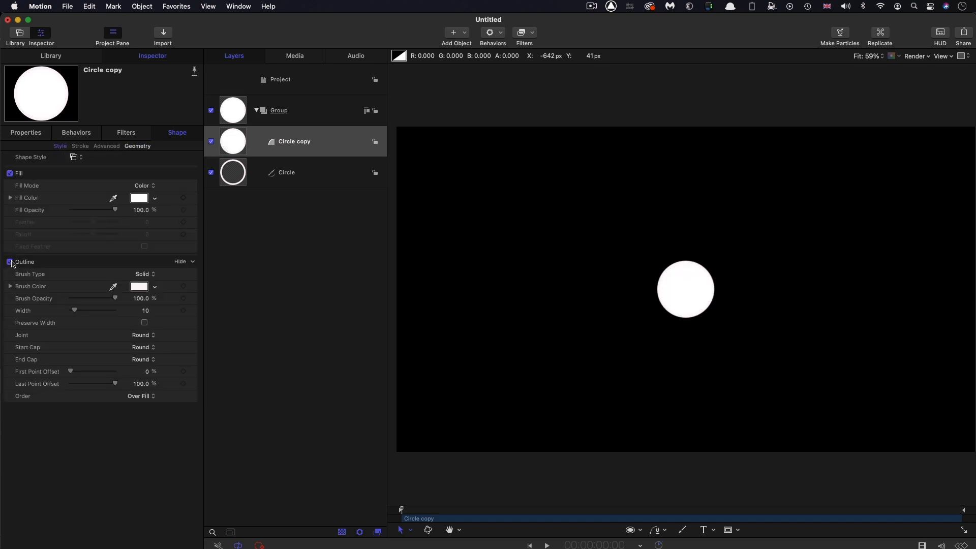
{"action": "left_click", "coordinate": [10, 261]}
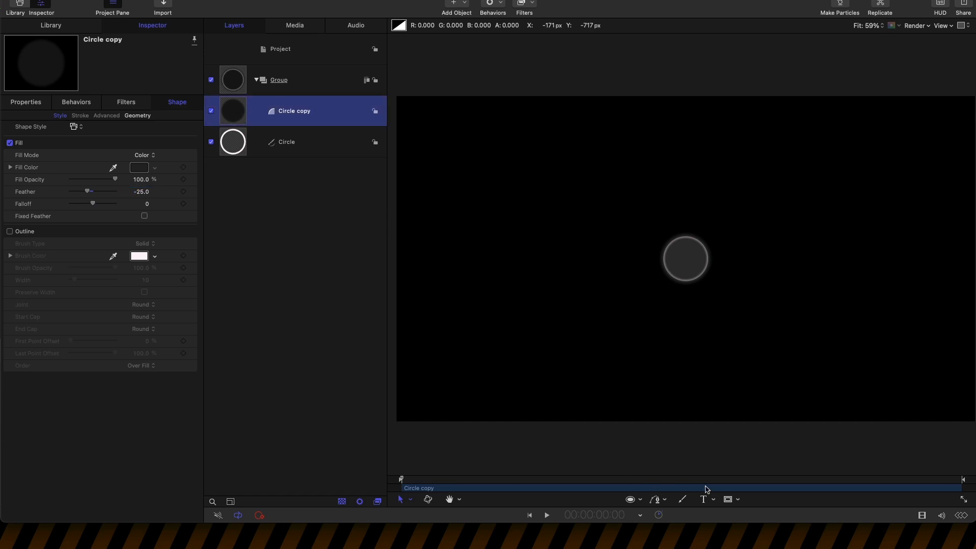
Add a circular mask of radius 70 to the circle copy.
{"action": "left_click", "coordinate": [729, 498]}
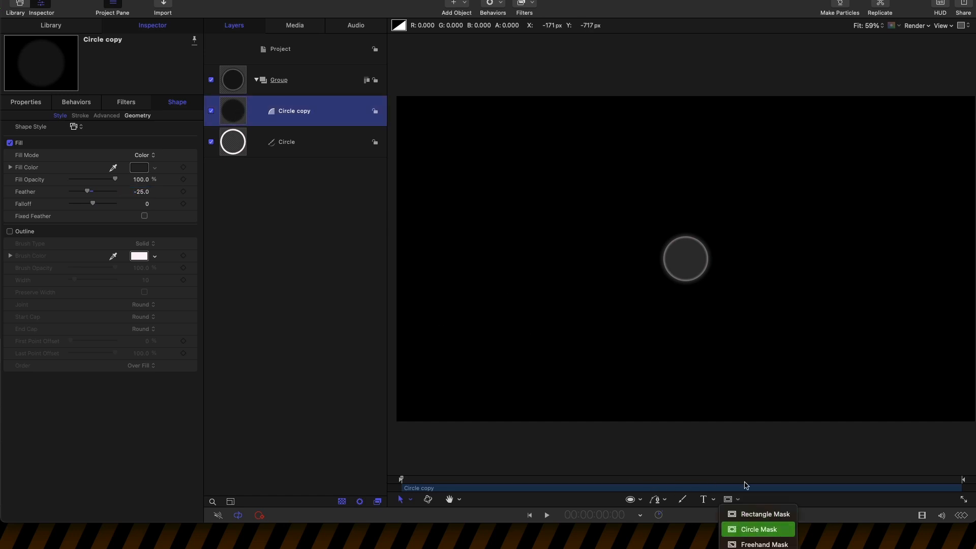
{"action": "left_click", "coordinate": [757, 529]}
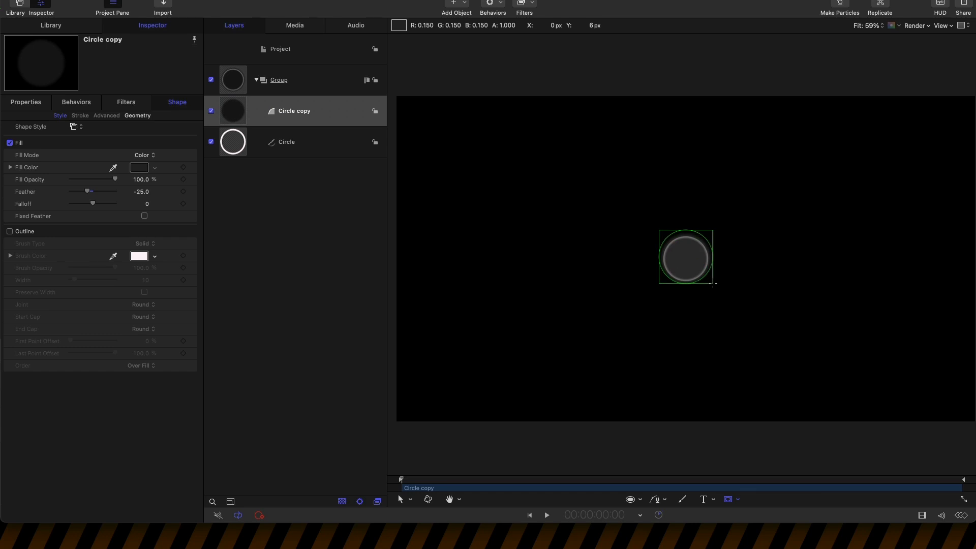
{"action": "mouse_move", "coordinate": [715, 288]}
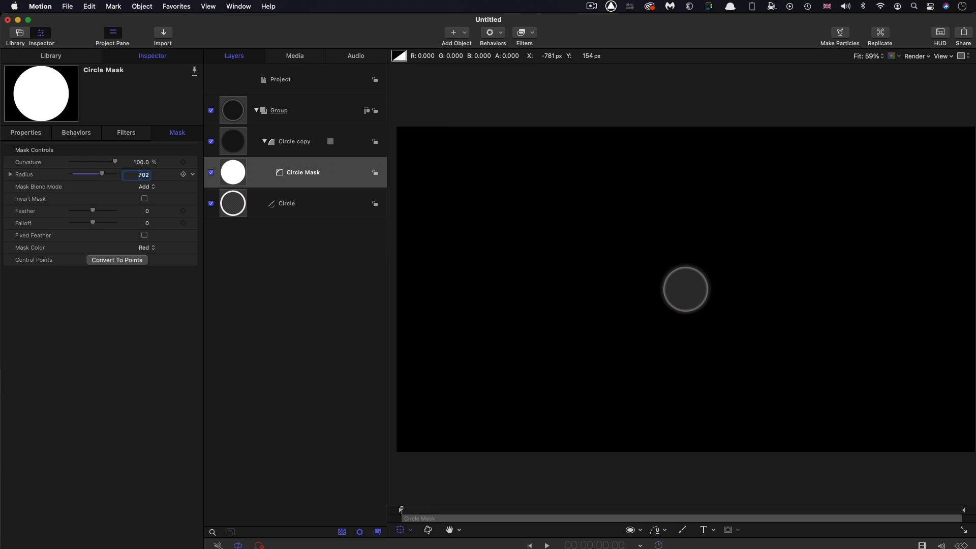
{"action": "type", "text": "70"}
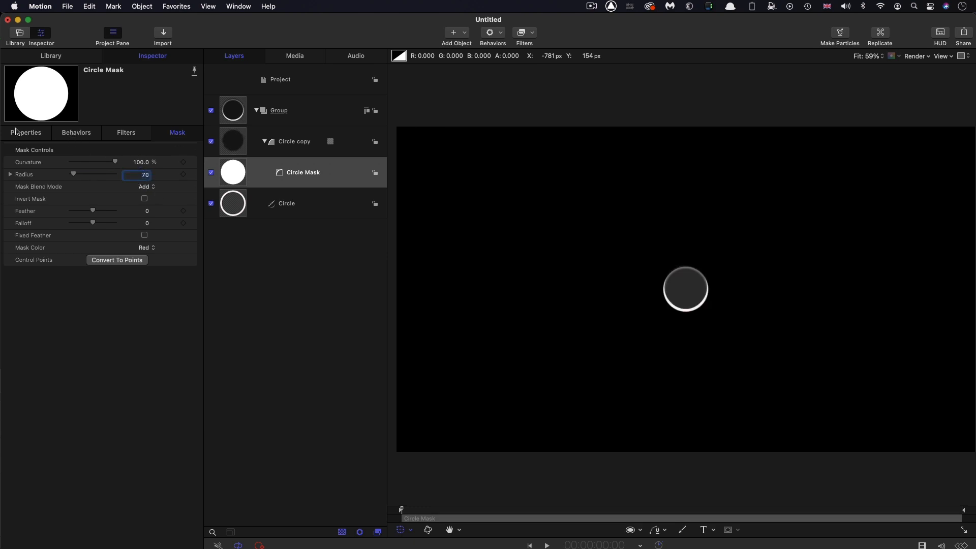
{"action": "left_click", "coordinate": [25, 132]}
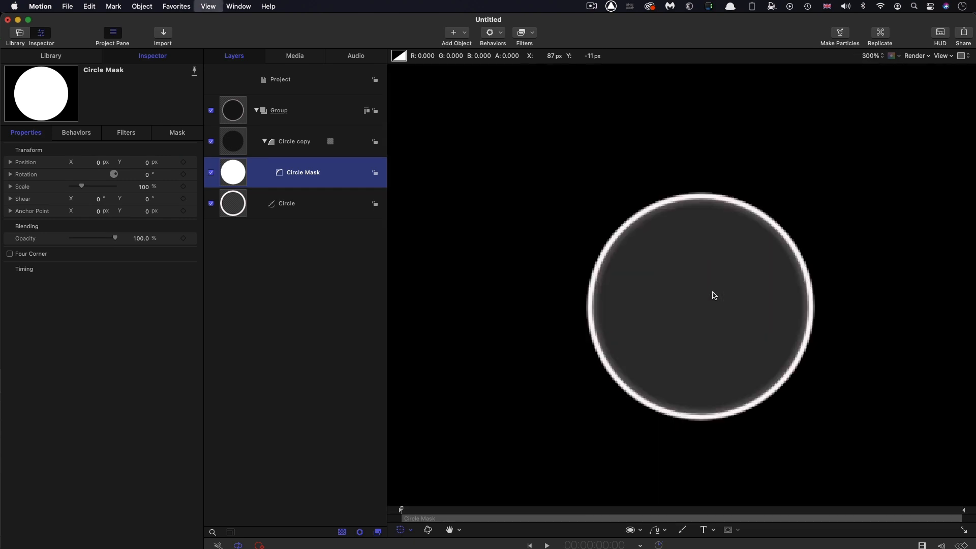
{"action": "mouse_move", "coordinate": [619, 242]}
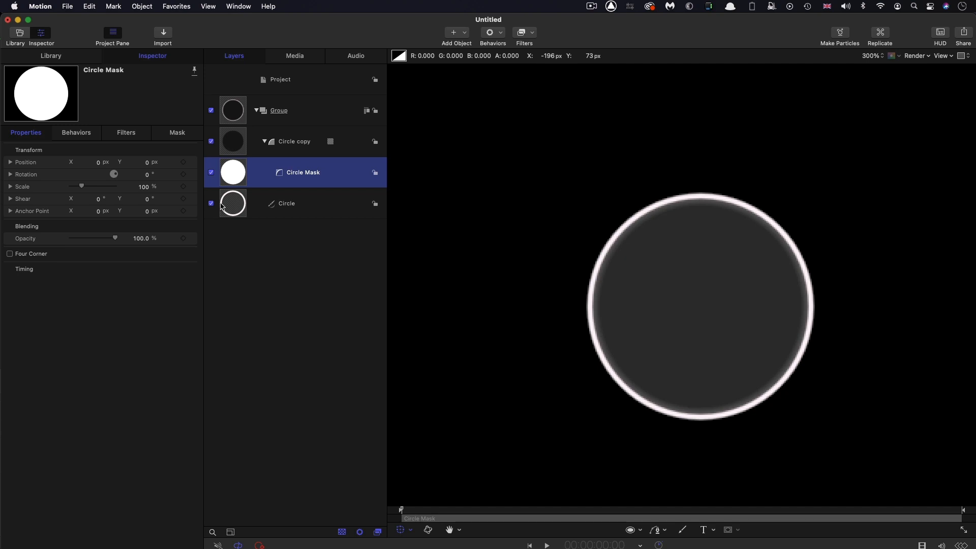
{"action": "mouse_move", "coordinate": [502, 298]}
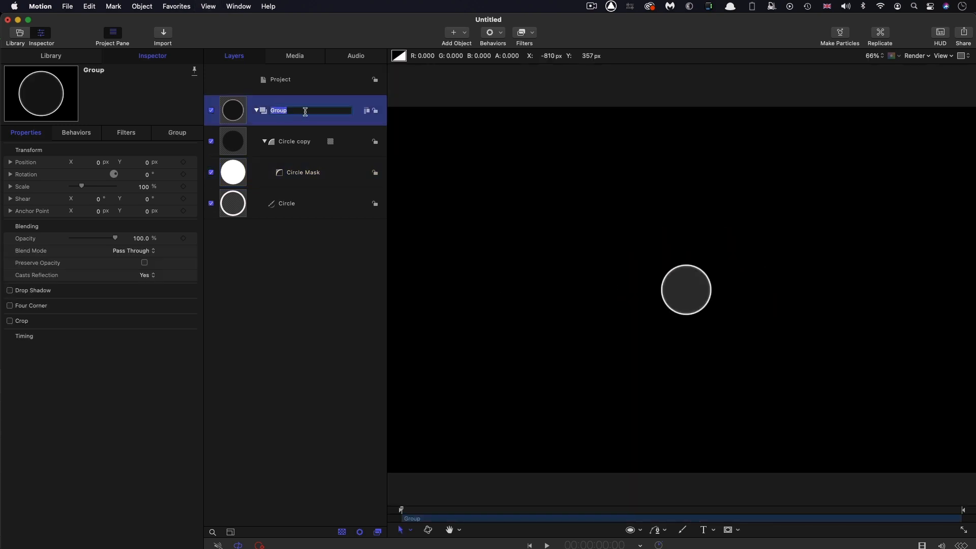
Rename the group Circle and replicate it as a Line of 24 points.
{"action": "type", "text": "Circle"}
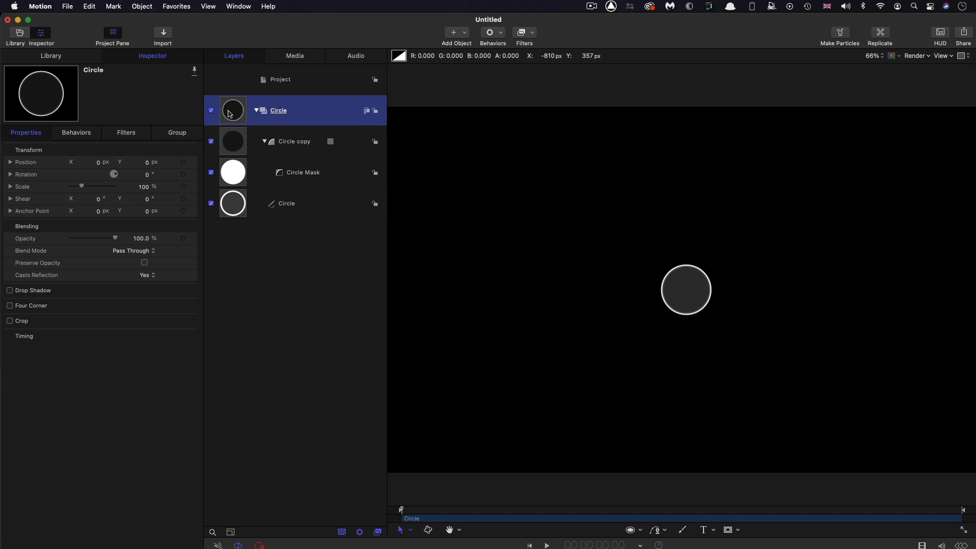
{"action": "mouse_move", "coordinate": [142, 6]}
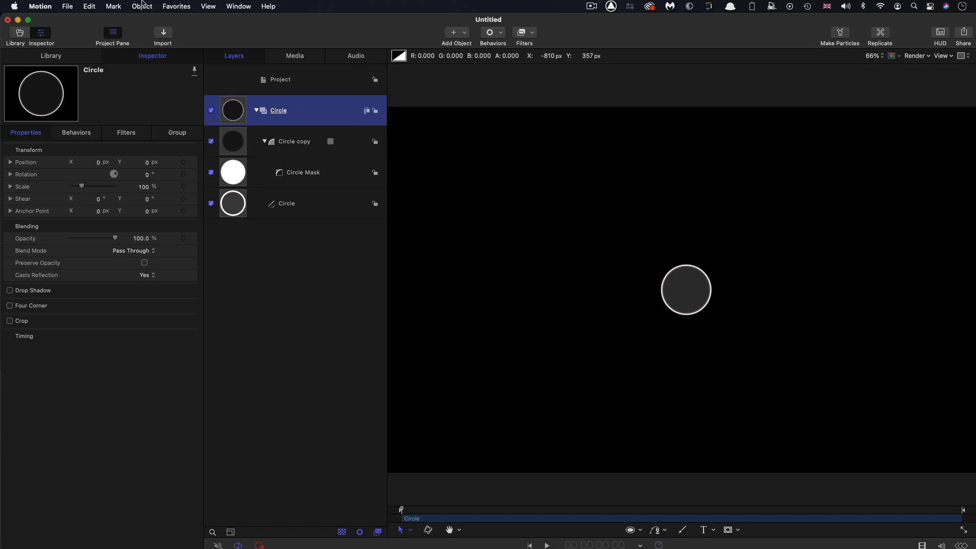
{"action": "left_click", "coordinate": [142, 6]}
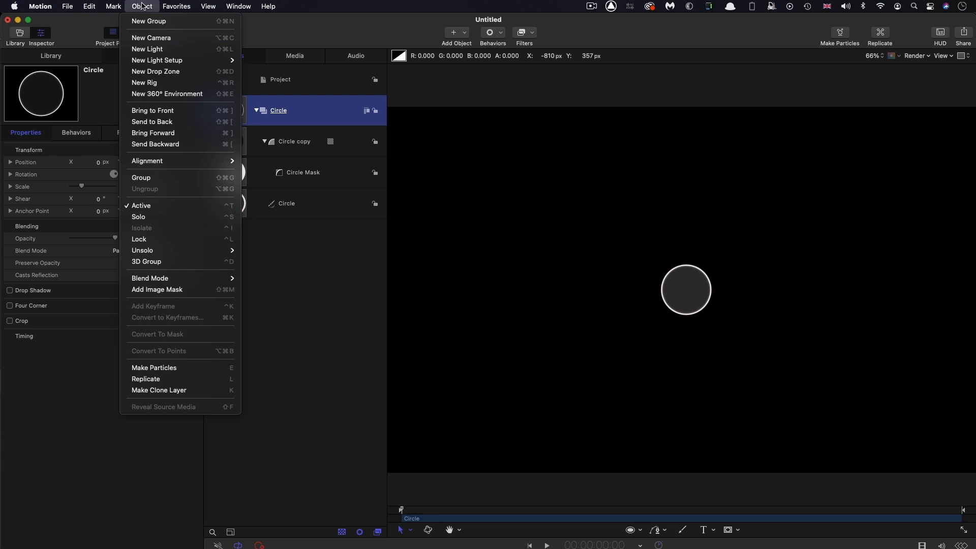
{"action": "left_click", "coordinate": [145, 378]}
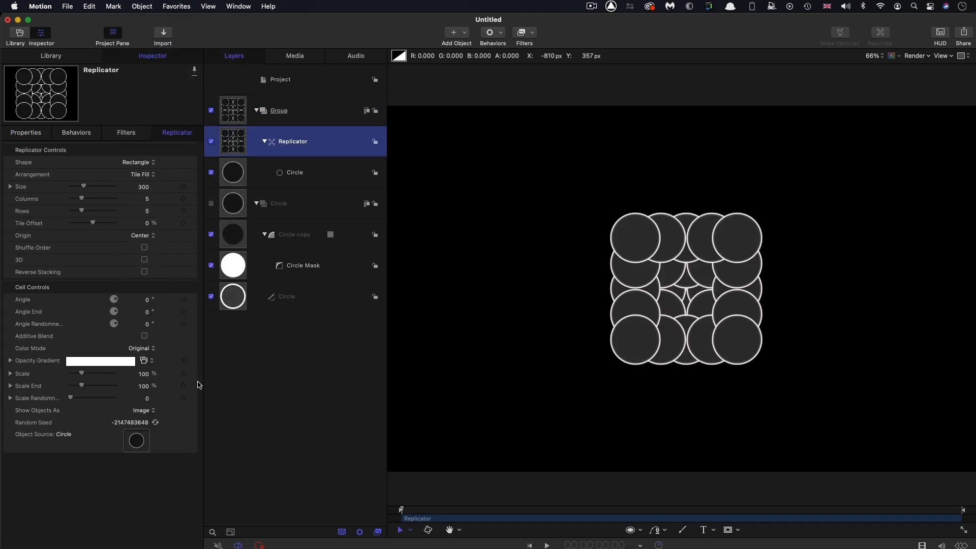
{"action": "left_click", "coordinate": [139, 162]}
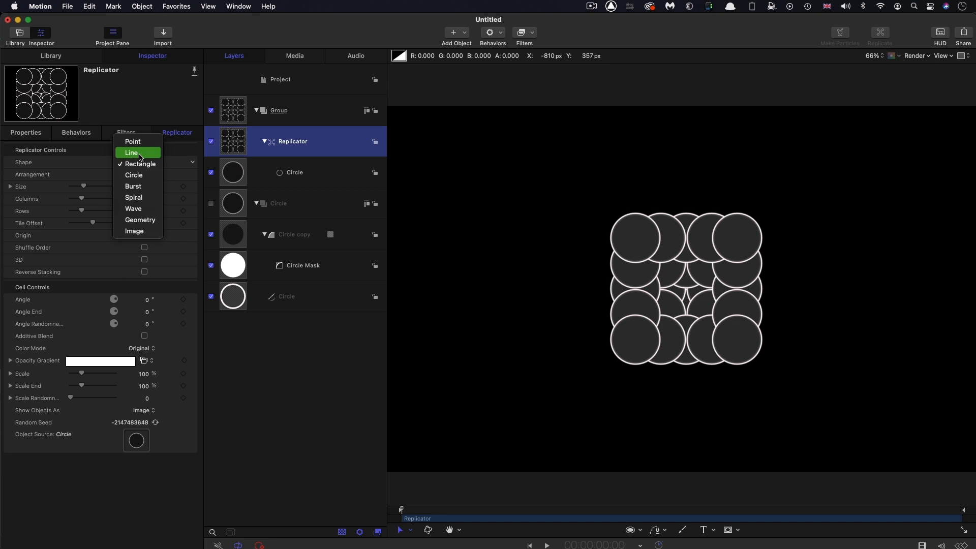
{"action": "left_click", "coordinate": [131, 152]}
{"action": "type", "text": "24"}
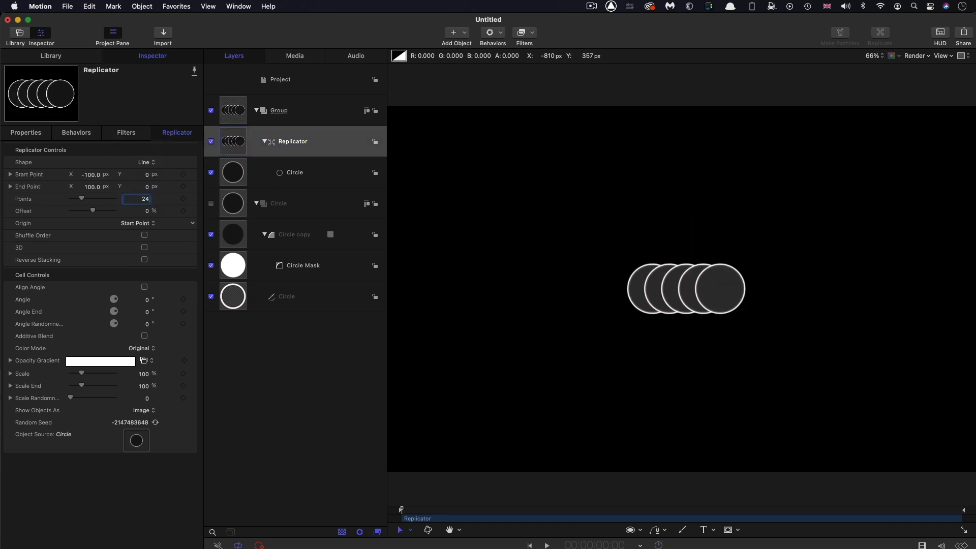
{"action": "left_click_drag", "start_coordinate": [82, 199], "coordinate": [115, 199]}
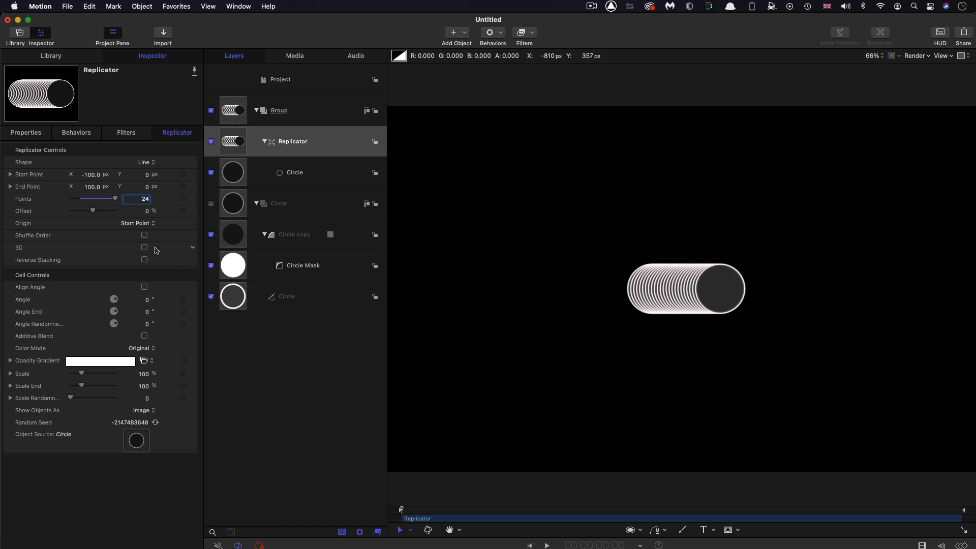
Make the replicator 3D with Angle Y 90° and Color Mode Over Pattern.
{"action": "left_click", "coordinate": [145, 249]}
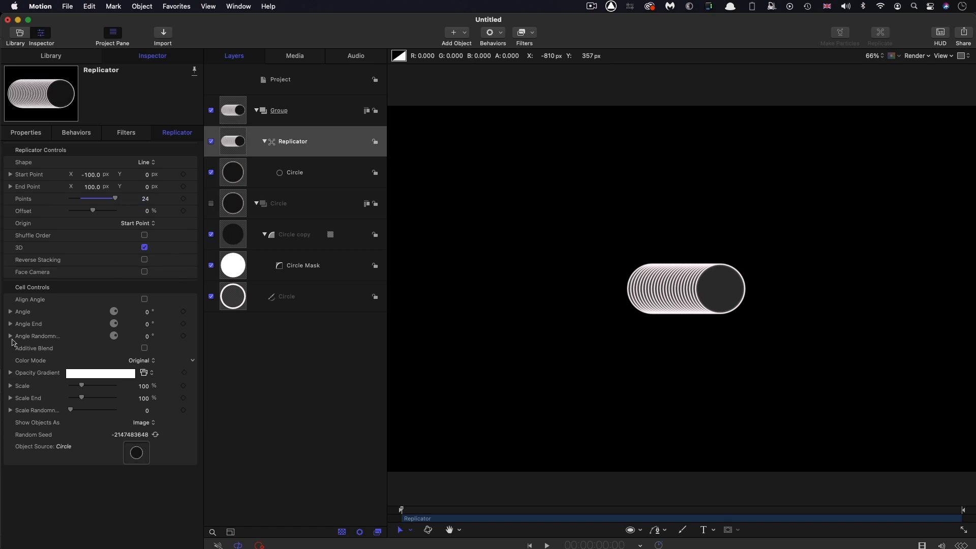
{"action": "left_click", "coordinate": [10, 312]}
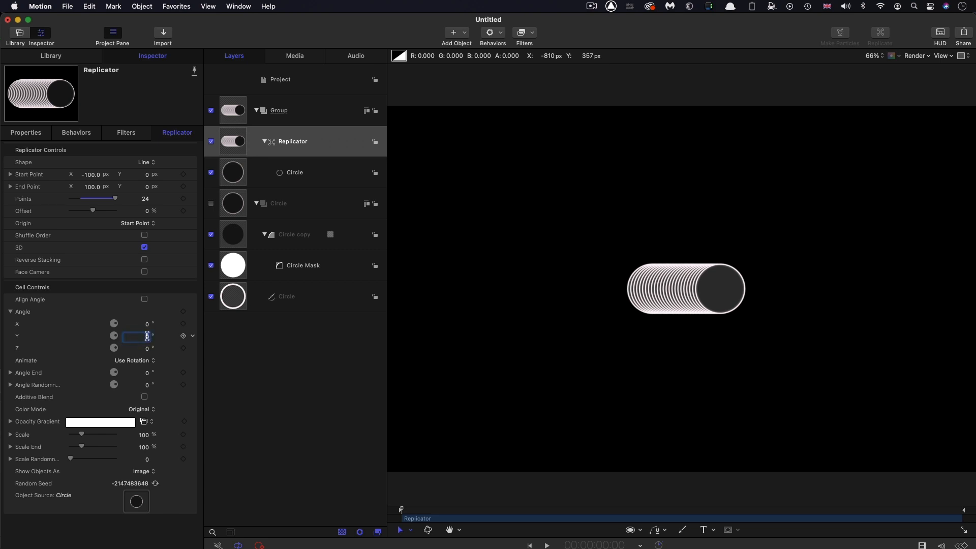
{"action": "type", "text": "90.0"}
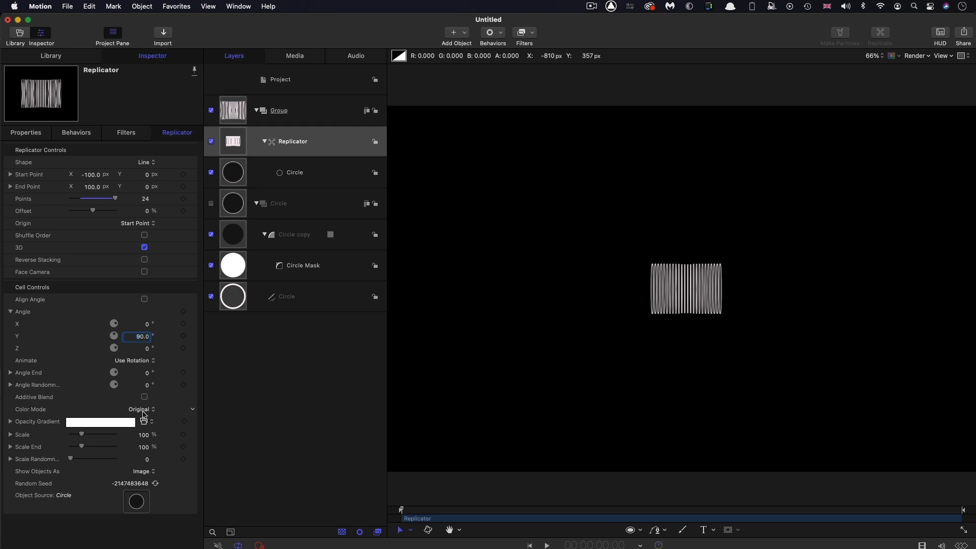
{"action": "left_click", "coordinate": [142, 409]}
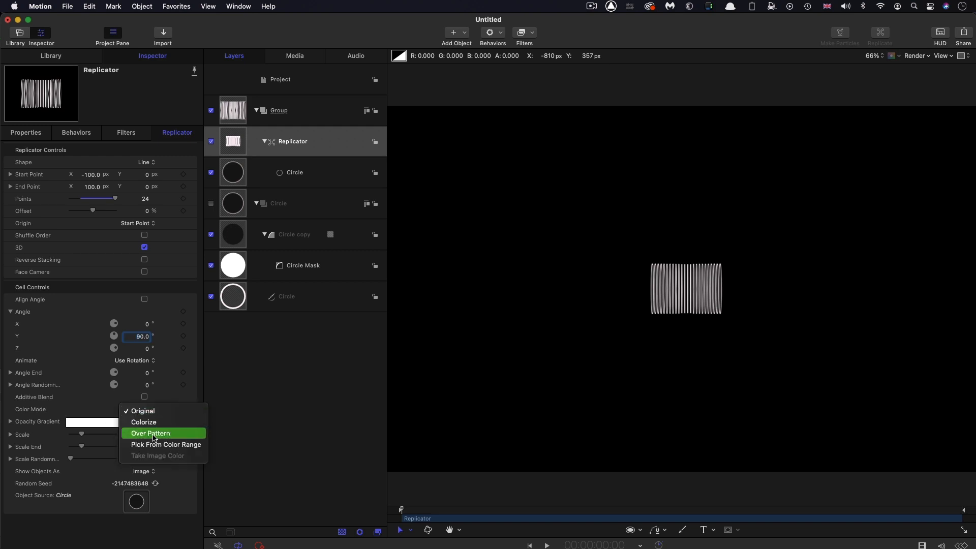
{"action": "left_click", "coordinate": [150, 433]}
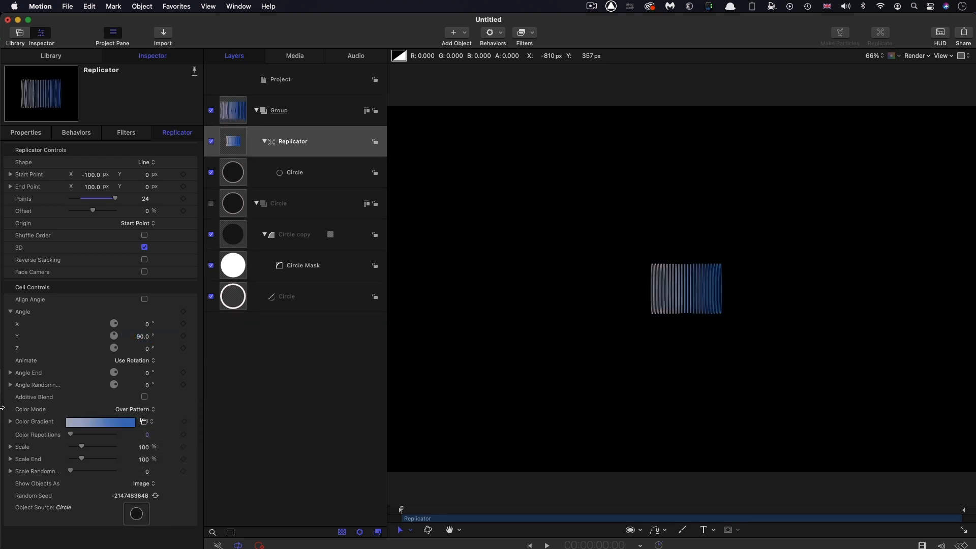
Apply the Rainbow gradient preset and reposition its colour stops to reorder the rings' colours.
{"action": "left_click", "coordinate": [151, 422]}
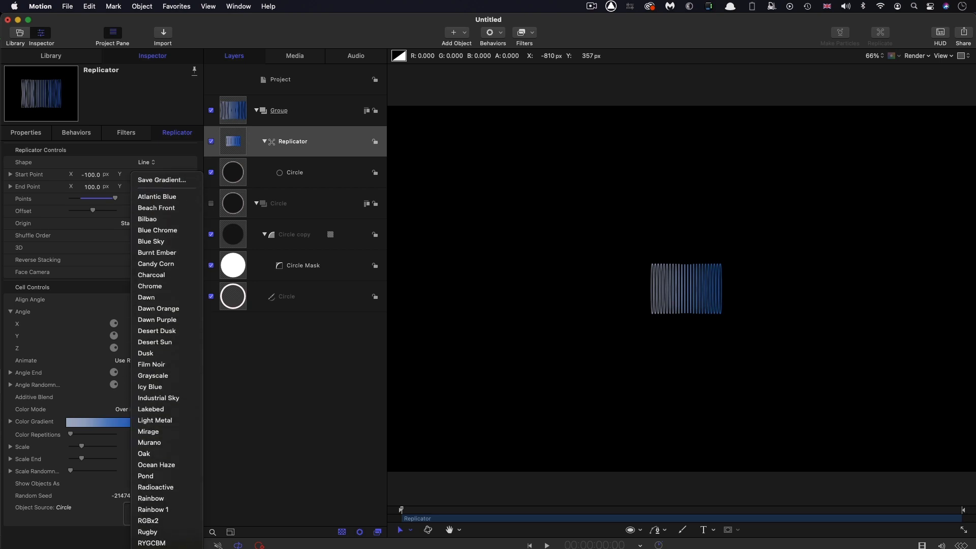
{"action": "mouse_move", "coordinate": [151, 499]}
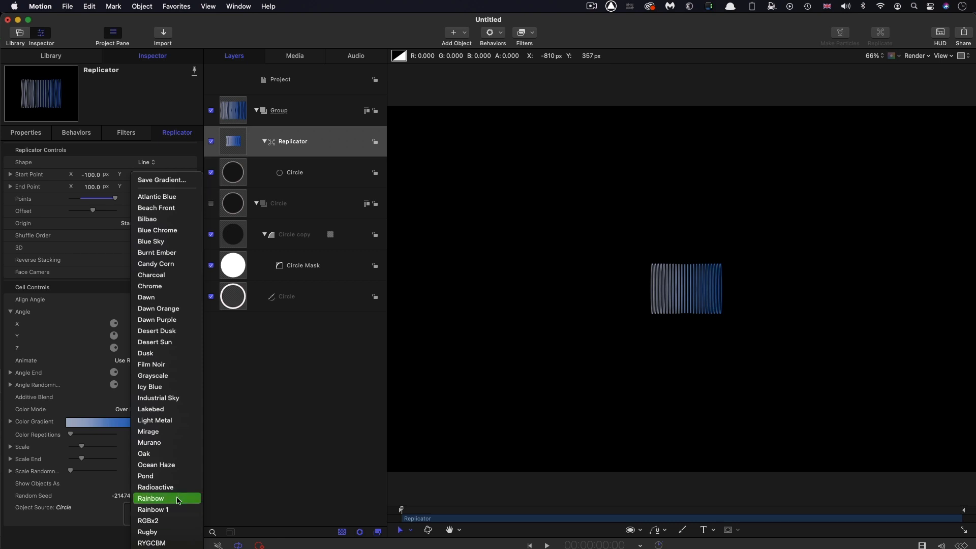
{"action": "left_click", "coordinate": [150, 498]}
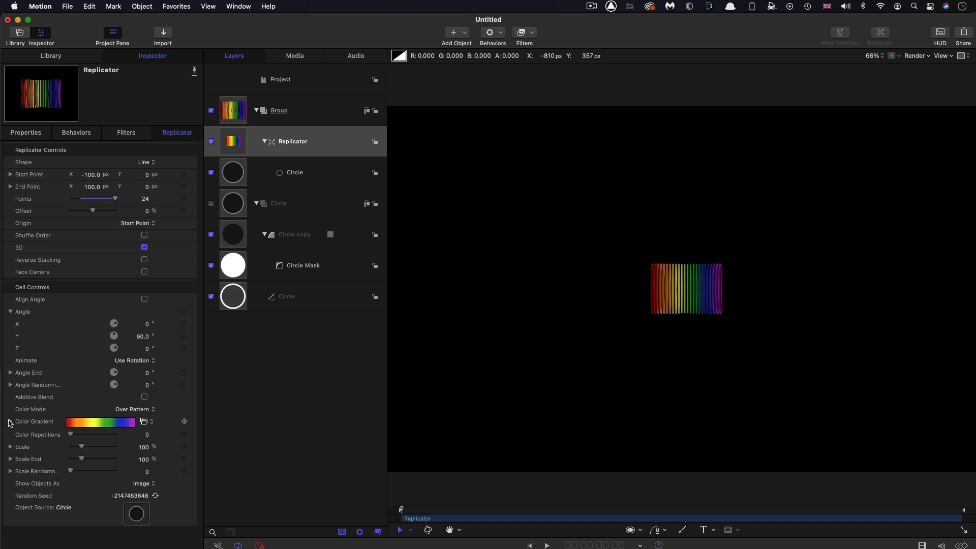
{"action": "left_click", "coordinate": [11, 421]}
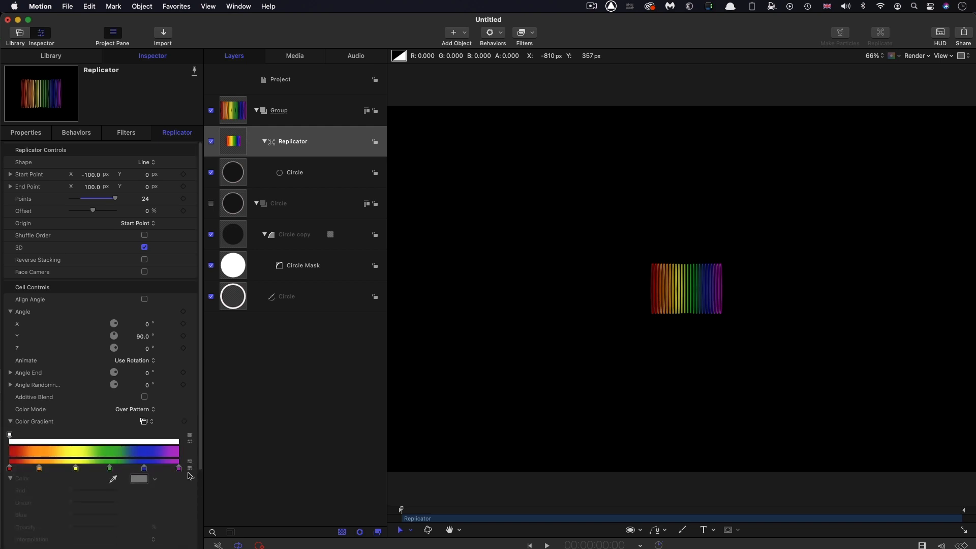
{"action": "left_click", "coordinate": [143, 468]}
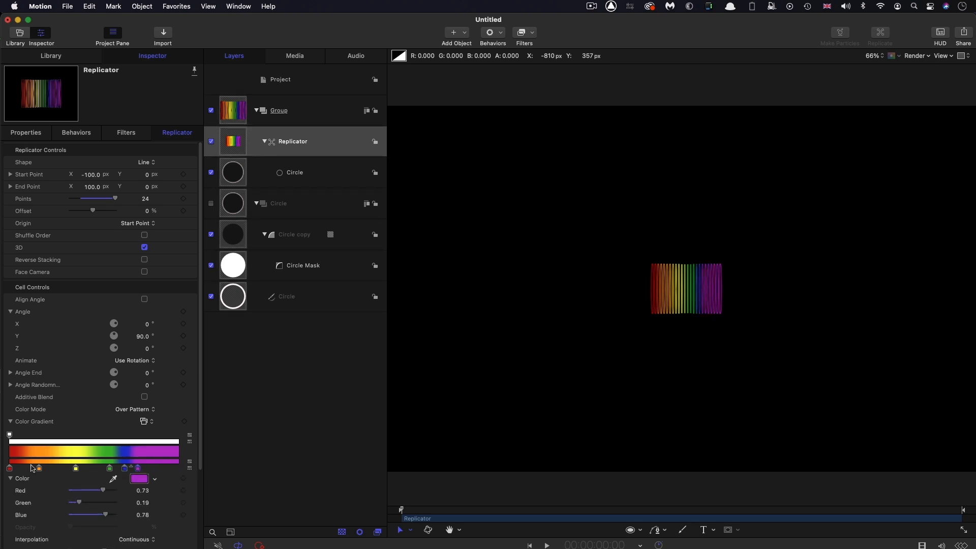
{"action": "left_click", "coordinate": [177, 467]}
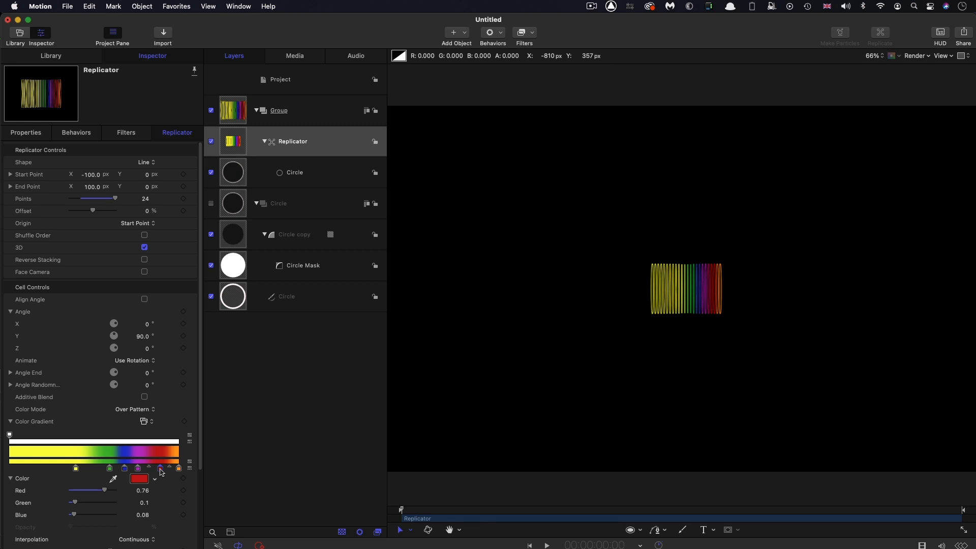
{"action": "mouse_move", "coordinate": [192, 473]}
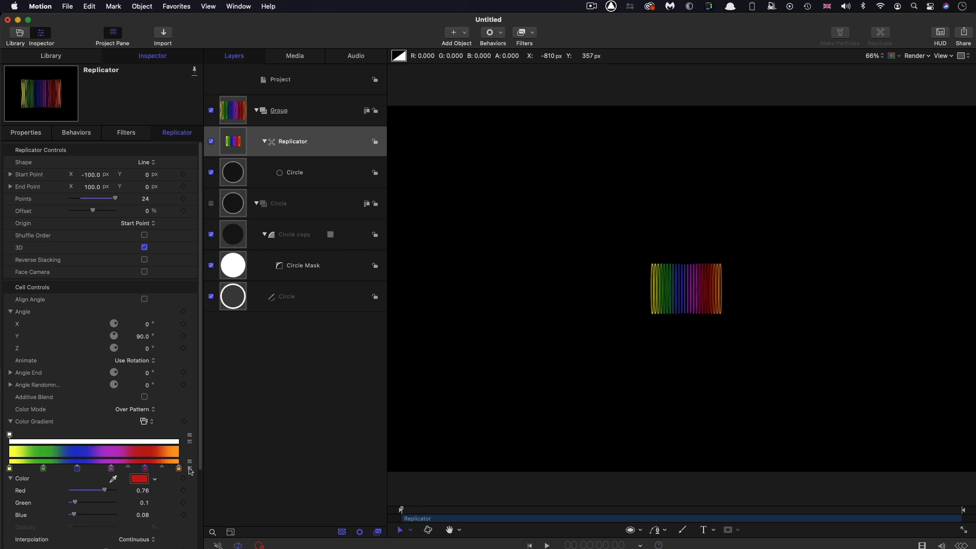
{"action": "mouse_move", "coordinate": [420, 516]}
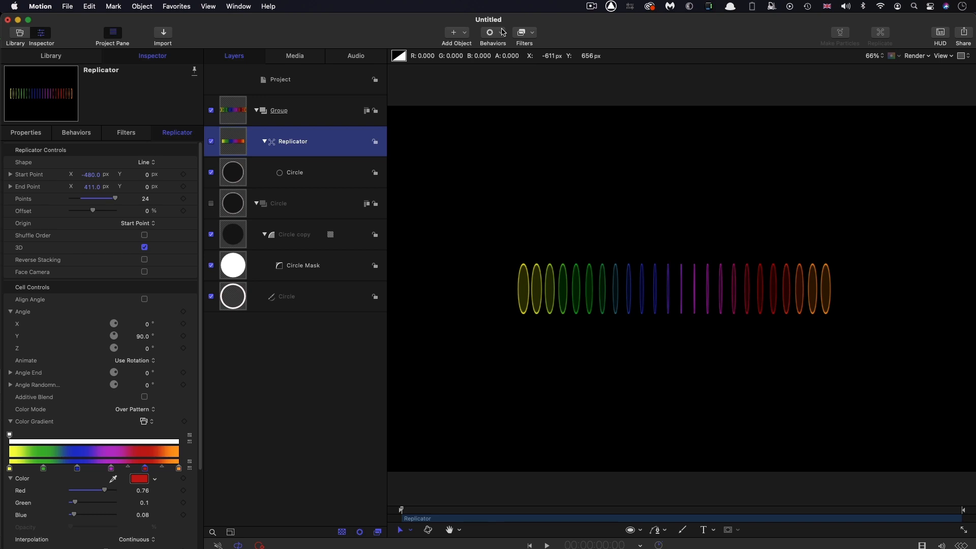
Add a Custom parameter behavior to the replicator.
{"action": "left_click", "coordinate": [491, 33]}
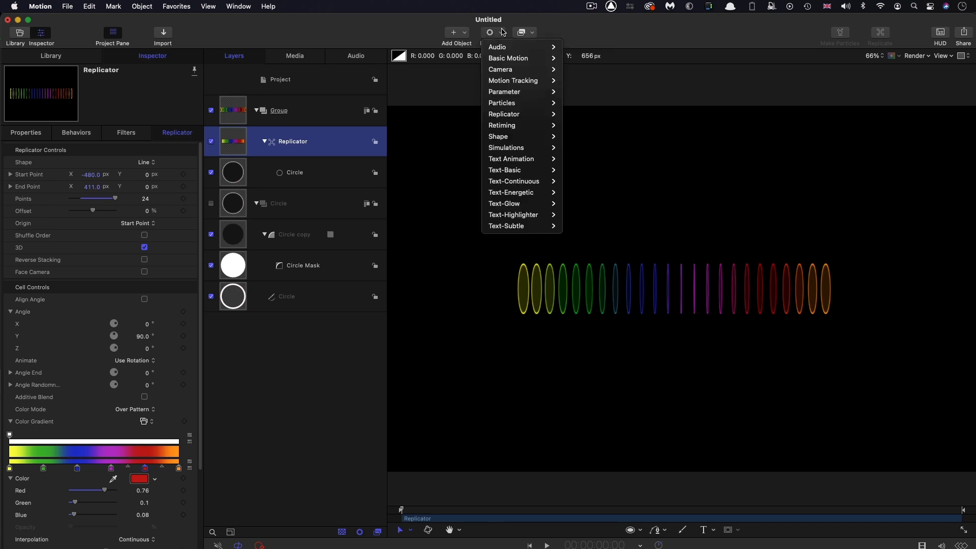
{"action": "mouse_move", "coordinate": [502, 103]}
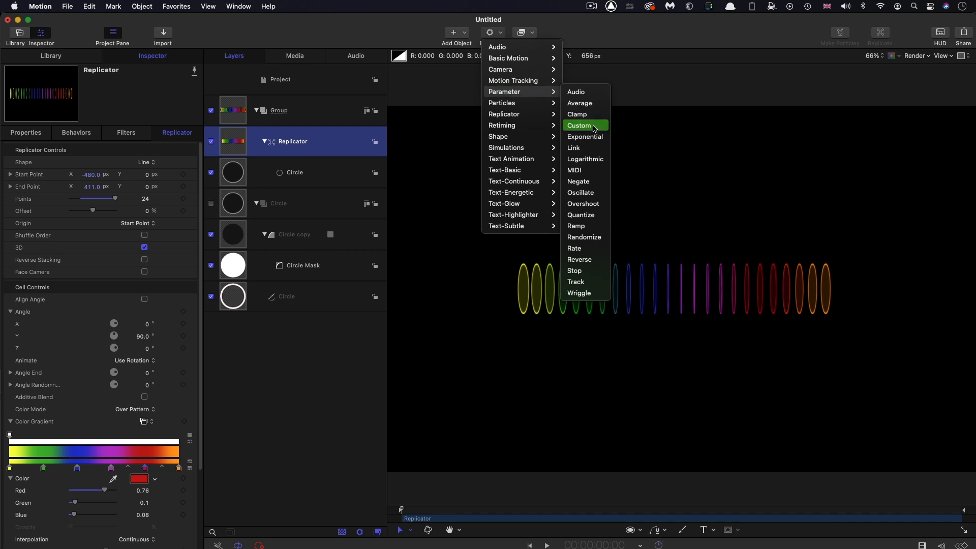
{"action": "left_click", "coordinate": [579, 125]}
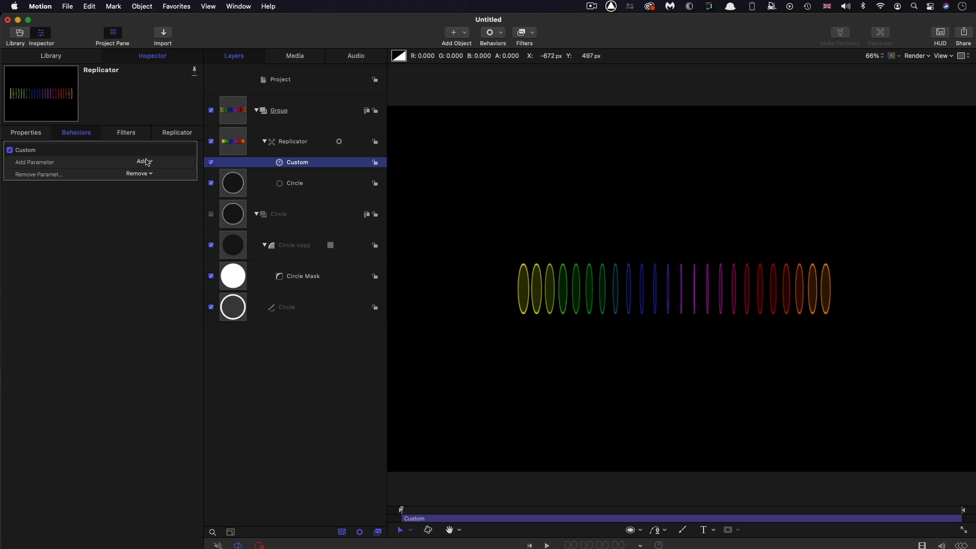
Add Start Point X and End Point X parameters to the Custom behavior.
{"action": "left_click", "coordinate": [142, 162]}
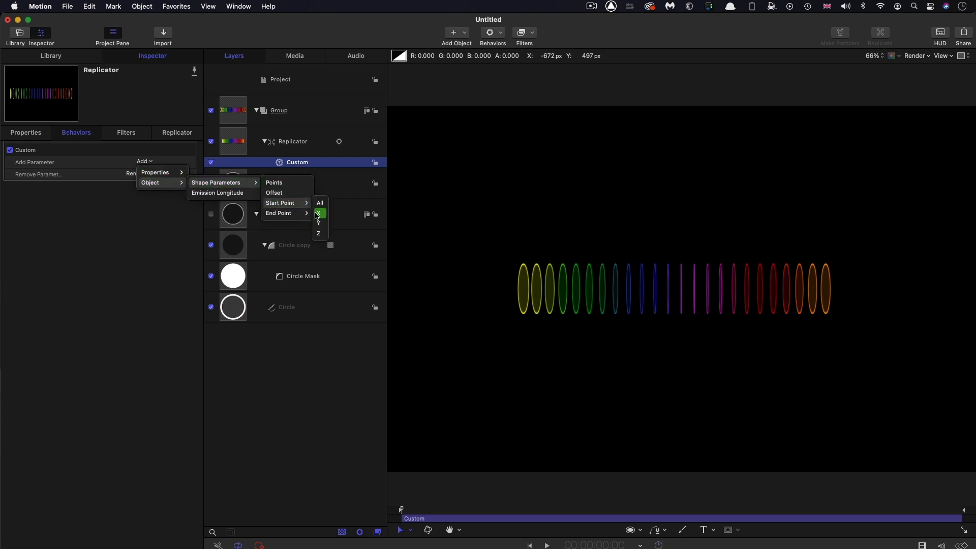
{"action": "left_click", "coordinate": [319, 213]}
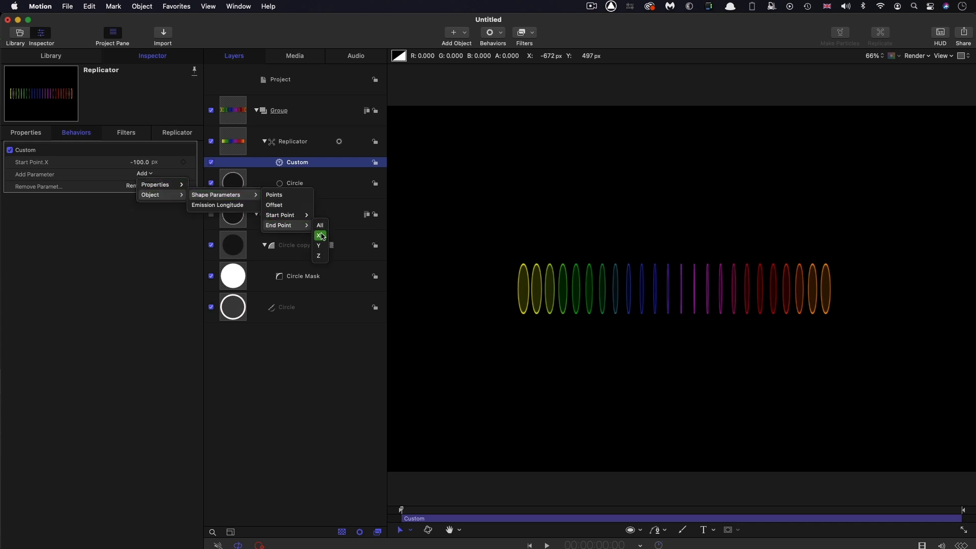
{"action": "left_click", "coordinate": [319, 235]}
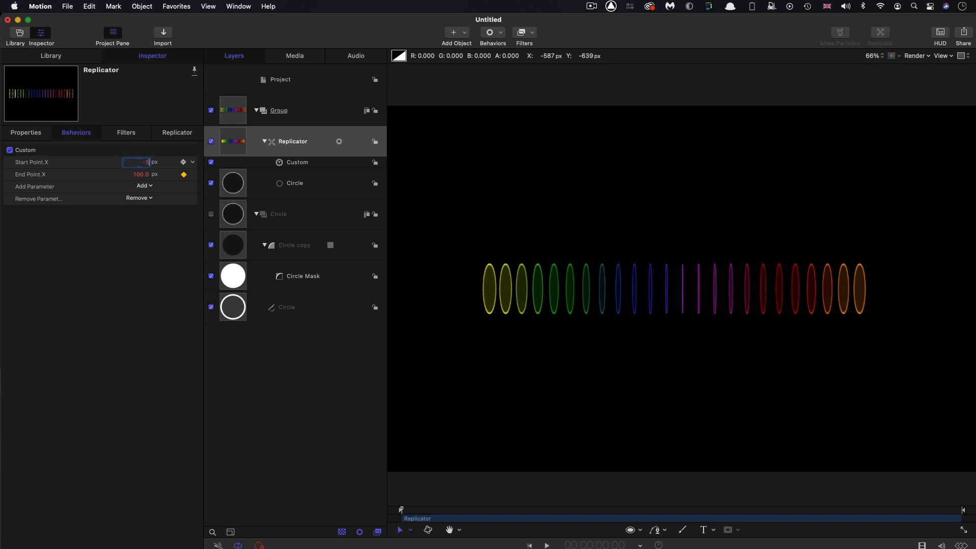
Keyframe Start Point X -50 / End Point X 50 early, then 150 and 500 later.
{"action": "type", "text": "-50.0"}
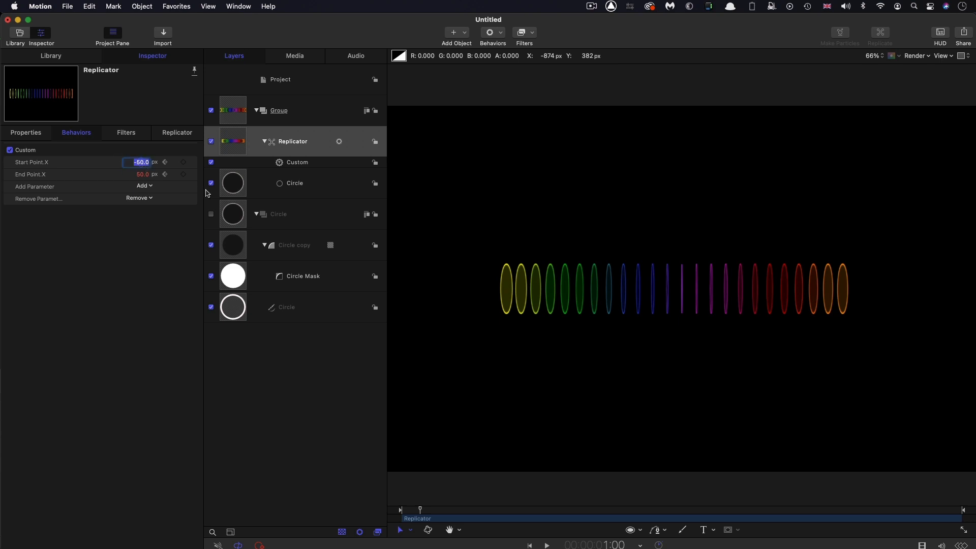
{"action": "type", "text": "150.0"}
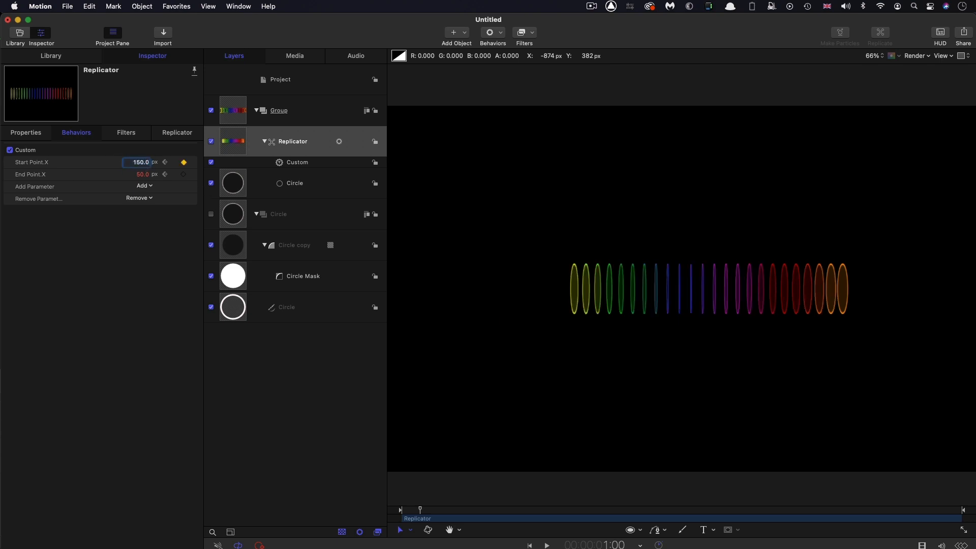
{"action": "left_click", "coordinate": [143, 174]}
{"action": "type", "text": "500"}
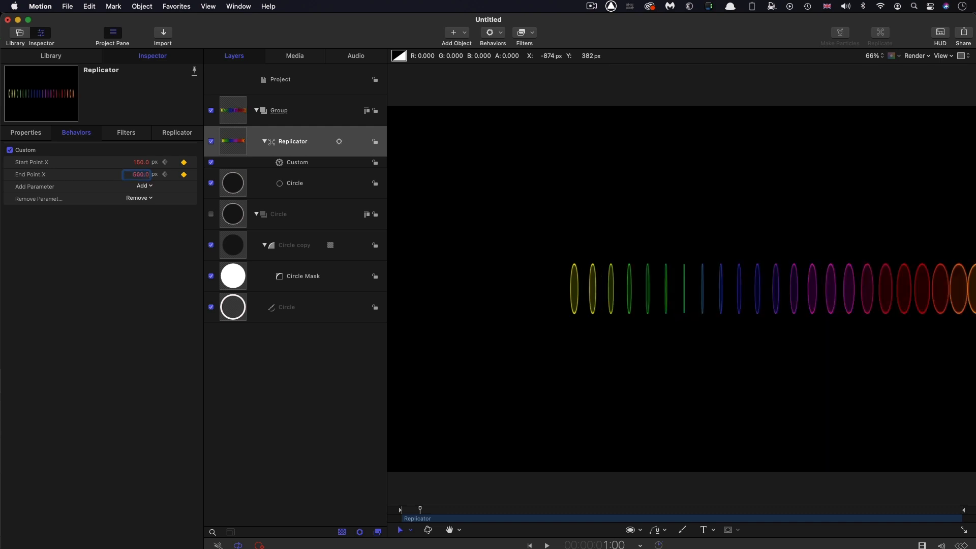
Toggle the Custom behavior's checkbox and show the replicator's own settings.
{"action": "left_click", "coordinate": [9, 151]}
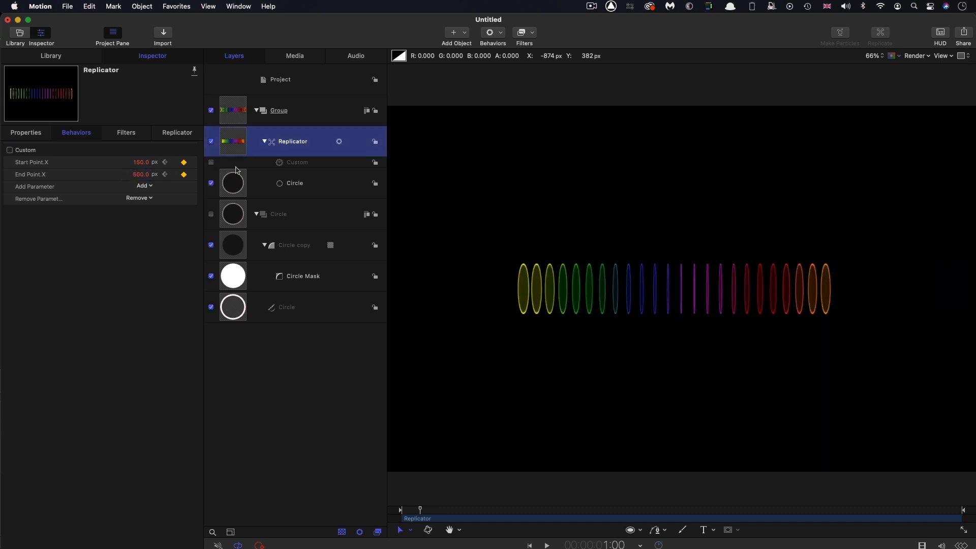
{"action": "left_click", "coordinate": [177, 132]}
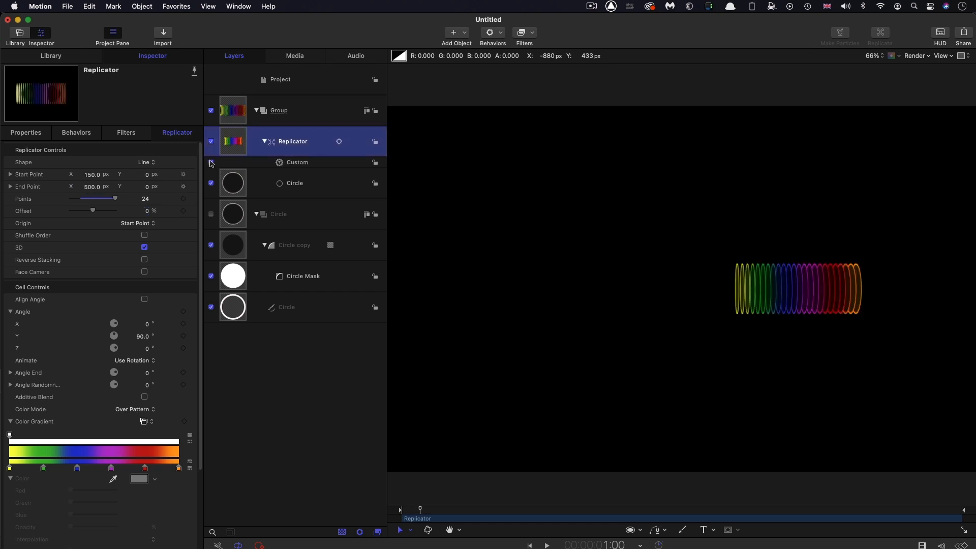
{"action": "mouse_move", "coordinate": [76, 133]}
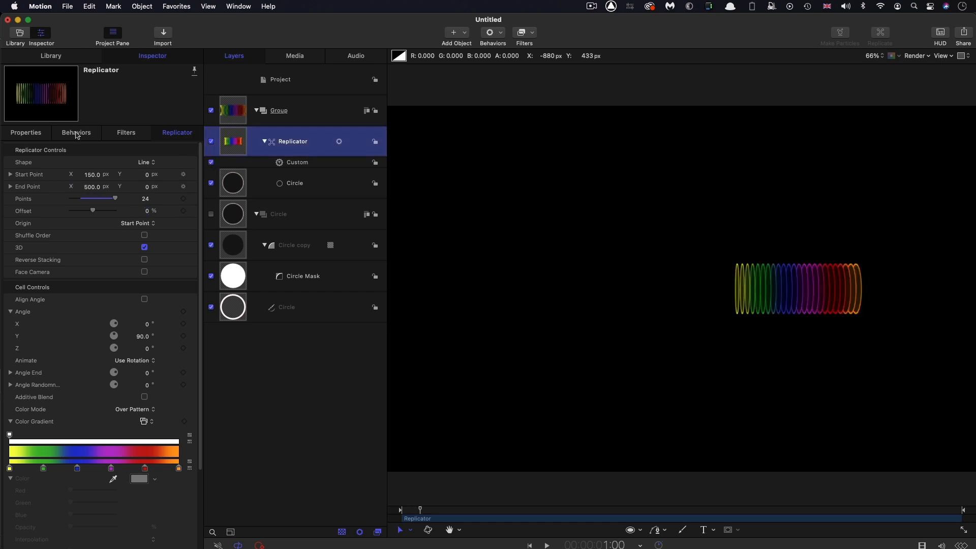
Keyframe Start Point X at -50 and End Point X at 50 in the Custom behavior.
{"action": "left_click", "coordinate": [76, 132]}
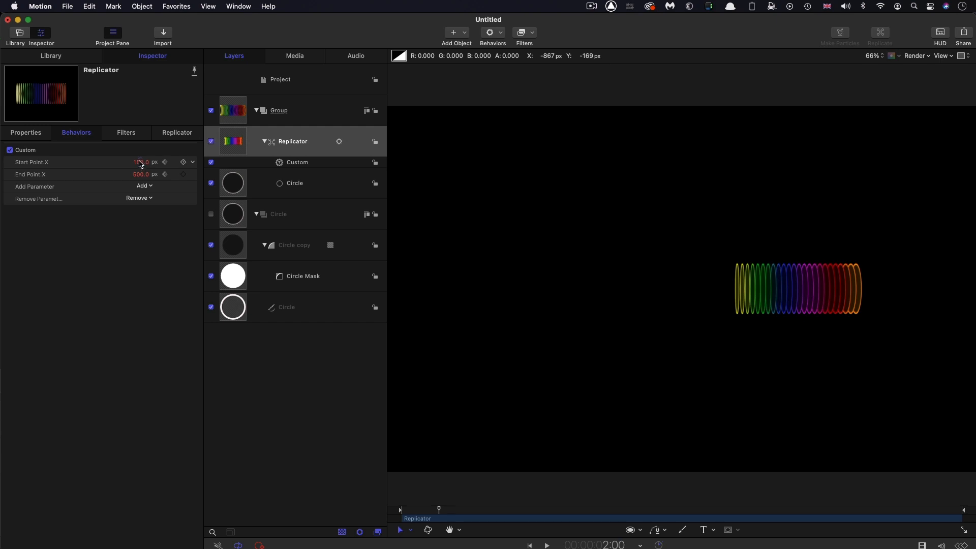
{"action": "double_click", "coordinate": [140, 162]}
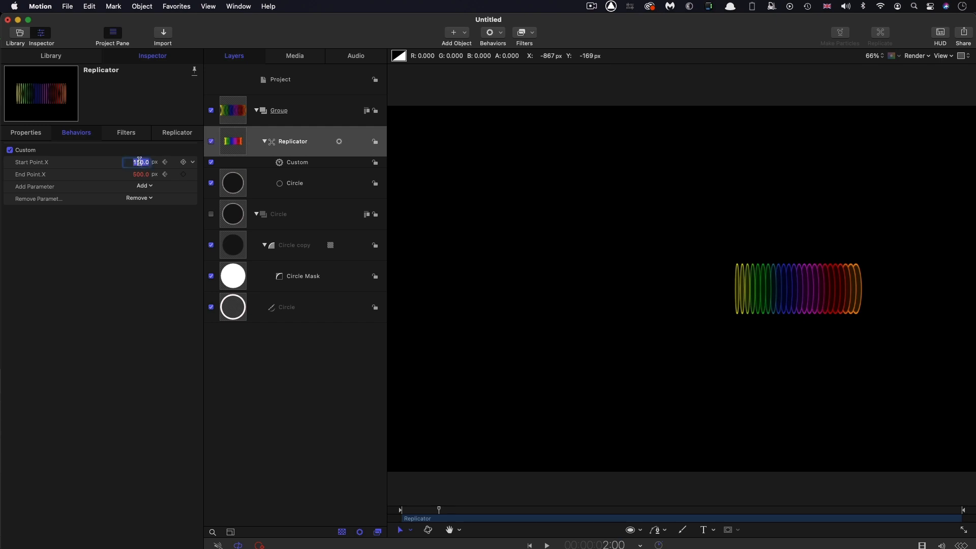
{"action": "type", "text": "-50.0"}
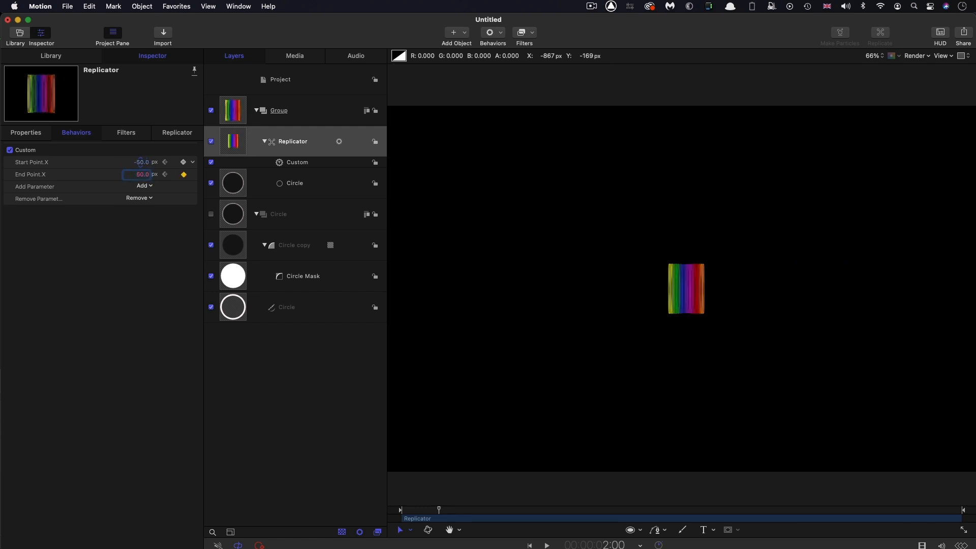
{"action": "left_click", "coordinate": [183, 161]}
{"action": "type", "text": "30"}
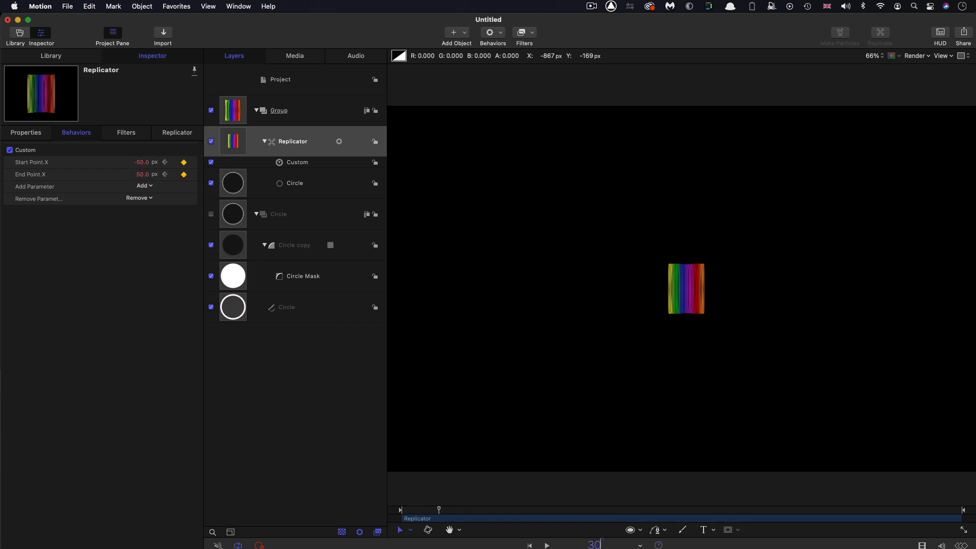
Add a later keyframe with Start Point X -500 and End Point X -150.
{"action": "triple_click", "coordinate": [135, 161]}
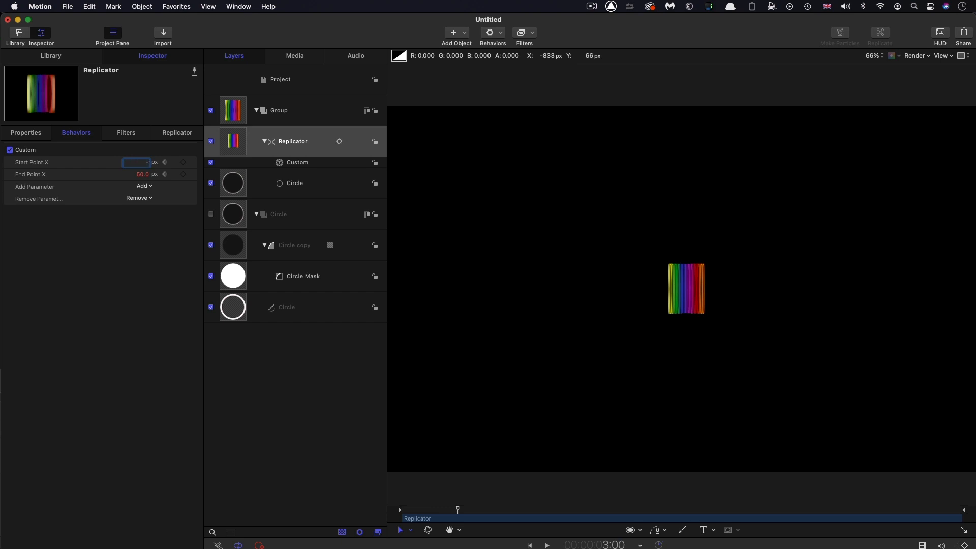
{"action": "type", "text": "-500.0"}
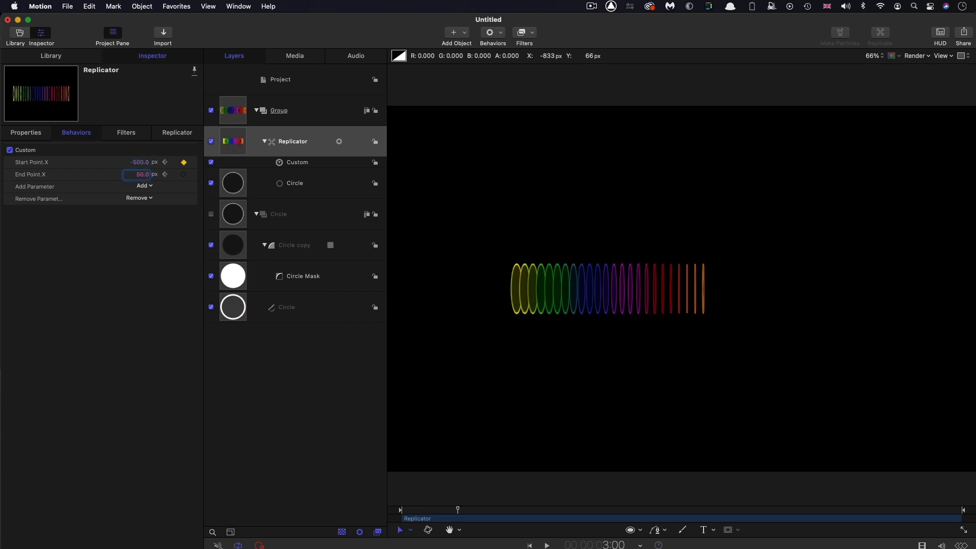
{"action": "triple_click", "coordinate": [137, 174]}
{"action": "type", "text": "-150"}
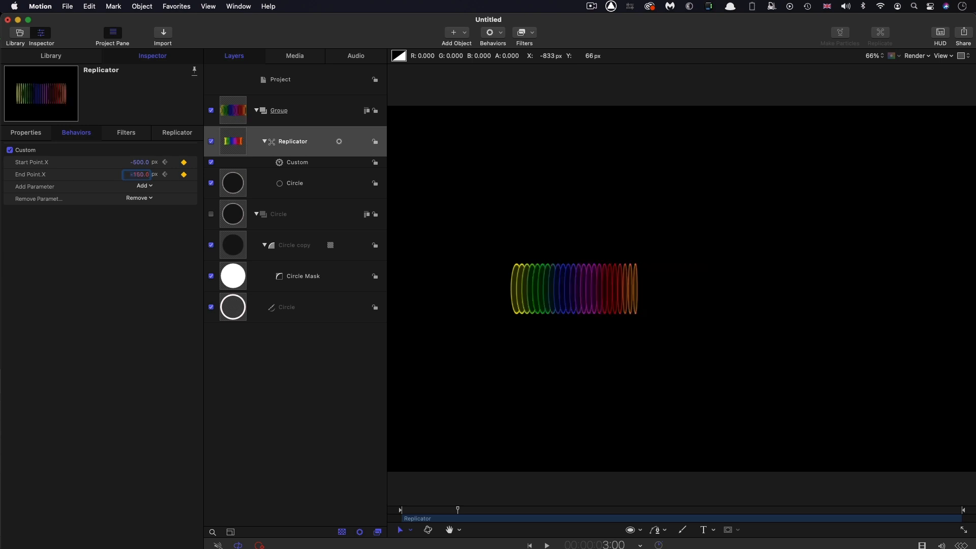
{"action": "left_click", "coordinate": [594, 545]}
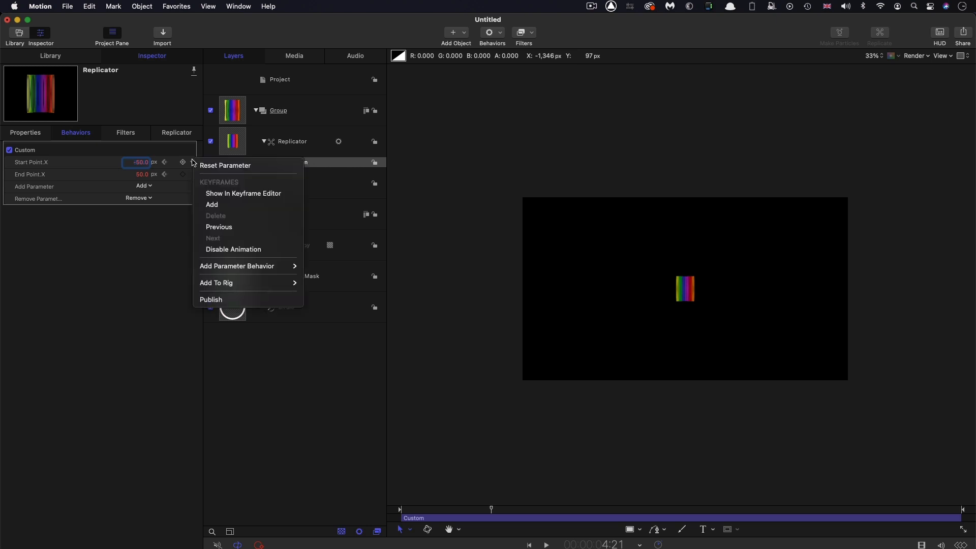
Show all animated curves in the Keyframe Editor and select the Start/End Point X keyframes.
{"action": "left_click", "coordinate": [243, 193]}
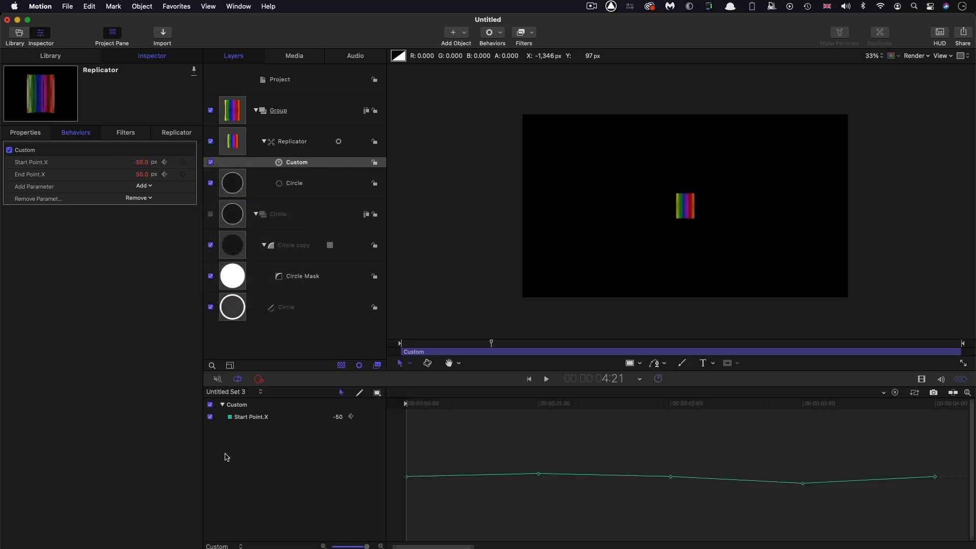
{"action": "left_click", "coordinate": [237, 392]}
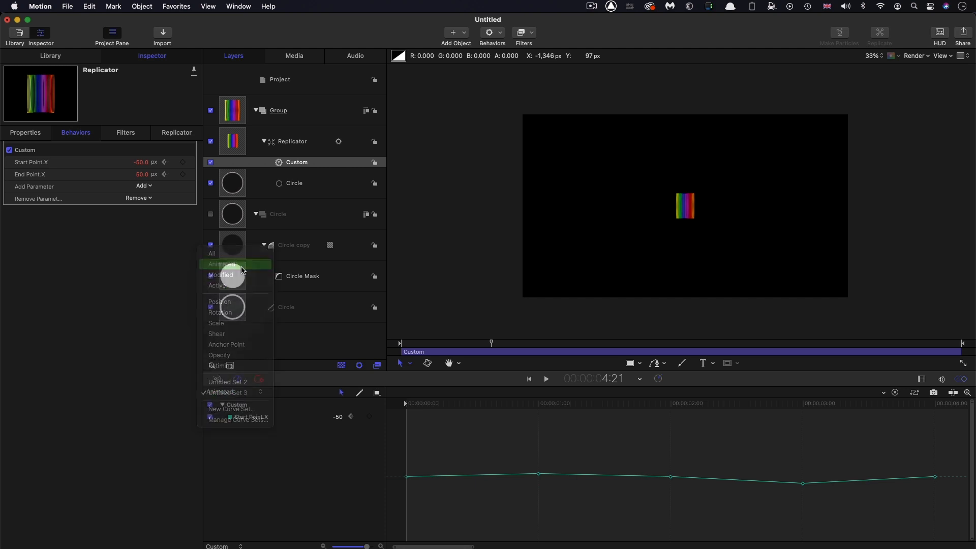
{"action": "left_click", "coordinate": [221, 265]}
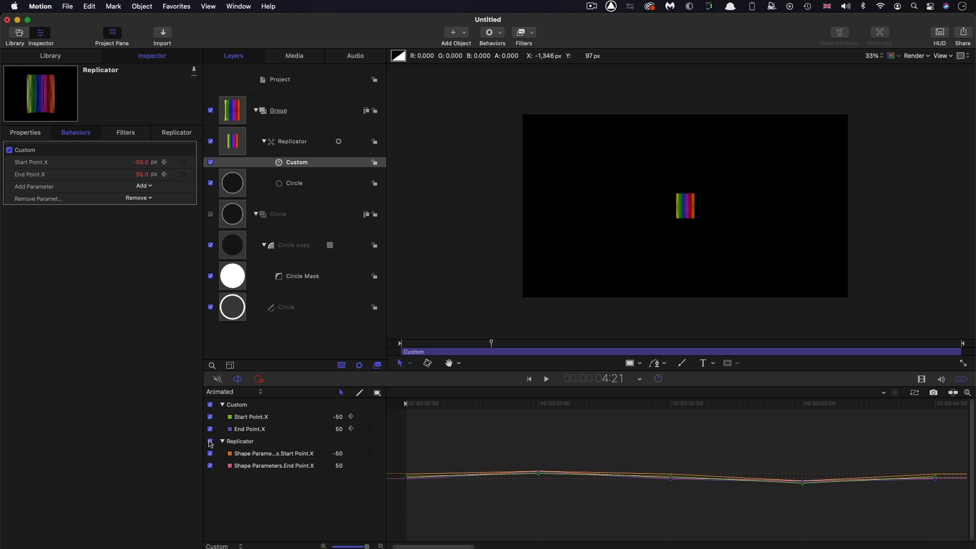
{"action": "left_click", "coordinate": [210, 441]}
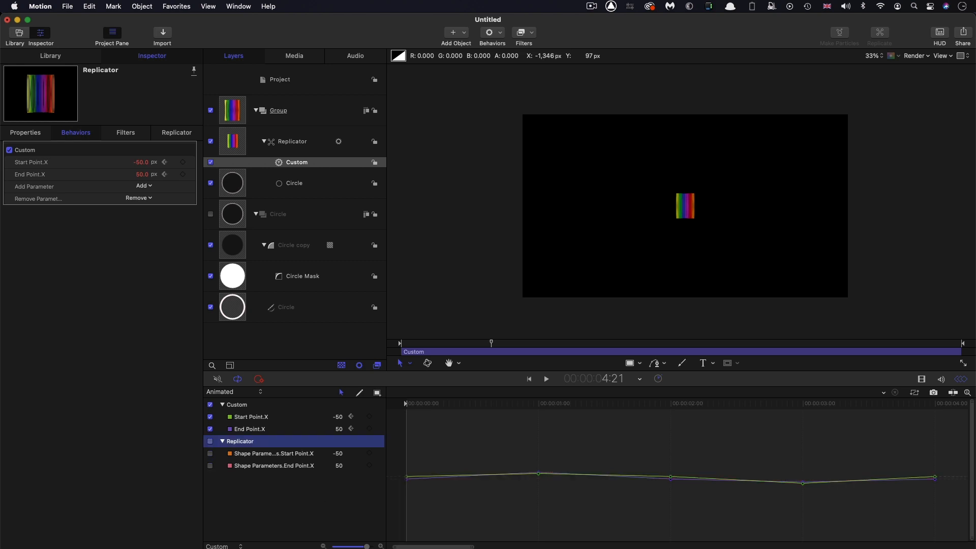
{"action": "left_click", "coordinate": [251, 417]}
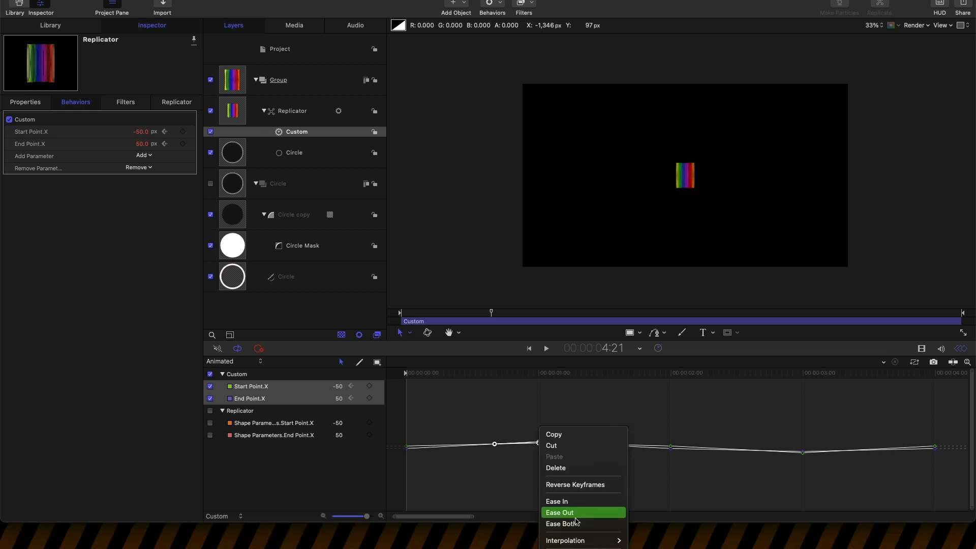
{"action": "mouse_move", "coordinate": [572, 524]}
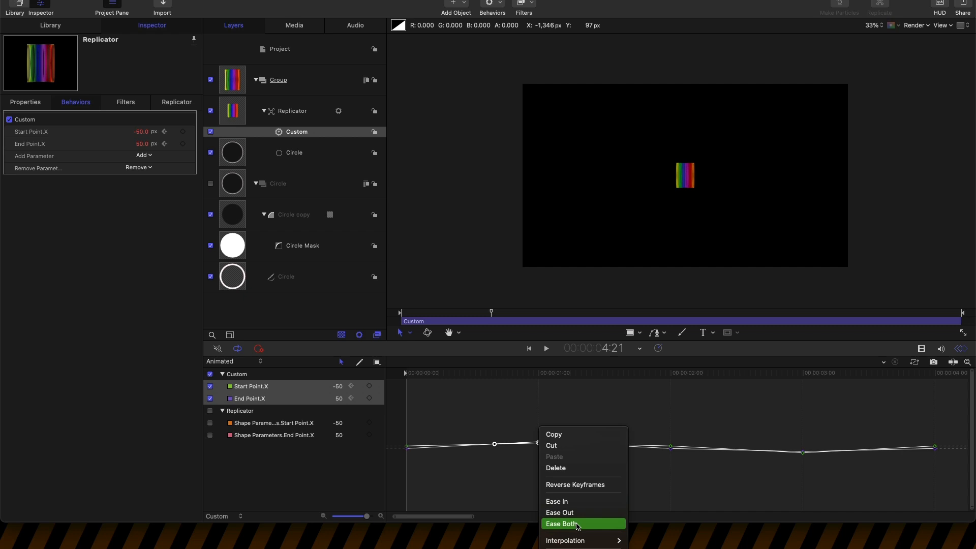
Apply Ease Both to the selected keyframes, including the lowest one.
{"action": "left_click", "coordinate": [561, 524]}
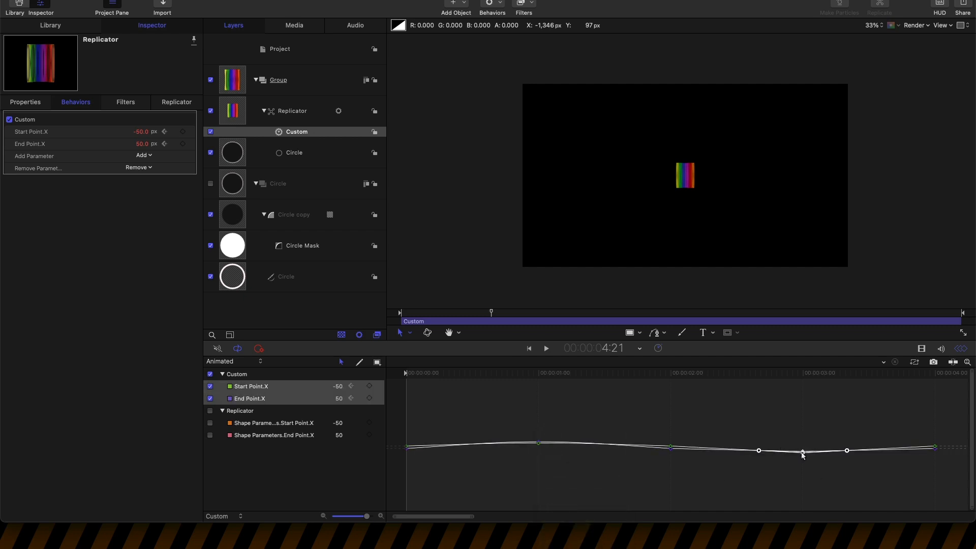
{"action": "right_click", "coordinate": [803, 453]}
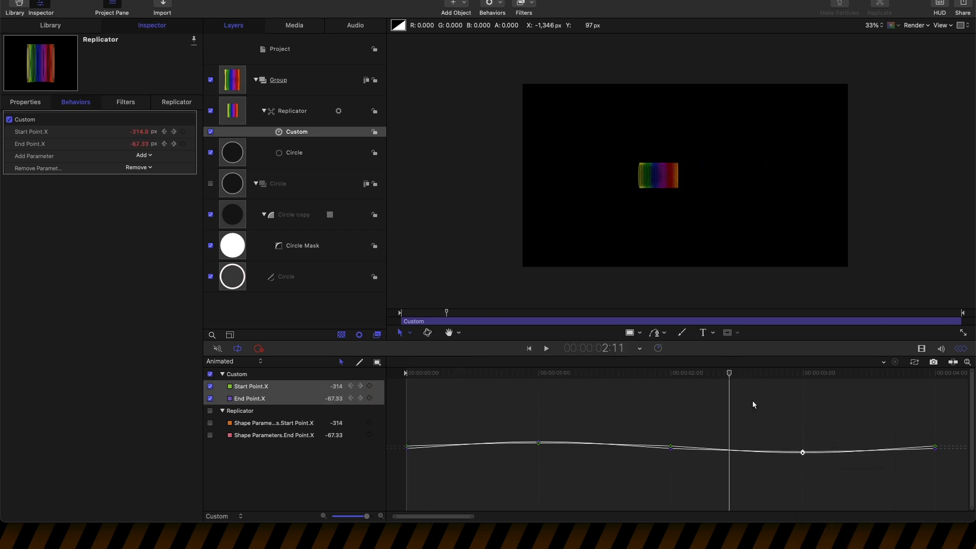
{"action": "left_click", "coordinate": [545, 348]}
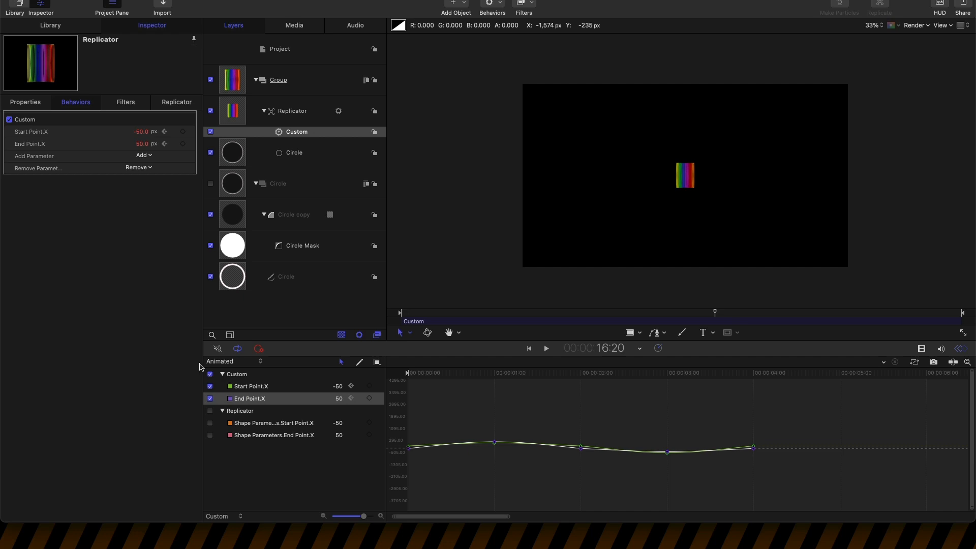
Set Start Point.X and End Point.X to repeat after the last keyframe and preview playback.
{"action": "left_click", "coordinate": [251, 386]}
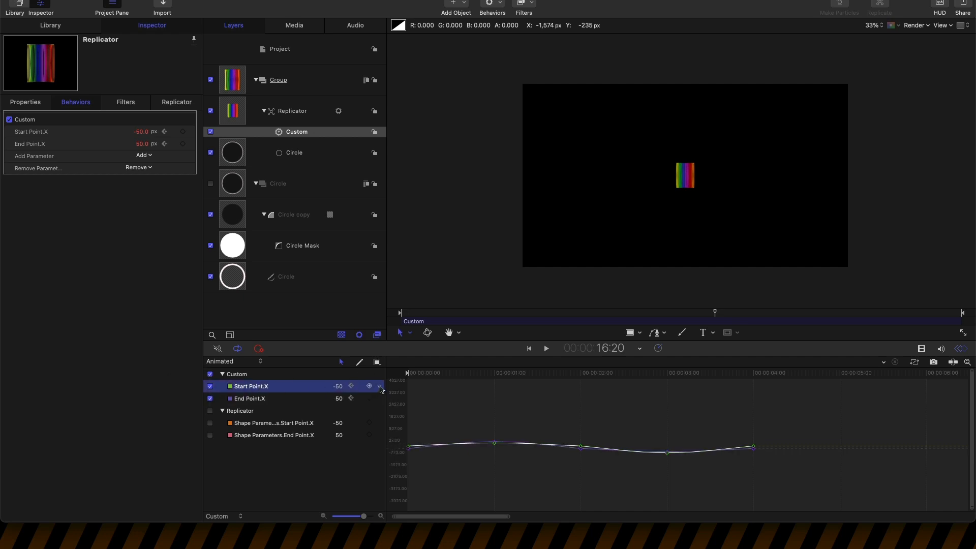
{"action": "right_click", "coordinate": [369, 387]}
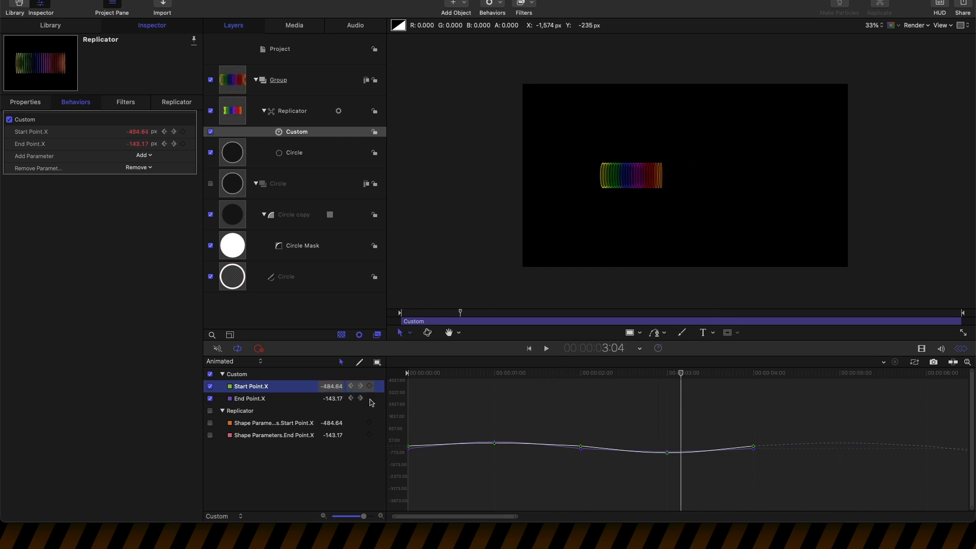
{"action": "left_click", "coordinate": [251, 399]}
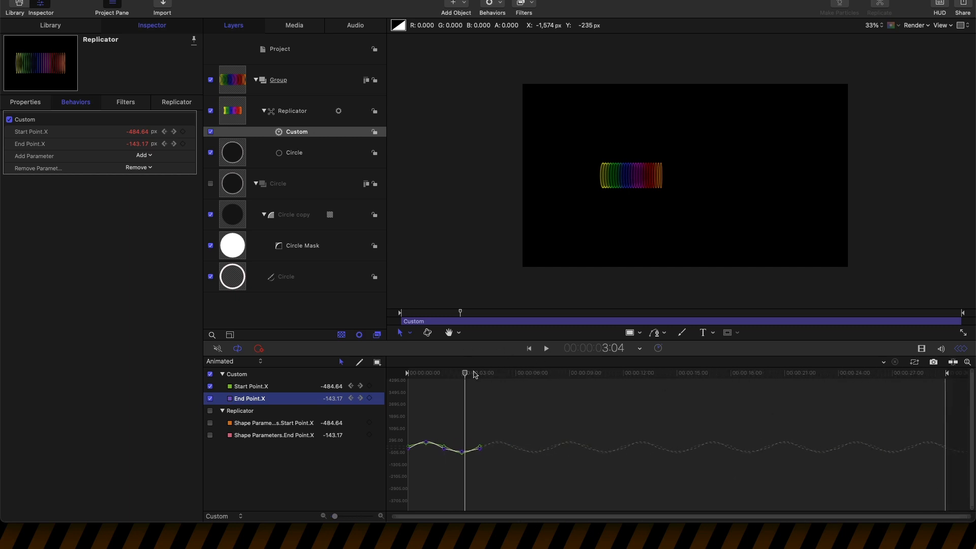
{"action": "left_click", "coordinate": [545, 348]}
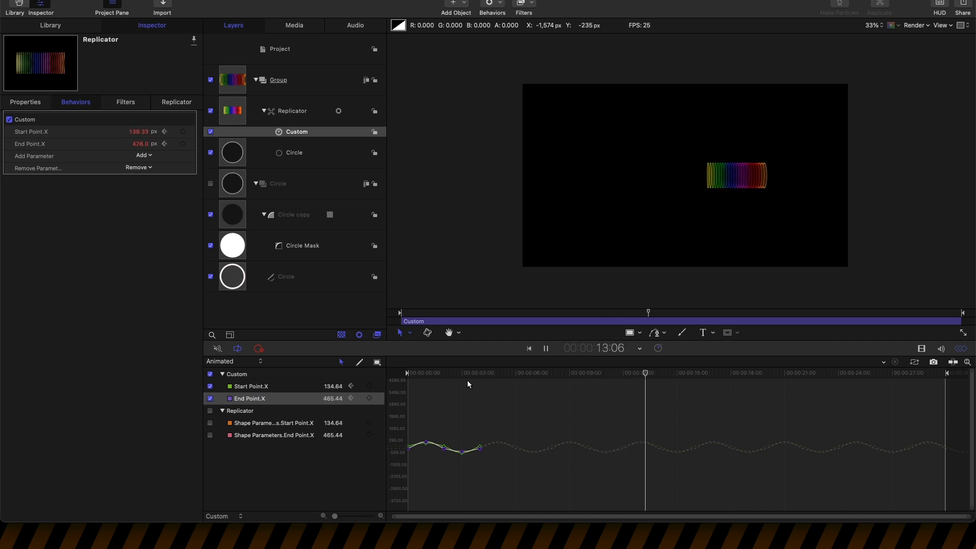
{"action": "left_click", "coordinate": [681, 373]}
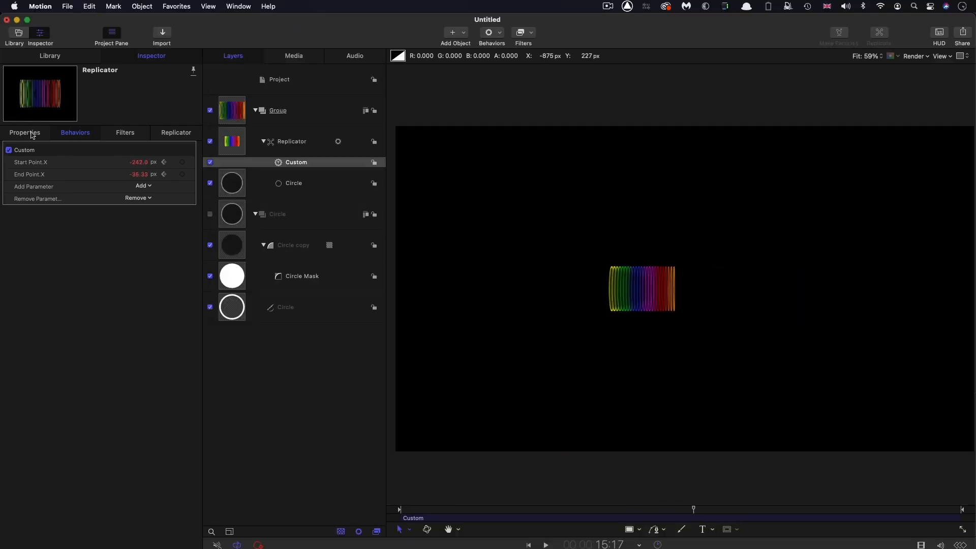
Add an Oscillate behavior to the replicator's Y rotation, amplitude 15° and speed 15, and preview.
{"action": "left_click", "coordinate": [292, 141]}
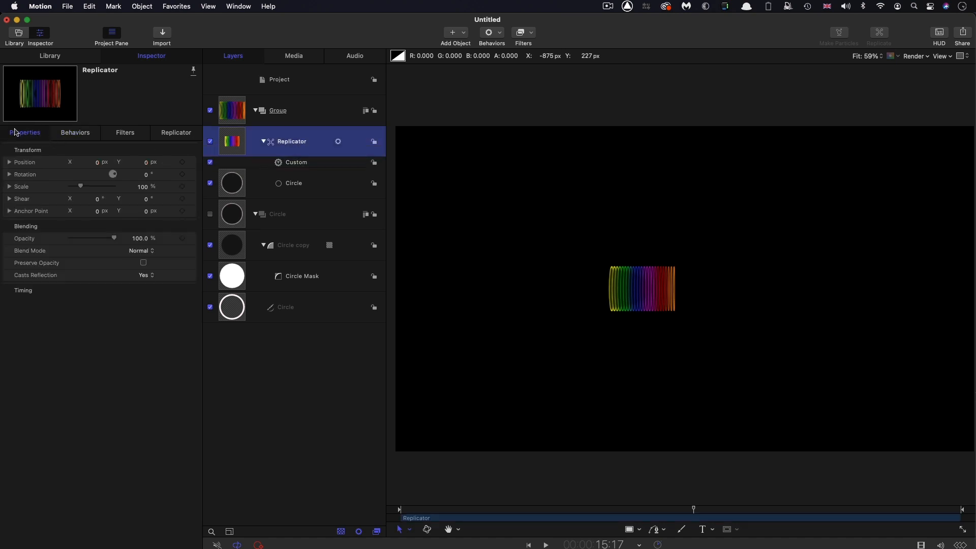
{"action": "left_click", "coordinate": [9, 174]}
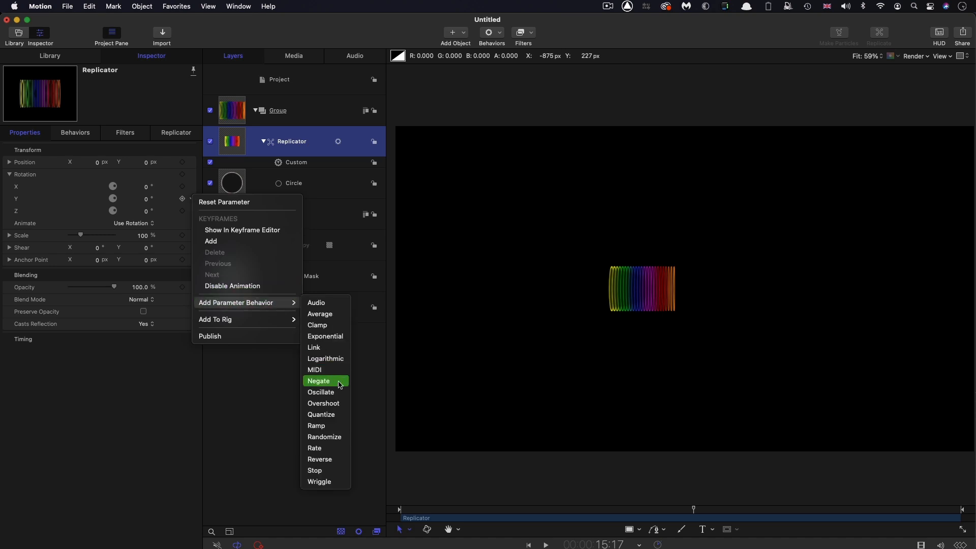
{"action": "mouse_move", "coordinate": [341, 392]}
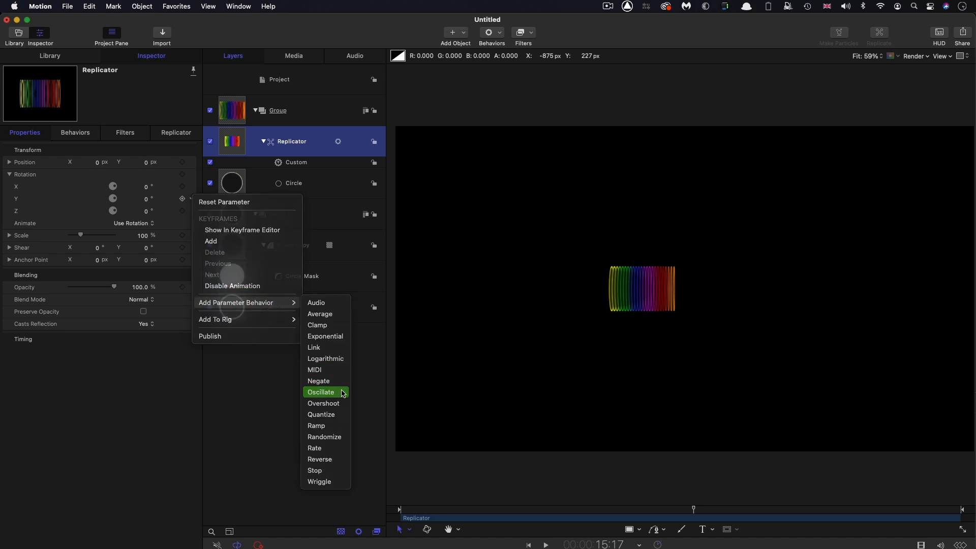
{"action": "left_click", "coordinate": [320, 391]}
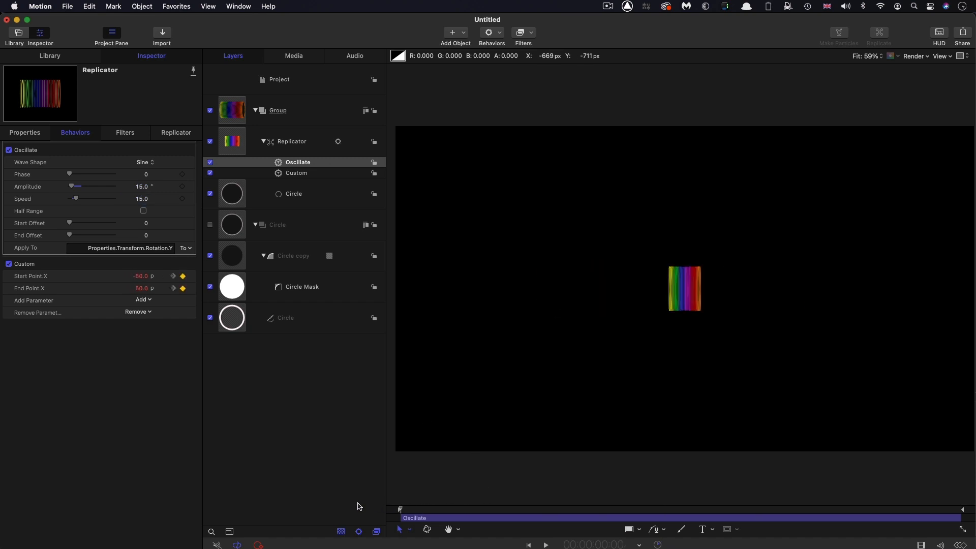
{"action": "left_click", "coordinate": [544, 544]}
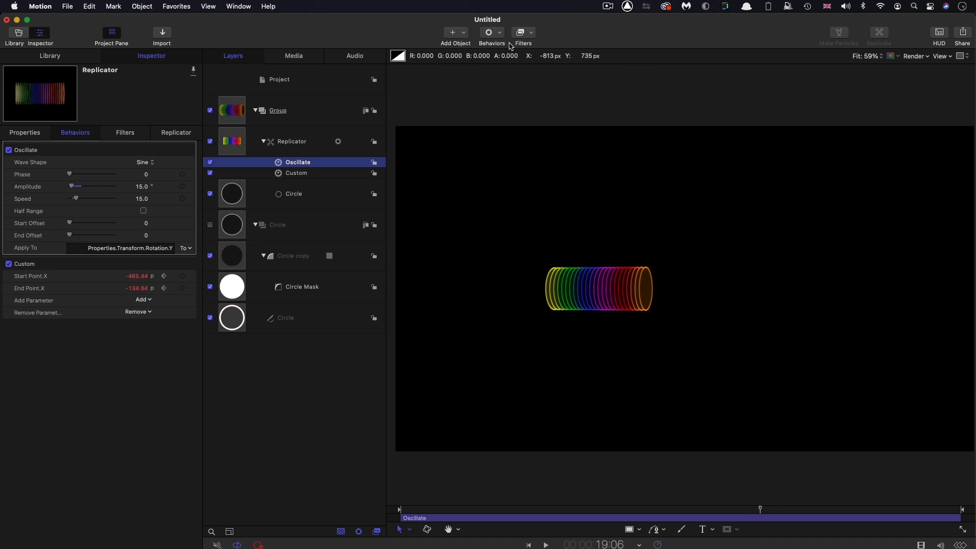
Add a Gaussian Blur of amount 24 with vertical 0 to the replicator and compare it toggled.
{"action": "left_click", "coordinate": [523, 32]}
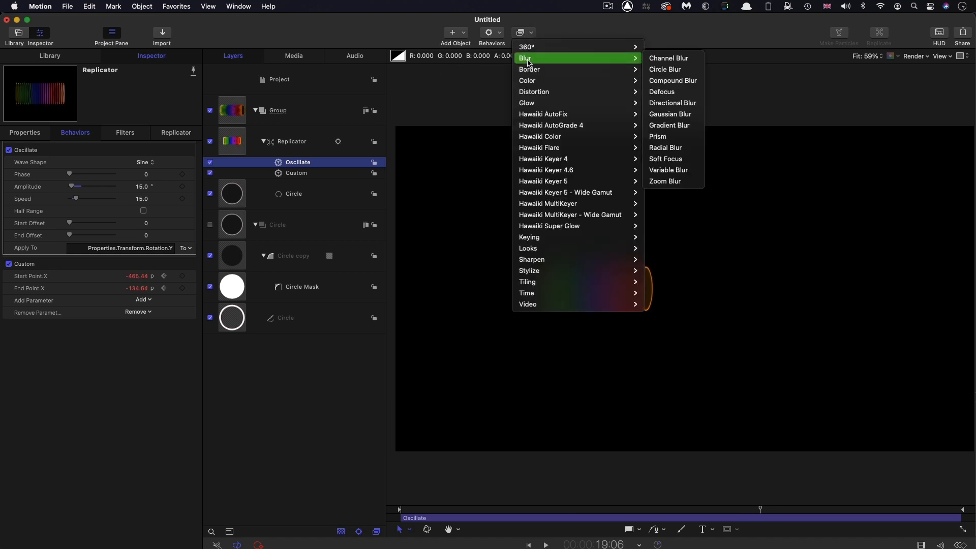
{"action": "mouse_move", "coordinate": [670, 114]}
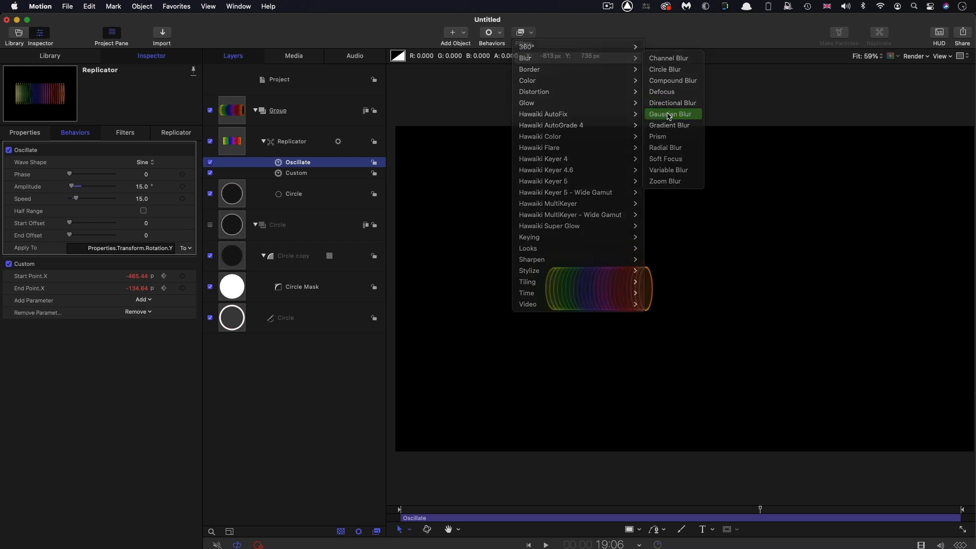
{"action": "left_click", "coordinate": [670, 114]}
{"action": "type", "text": "24"}
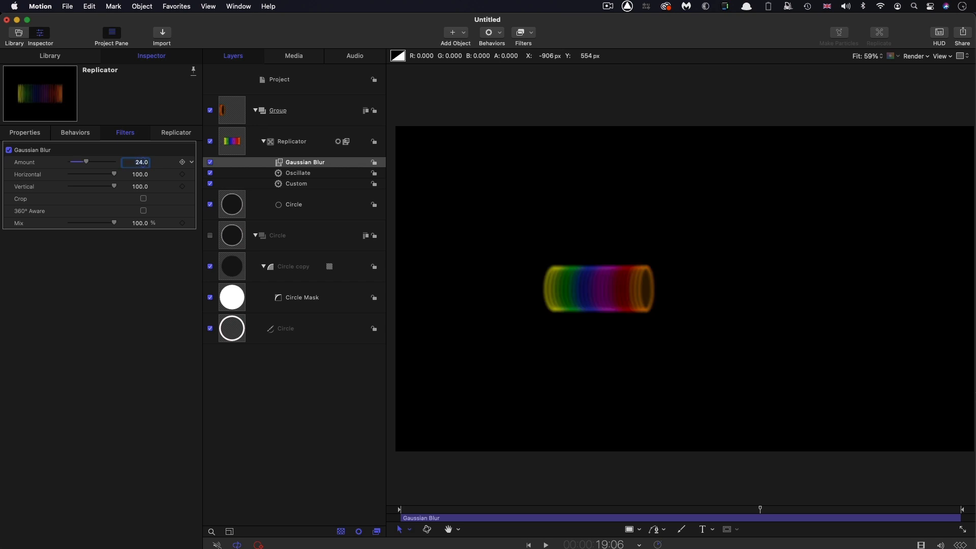
{"action": "left_click", "coordinate": [140, 187]}
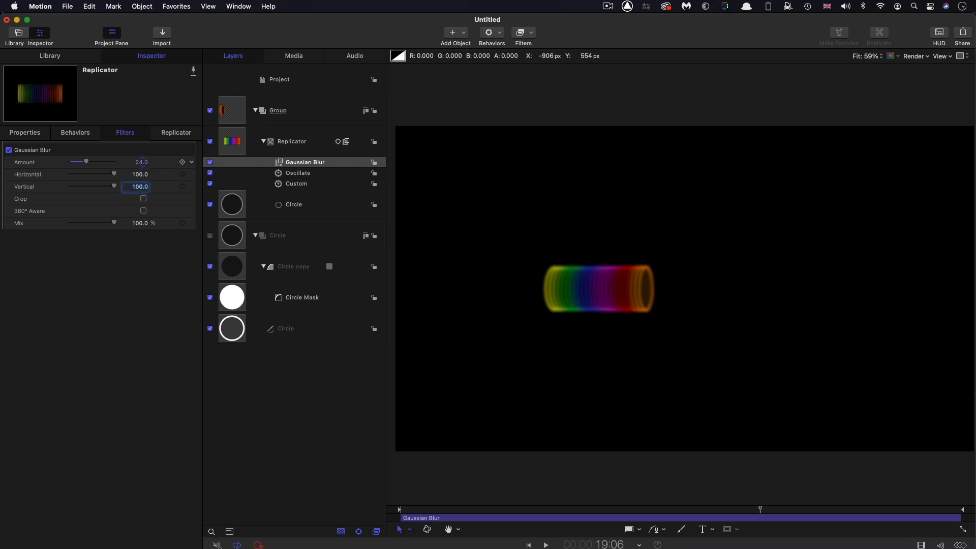
{"action": "type", "text": "0"}
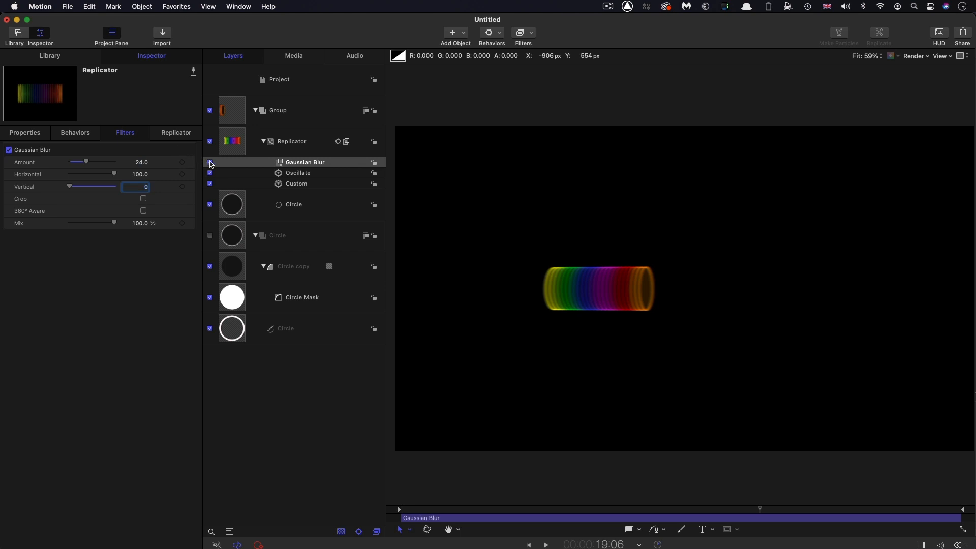
{"action": "left_click", "coordinate": [305, 162]}
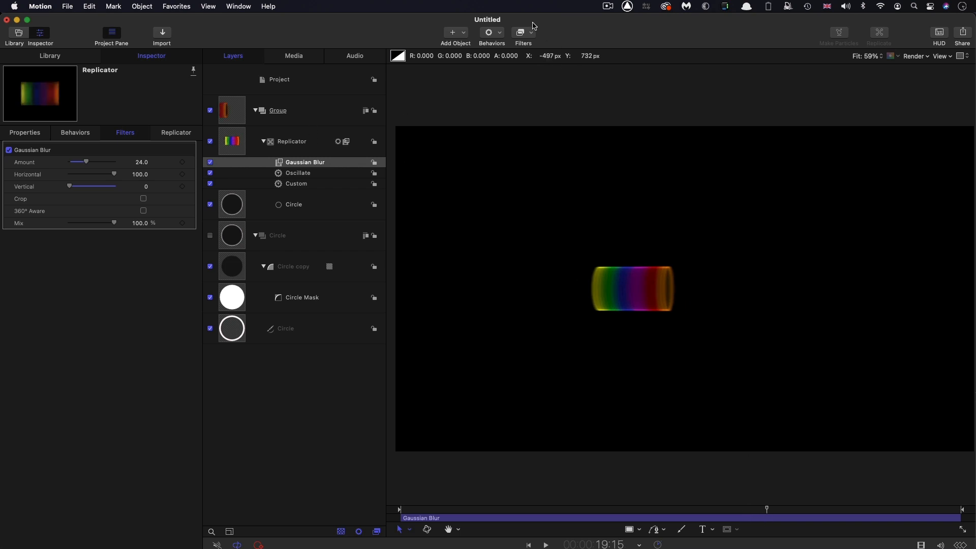
Add an OpenEXR Tone Map with exposure 4 above the blur and re-enable the blur.
{"action": "left_click", "coordinate": [523, 33]}
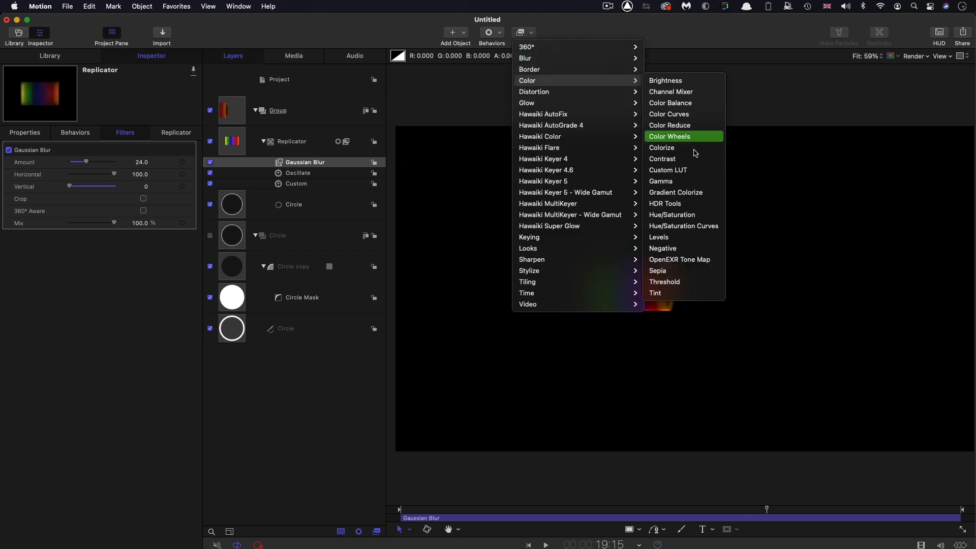
{"action": "left_click", "coordinate": [680, 259]}
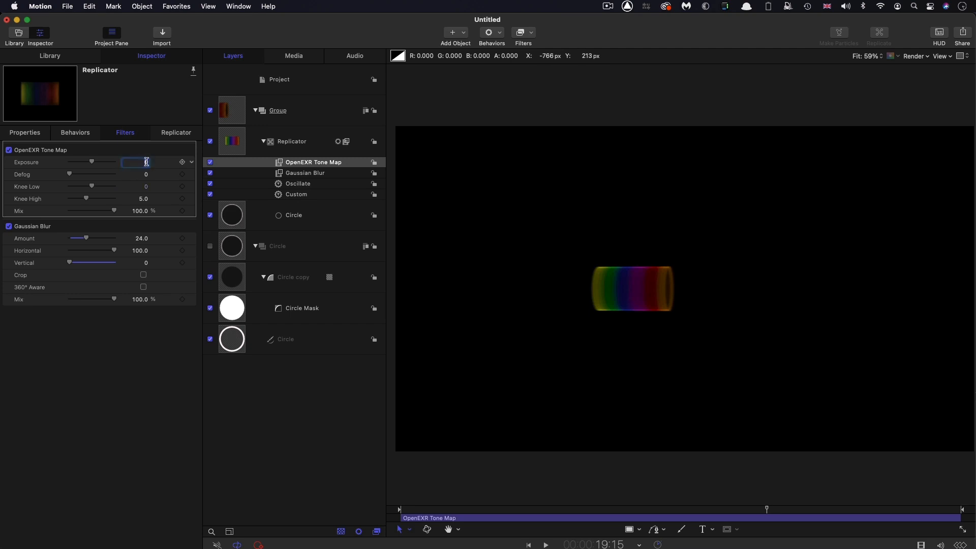
{"action": "type", "text": "4.0"}
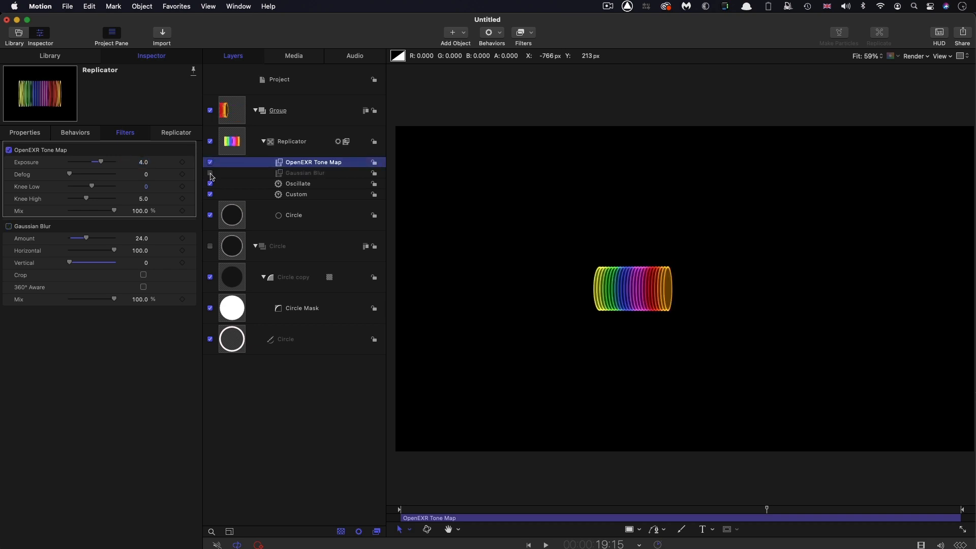
{"action": "left_click", "coordinate": [210, 173]}
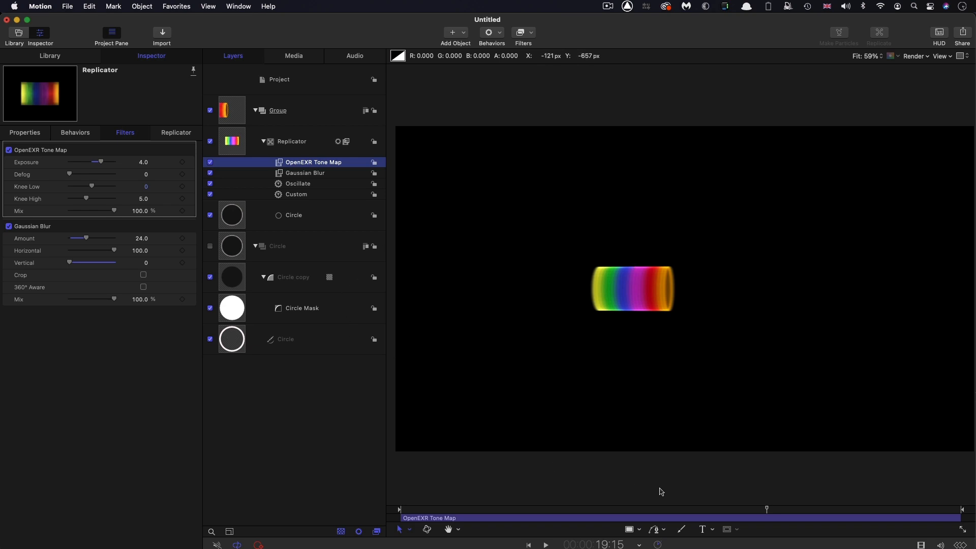
{"action": "left_click", "coordinate": [292, 141]}
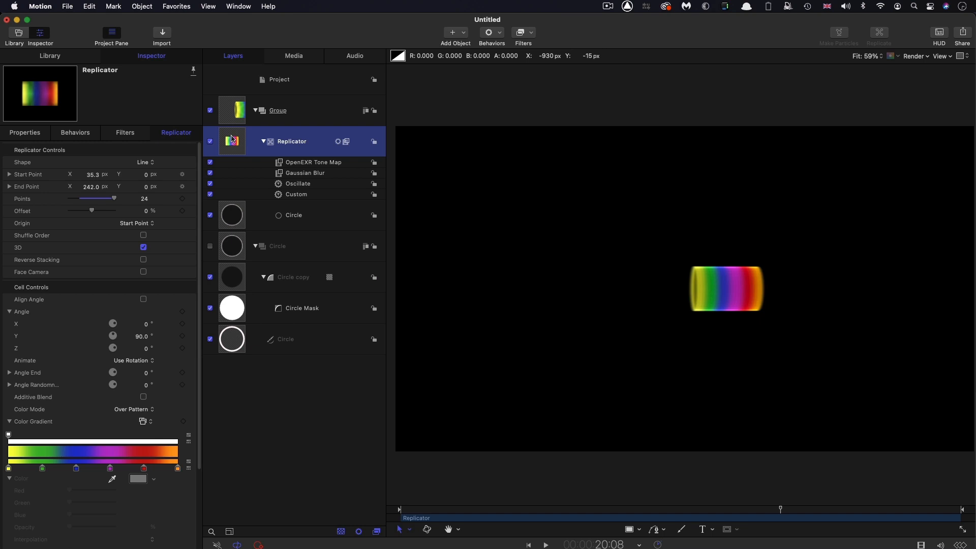
Duplicate the replicator as Replicator Reflection and show its transform properties for flipping.
{"action": "right_click", "coordinate": [232, 140]}
{"action": "type", "text": " Reflection"}
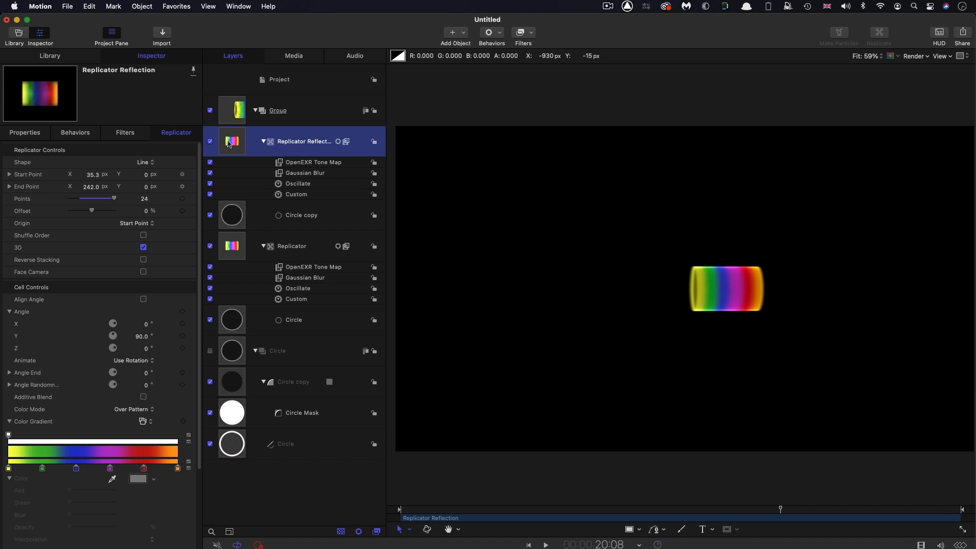
{"action": "left_click", "coordinate": [25, 133]}
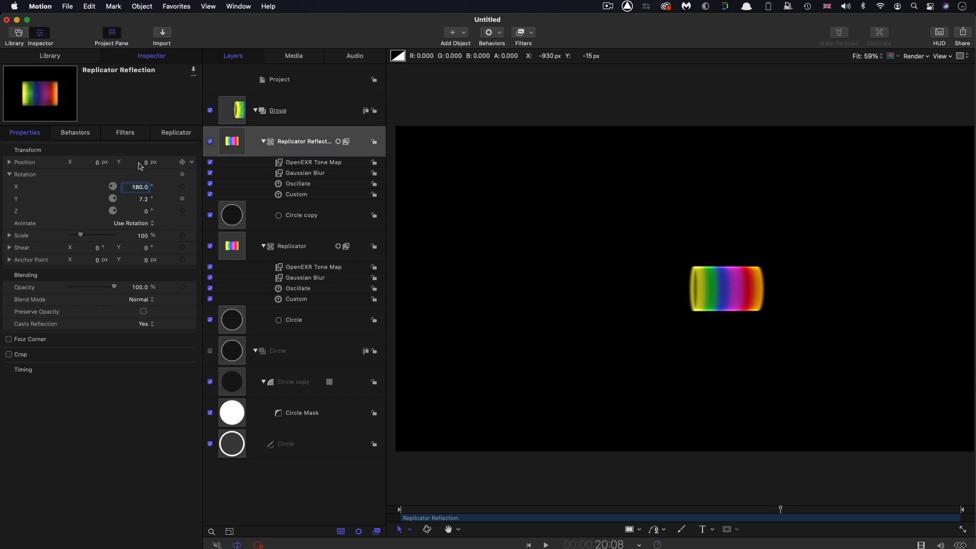
{"action": "mouse_move", "coordinate": [147, 165]}
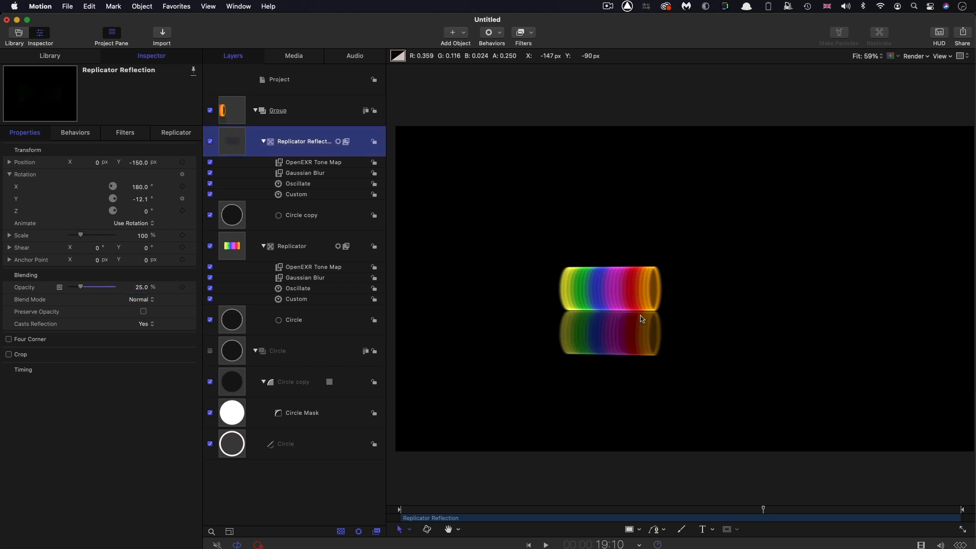
{"action": "mouse_move", "coordinate": [610, 323]}
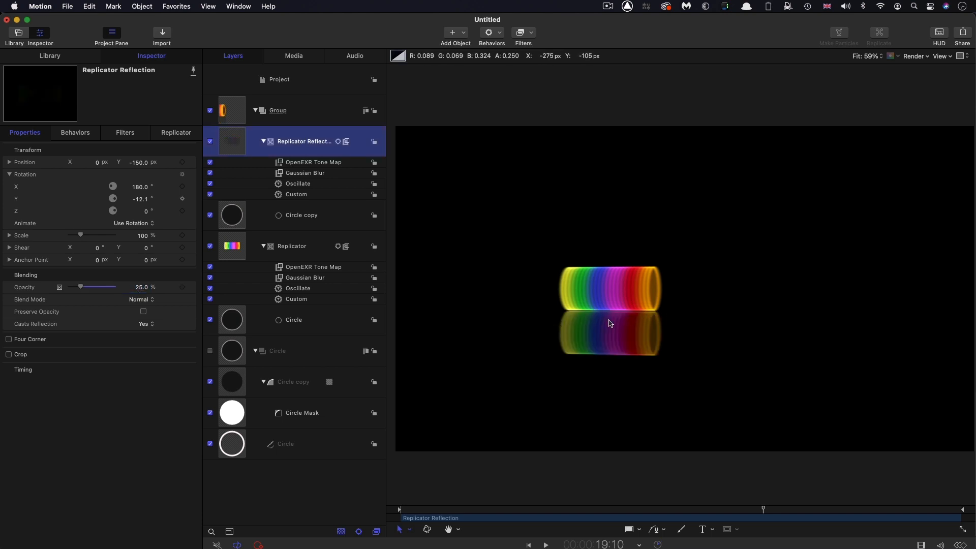
{"action": "mouse_move", "coordinate": [679, 335]}
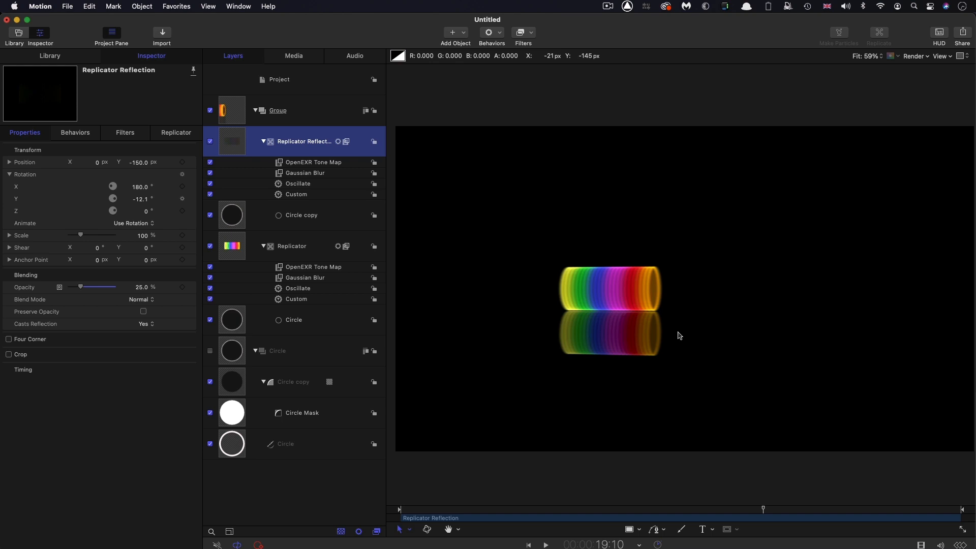
{"action": "mouse_move", "coordinate": [232, 133]}
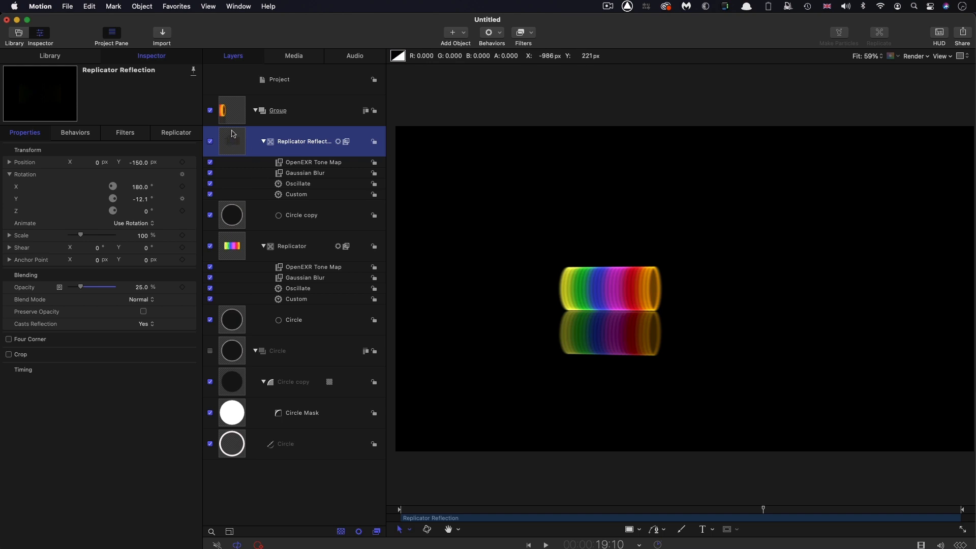
{"action": "mouse_move", "coordinate": [242, 153]}
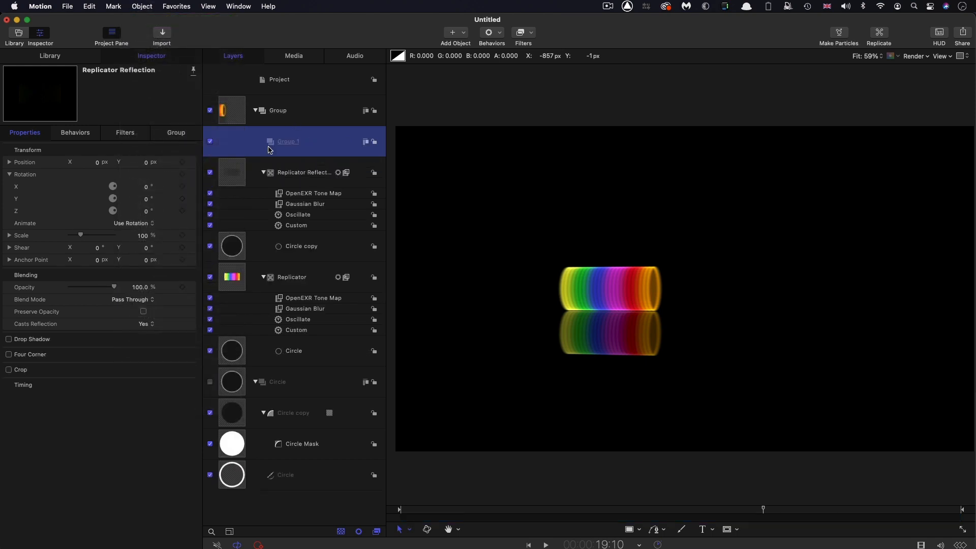
Move Replicator Reflection into Group 1, add a Rectangle Mask with feather 100, and preview.
{"action": "left_click", "coordinate": [305, 173]}
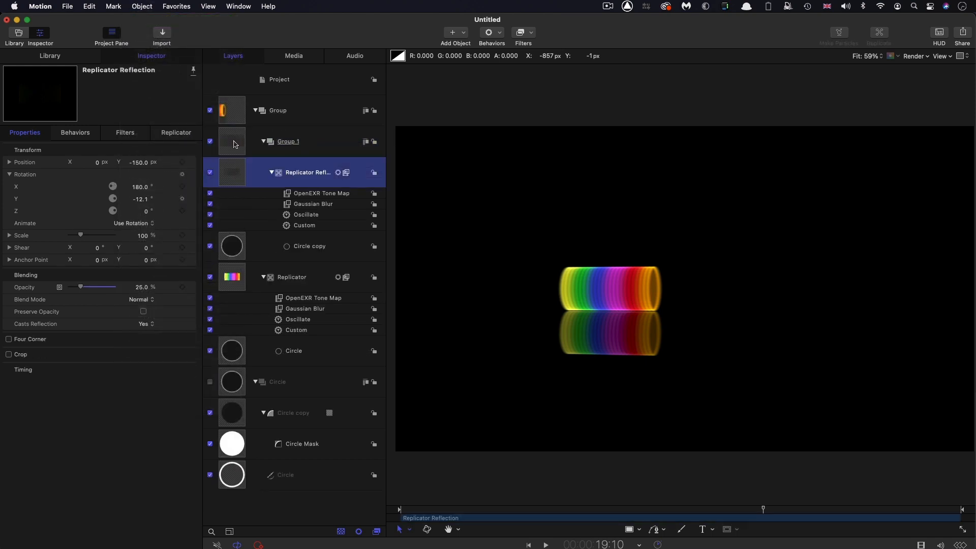
{"action": "left_click", "coordinate": [288, 141]}
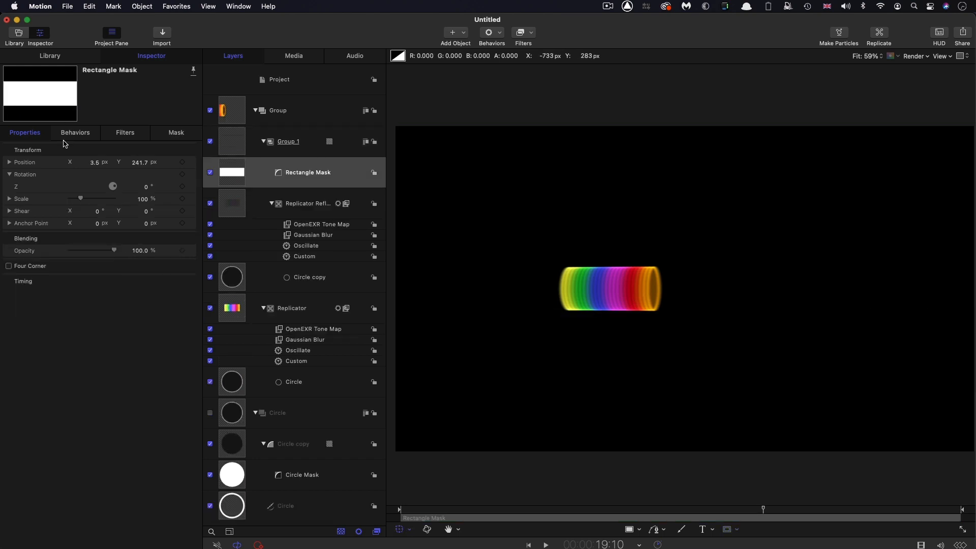
{"action": "left_click", "coordinate": [176, 132]}
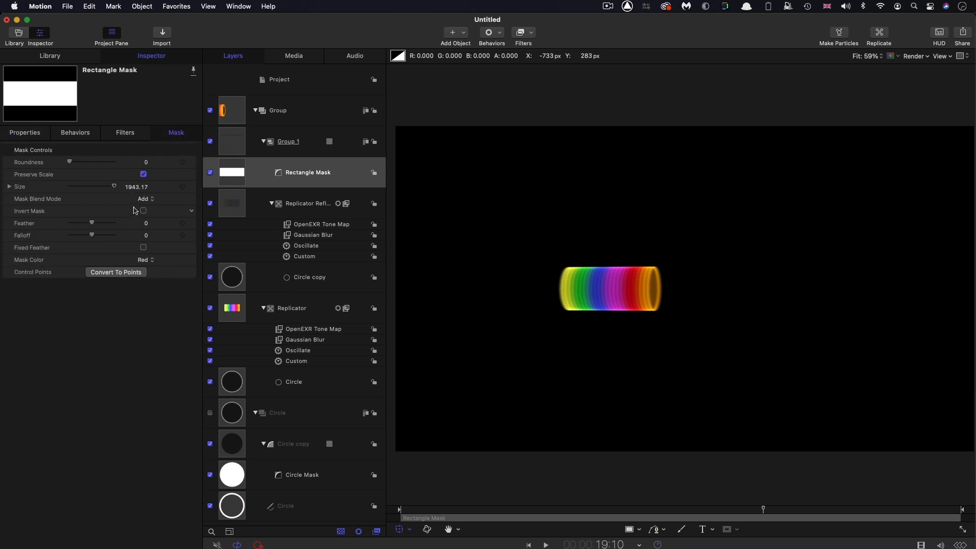
{"action": "mouse_move", "coordinate": [146, 225]}
{"action": "type", "text": "150"}
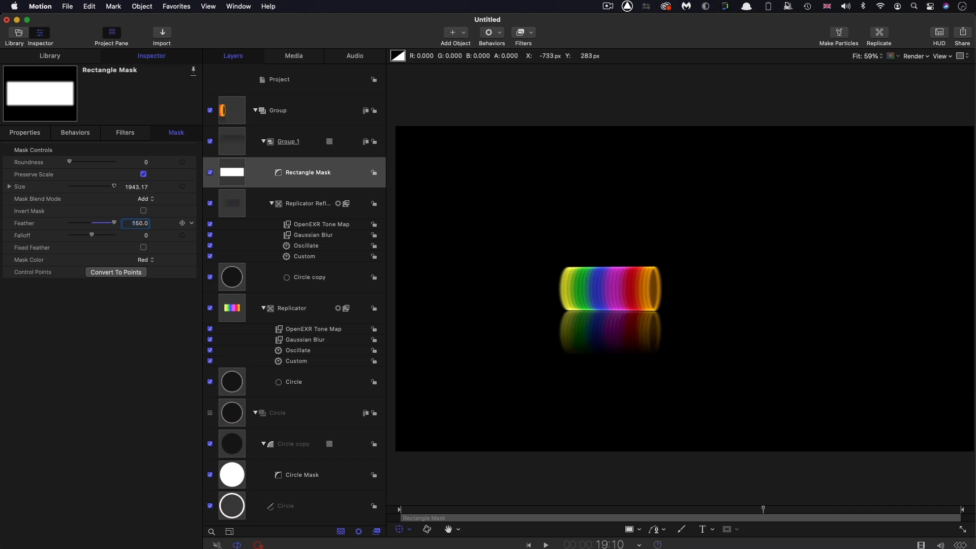
{"action": "type", "text": "100.0"}
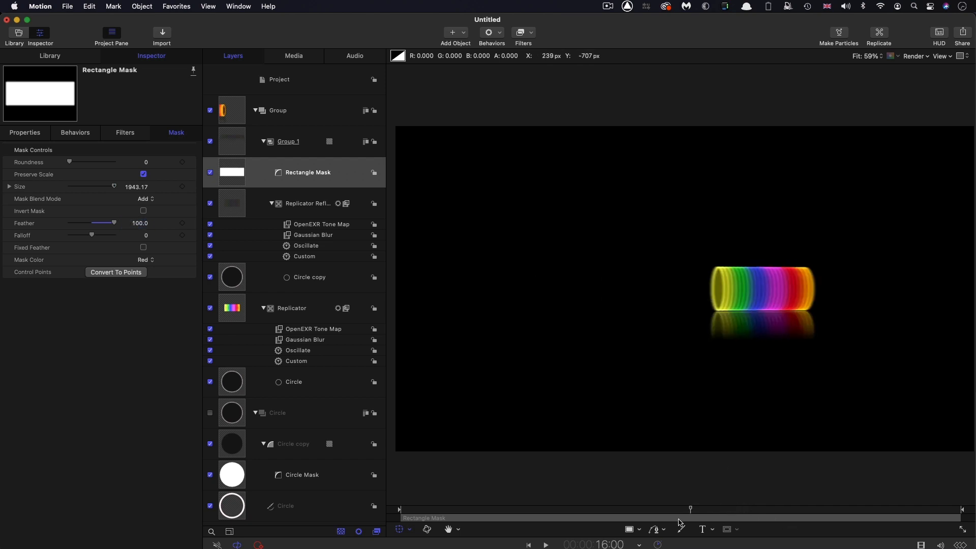
{"action": "left_click", "coordinate": [544, 545]}
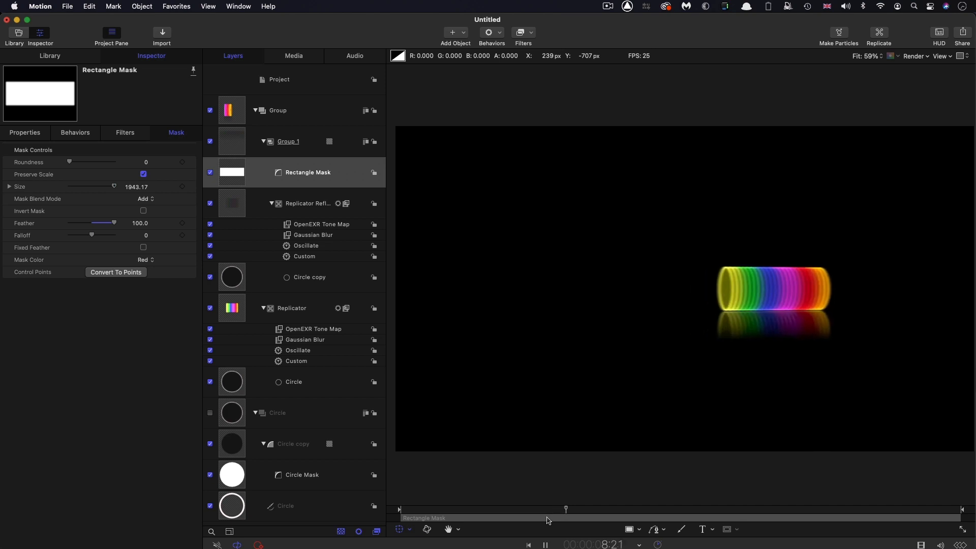
{"action": "left_click", "coordinate": [292, 141]}
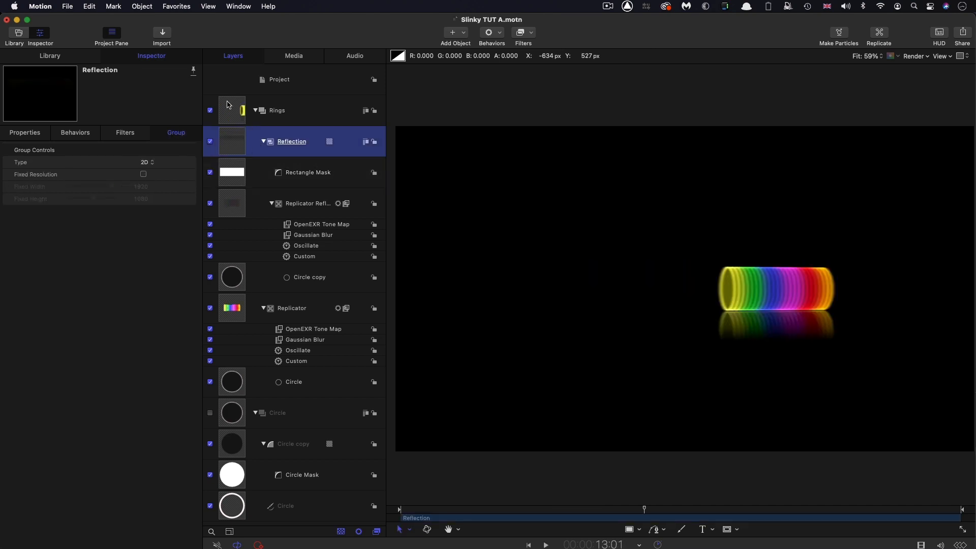
Rename the groups Rings and Reflection and collapse the Rings group.
{"action": "left_click", "coordinate": [277, 110]}
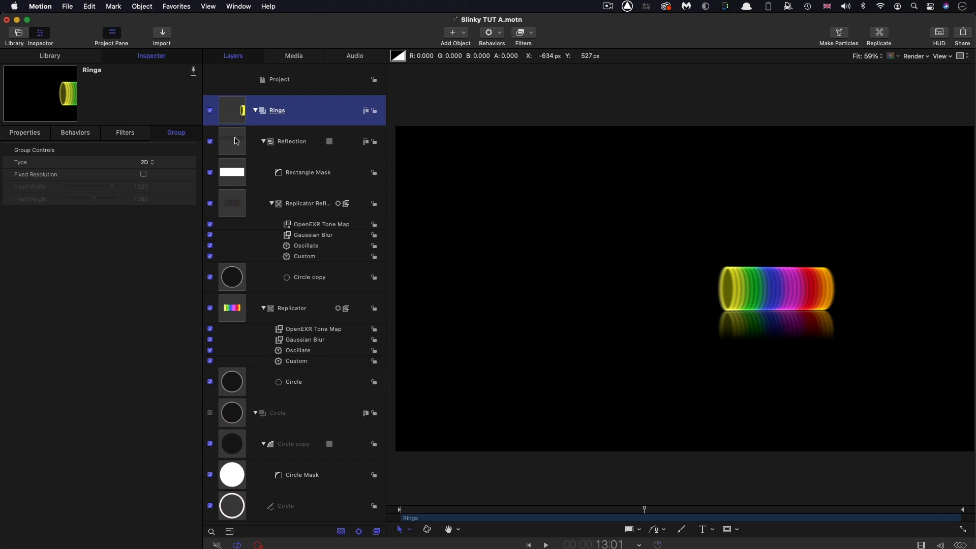
{"action": "left_click", "coordinate": [290, 142]}
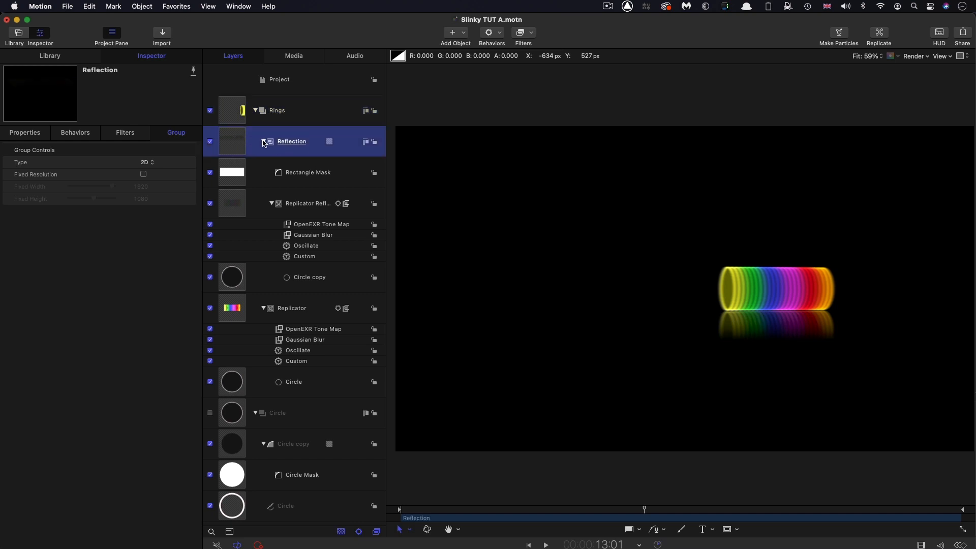
{"action": "left_click", "coordinate": [255, 110]}
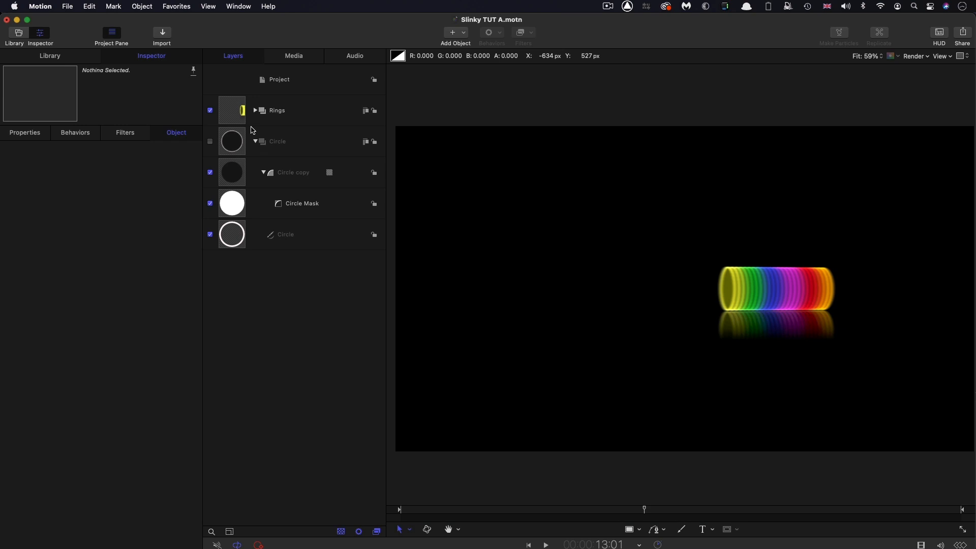
Delete the unused Circle group and select the project.
{"action": "left_click", "coordinate": [276, 141]}
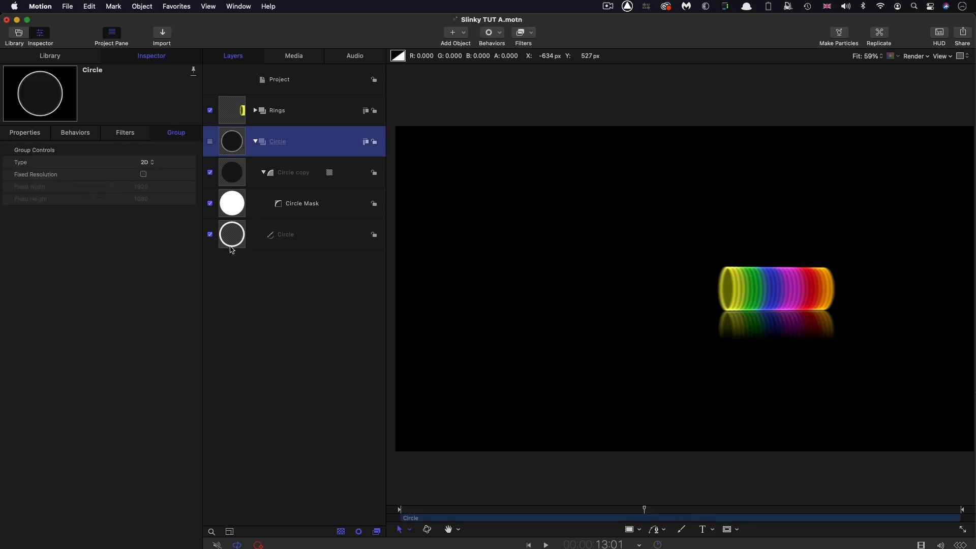
{"action": "left_click", "coordinate": [276, 110]}
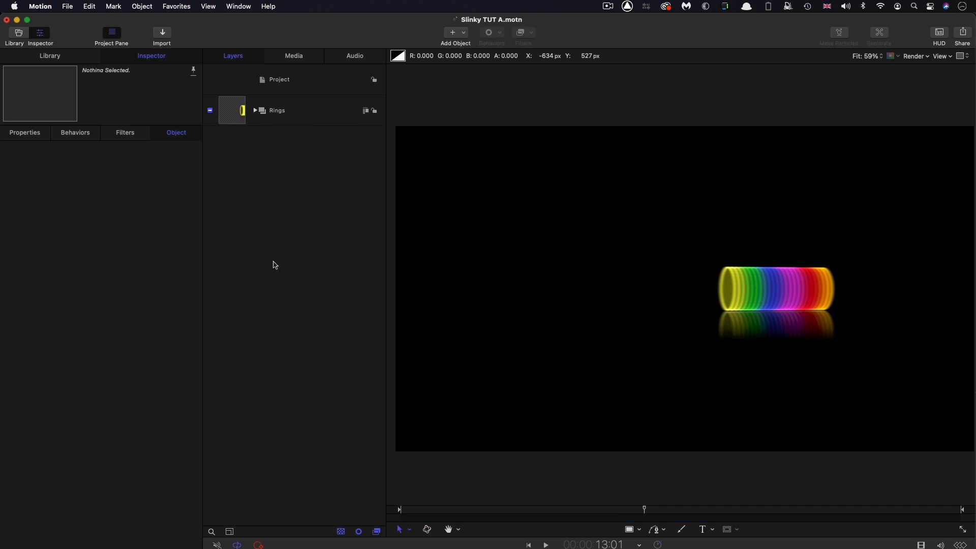
{"action": "left_click", "coordinate": [279, 79]}
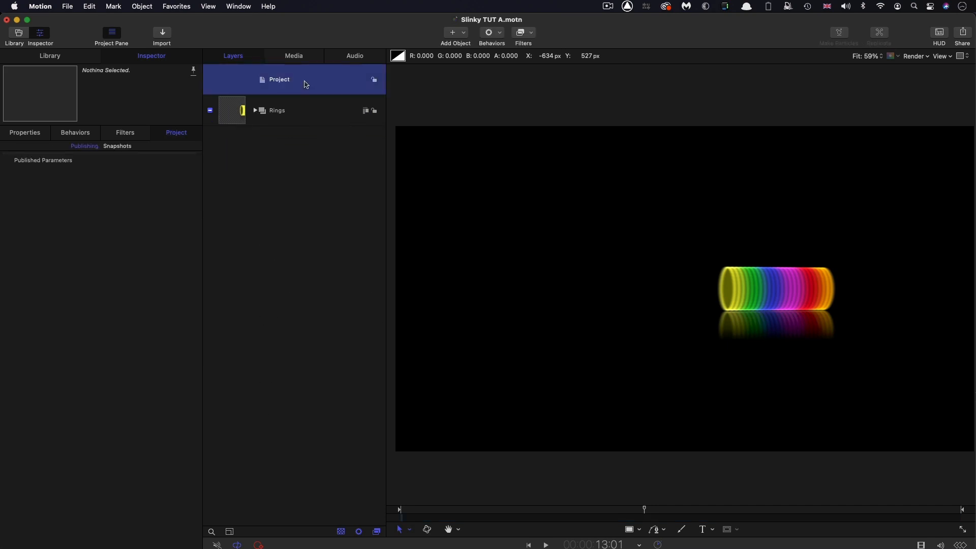
{"action": "left_click", "coordinate": [142, 6]}
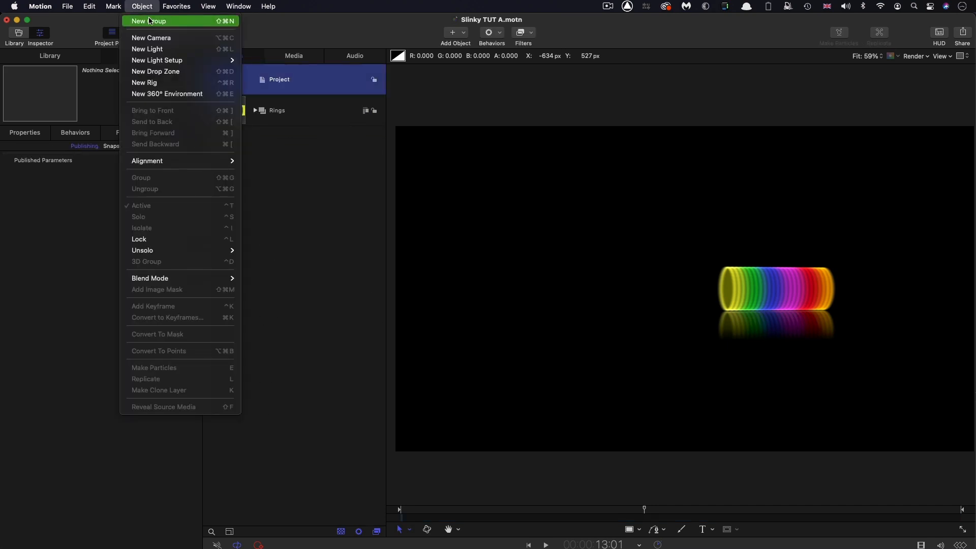
Create a new group and import the circuit board JPEG into it.
{"action": "left_click", "coordinate": [148, 21]}
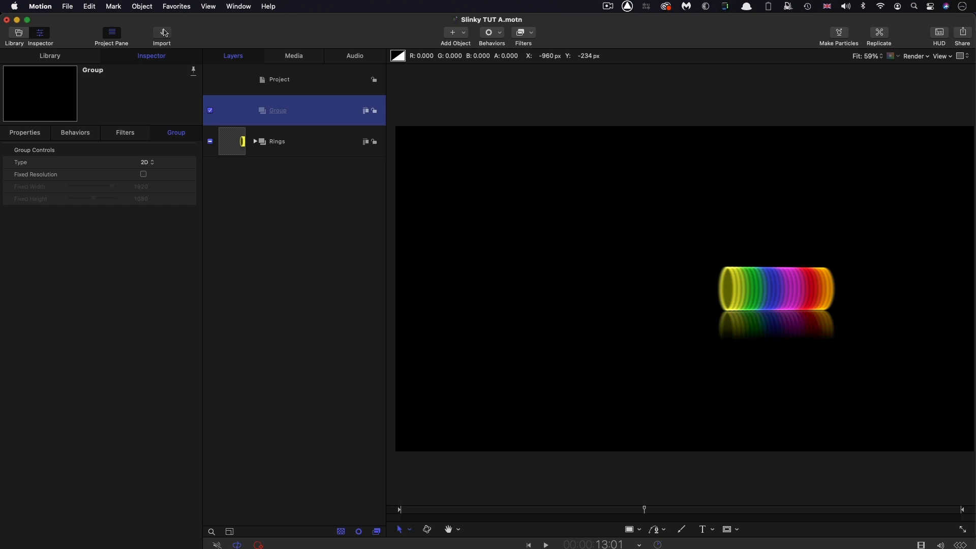
{"action": "left_click", "coordinate": [162, 33]}
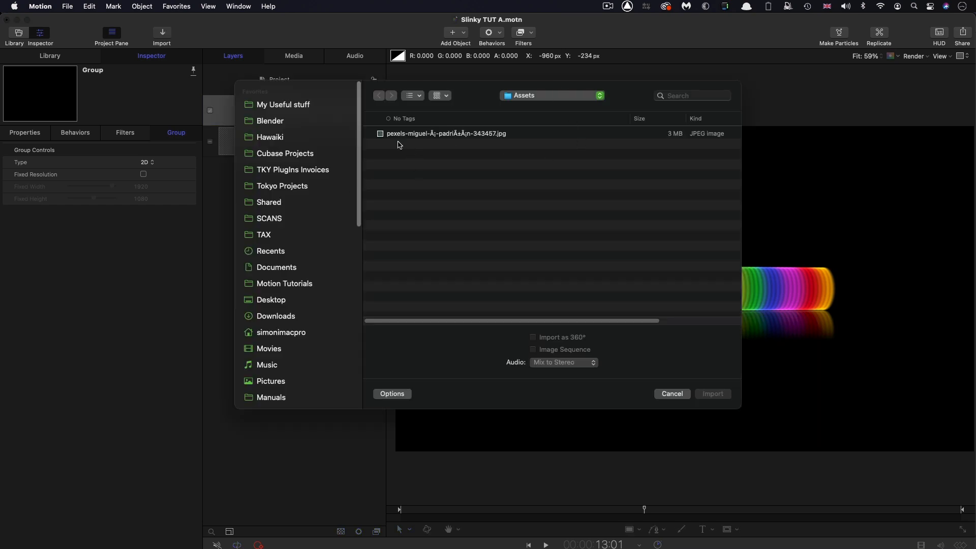
{"action": "left_click", "coordinate": [445, 133]}
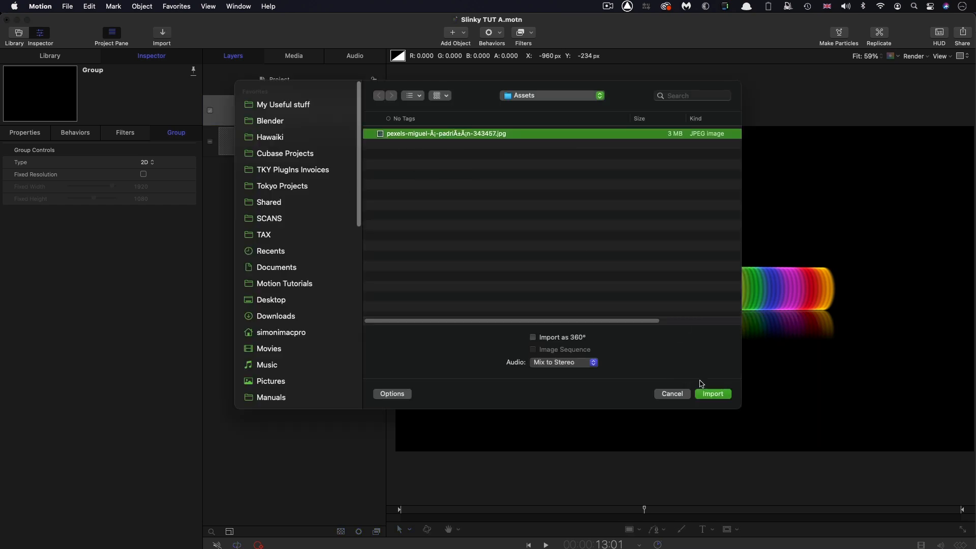
{"action": "left_click", "coordinate": [712, 393]}
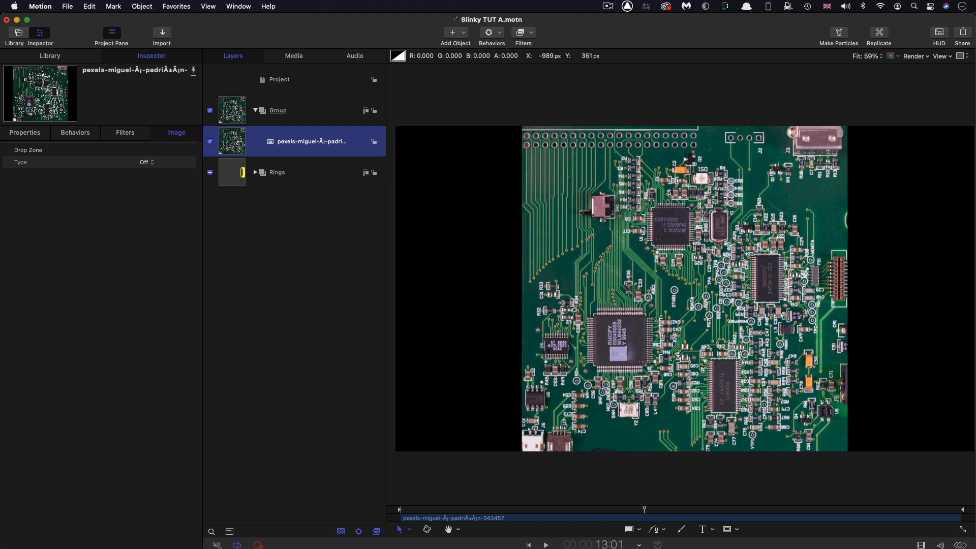
{"action": "mouse_move", "coordinate": [35, 143]}
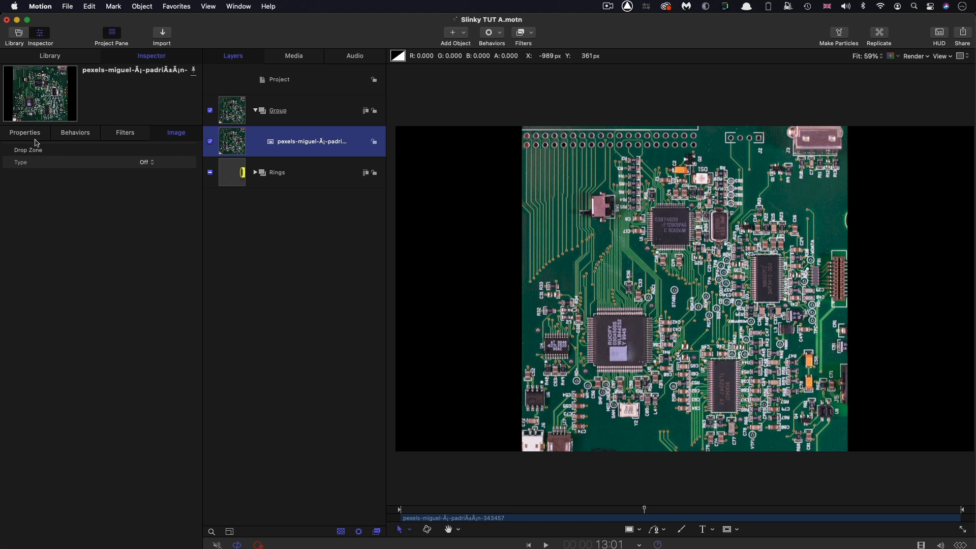
Enlarge the circuit-board photo to 56% scale and browse the Color filters.
{"action": "left_click", "coordinate": [24, 132]}
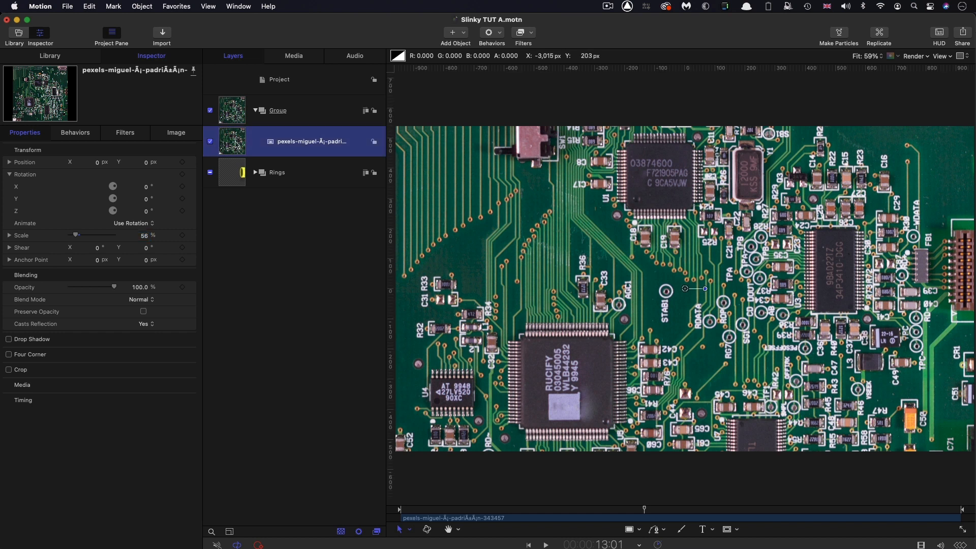
{"action": "left_click", "coordinate": [519, 32]}
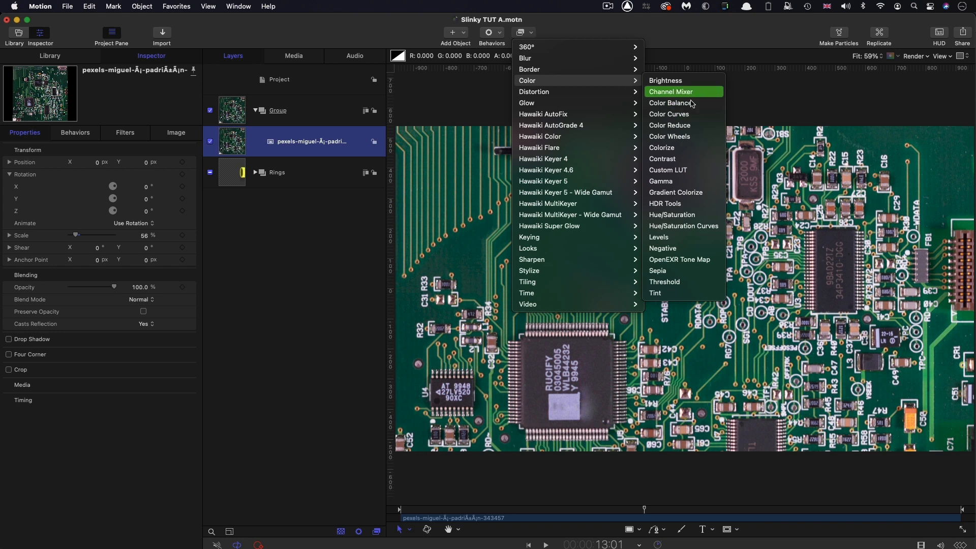
Tint the circuit-board photo dark blue with a Colorize filter.
{"action": "left_click", "coordinate": [661, 148]}
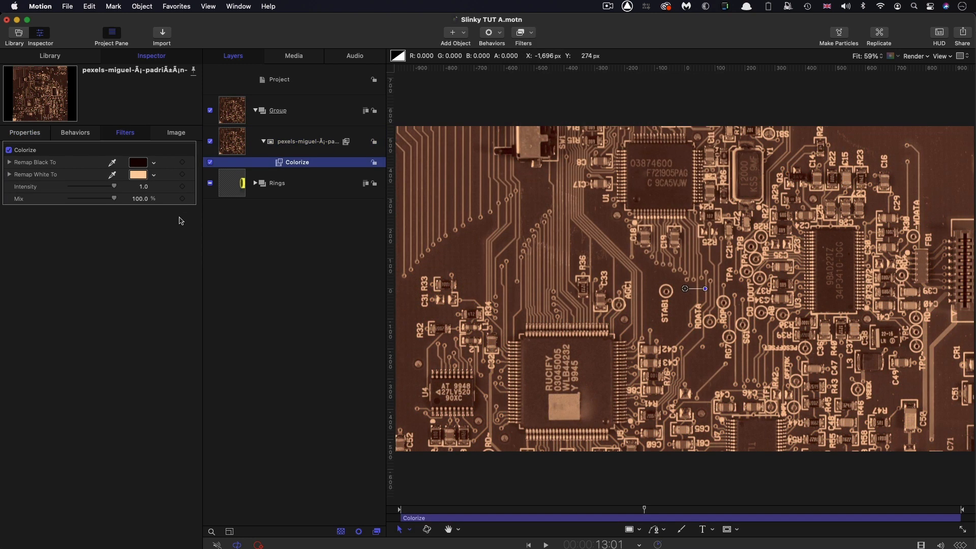
{"action": "left_click", "coordinate": [137, 163]}
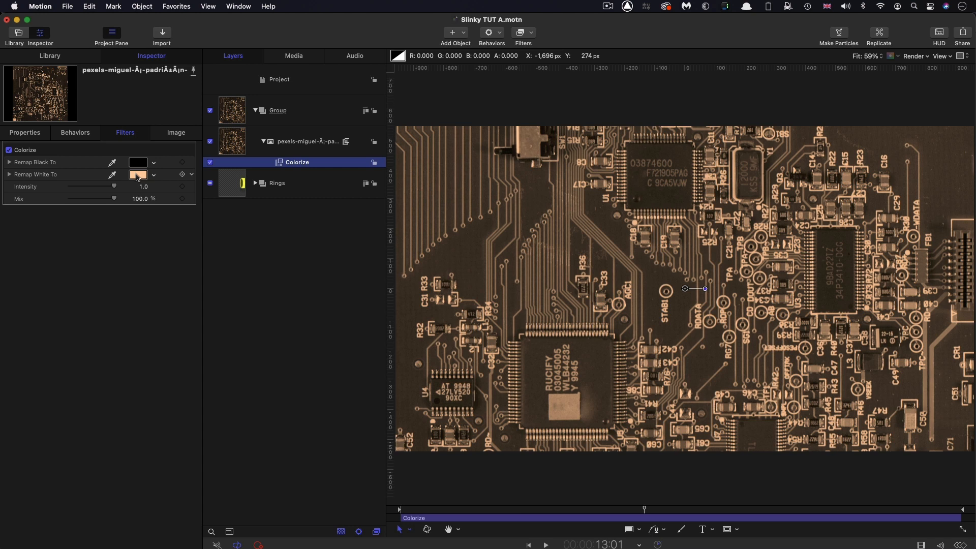
{"action": "left_click", "coordinate": [138, 175]}
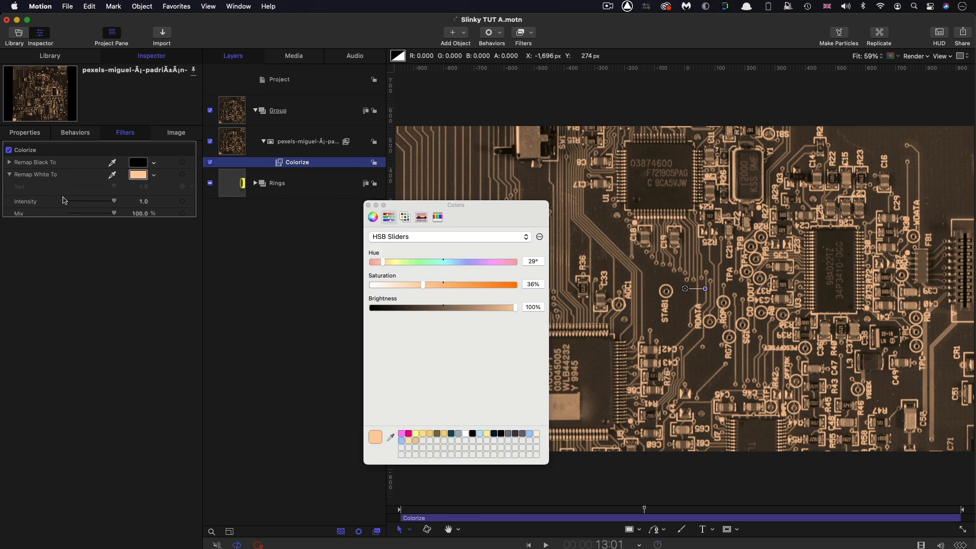
{"action": "left_click", "coordinate": [9, 174]}
{"action": "type", "text": "0.45"}
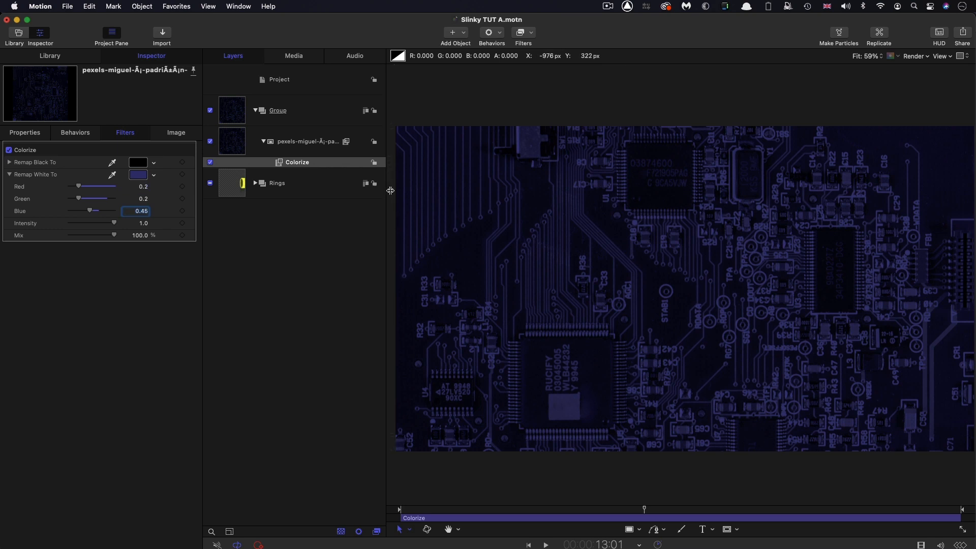
{"action": "mouse_move", "coordinate": [617, 341]}
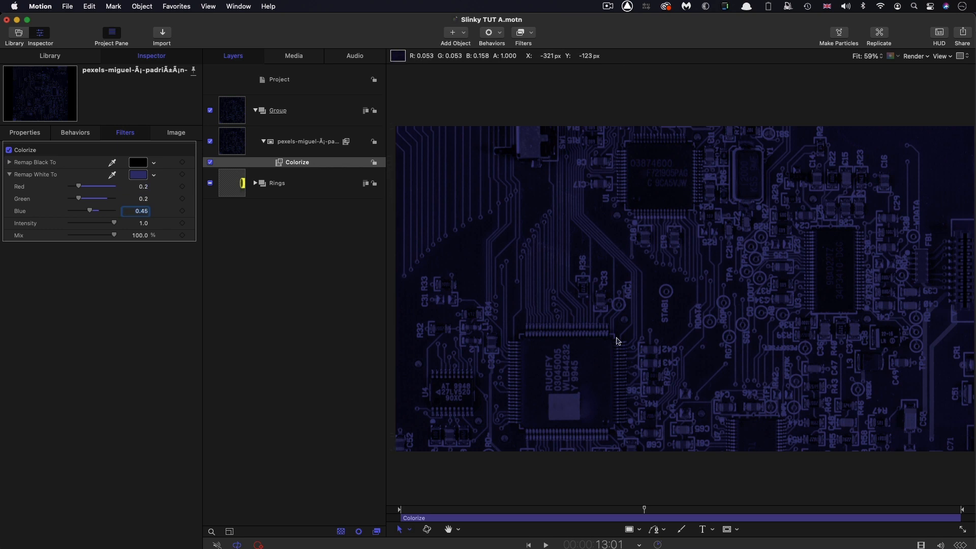
{"action": "mouse_move", "coordinate": [264, 126]}
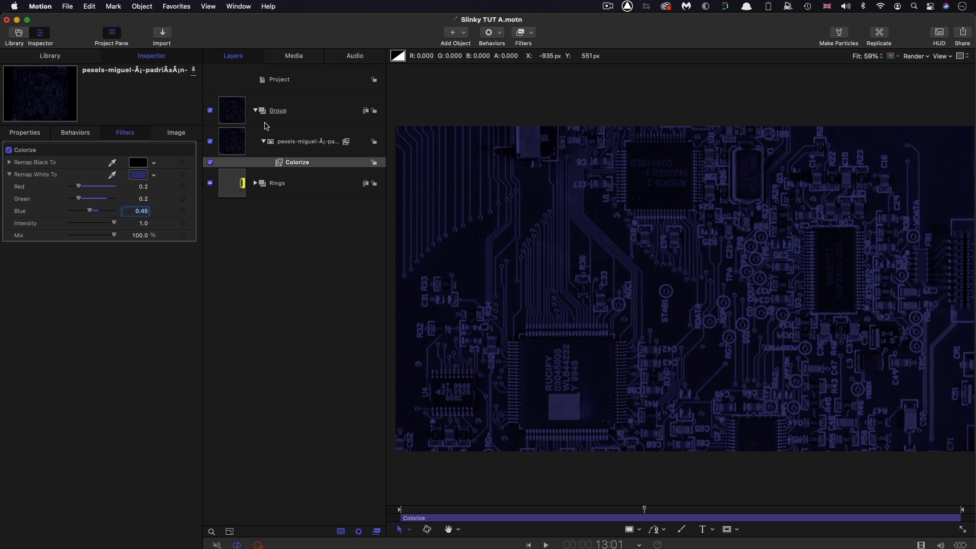
{"action": "mouse_move", "coordinate": [647, 533]}
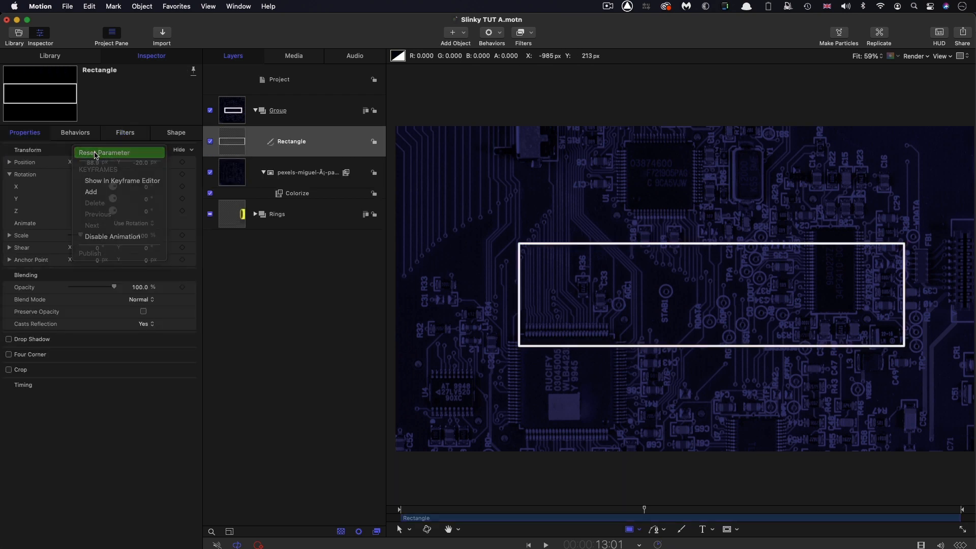
Make the white rectangle outline 1100 by 275 with roundness 75.
{"action": "left_click", "coordinate": [176, 132]}
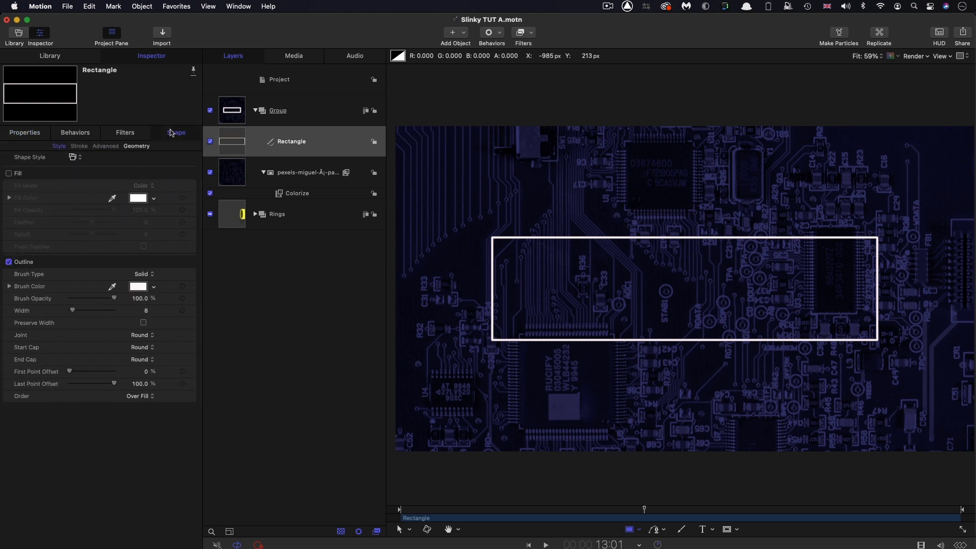
{"action": "left_click", "coordinate": [135, 146]}
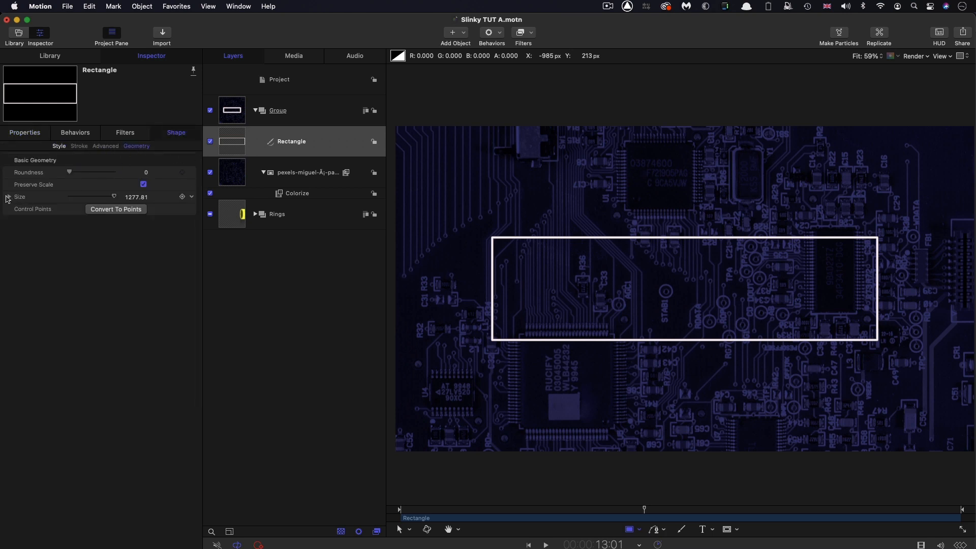
{"action": "left_click", "coordinate": [9, 197]}
{"action": "type", "text": "275"}
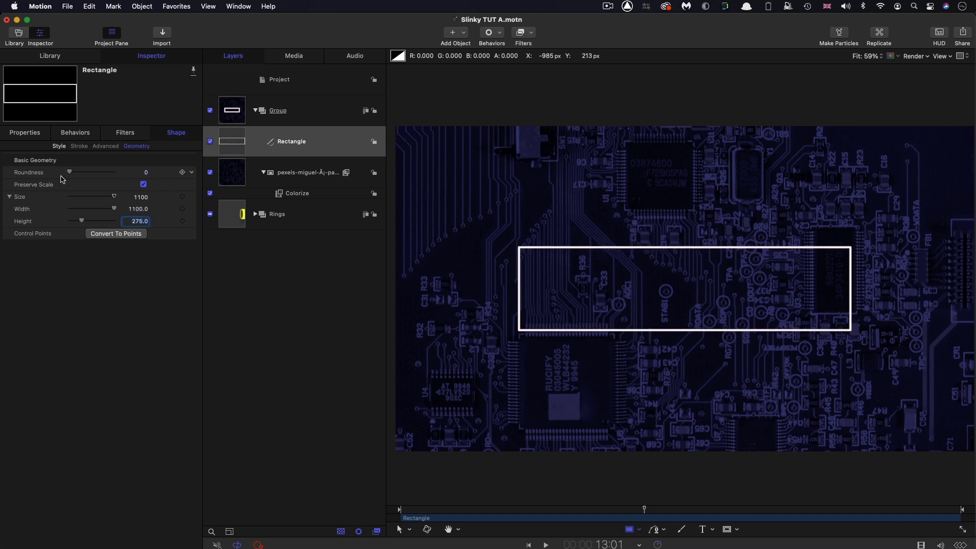
{"action": "mouse_move", "coordinate": [115, 175]}
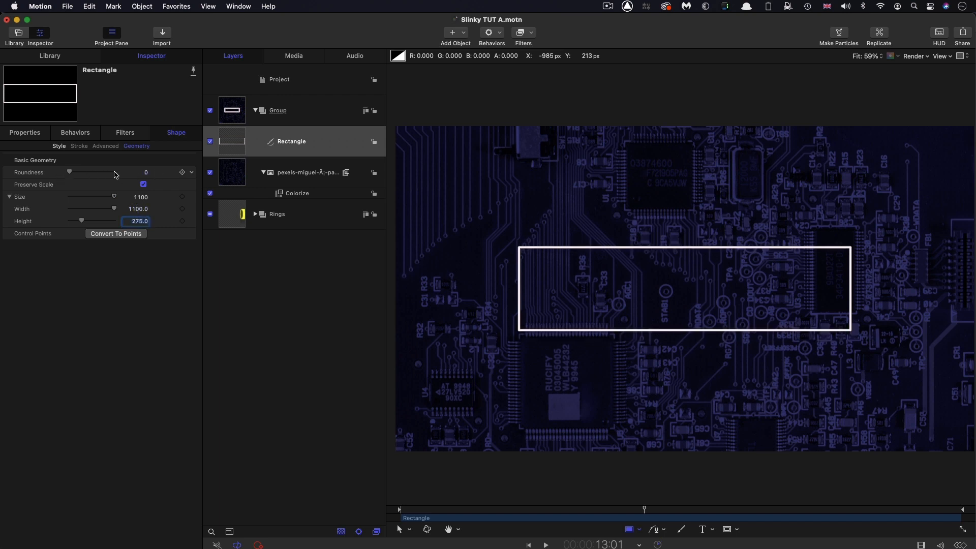
{"action": "left_click_drag", "start_coordinate": [71, 171], "coordinate": [112, 172]}
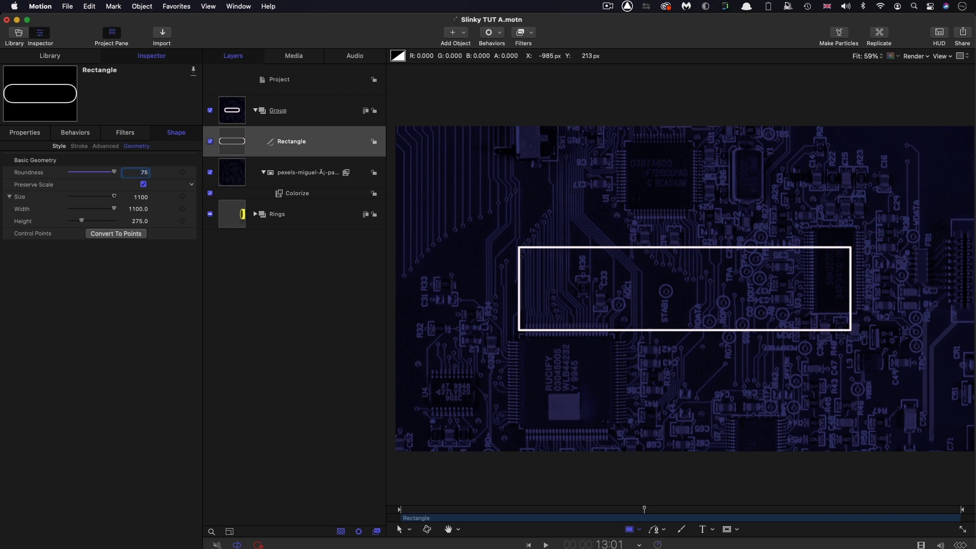
{"action": "left_click", "coordinate": [59, 145]}
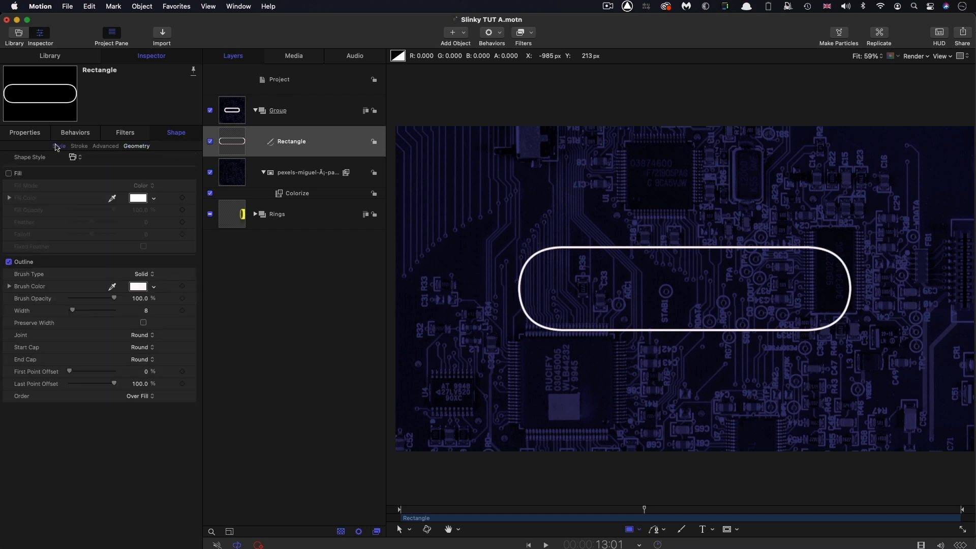
Give the pill shape a red fill and a green outline.
{"action": "left_click", "coordinate": [9, 173]}
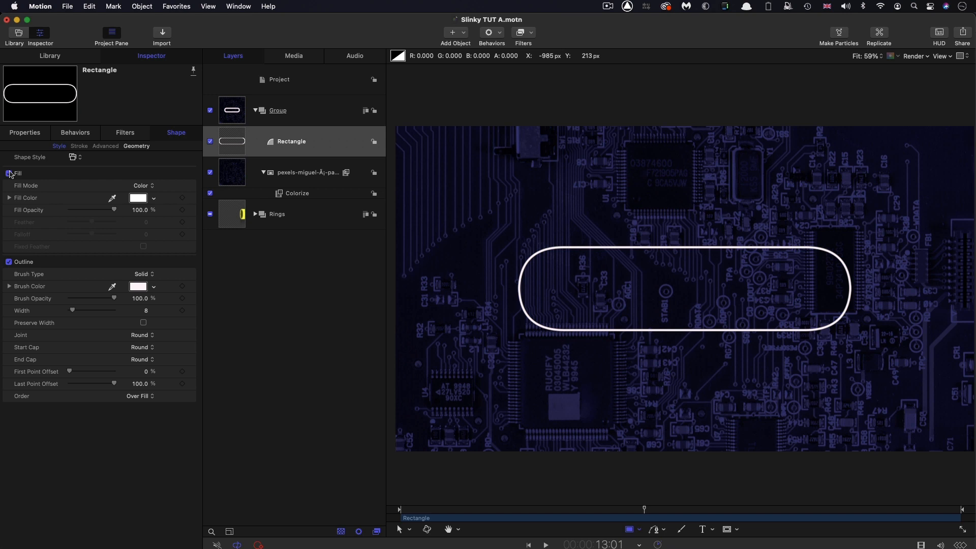
{"action": "left_click", "coordinate": [10, 173]}
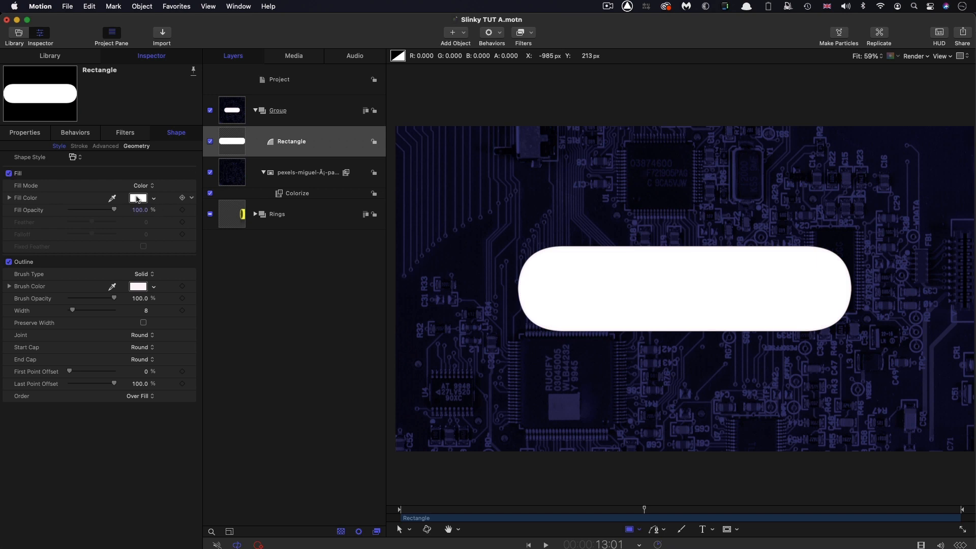
{"action": "left_click", "coordinate": [138, 198]}
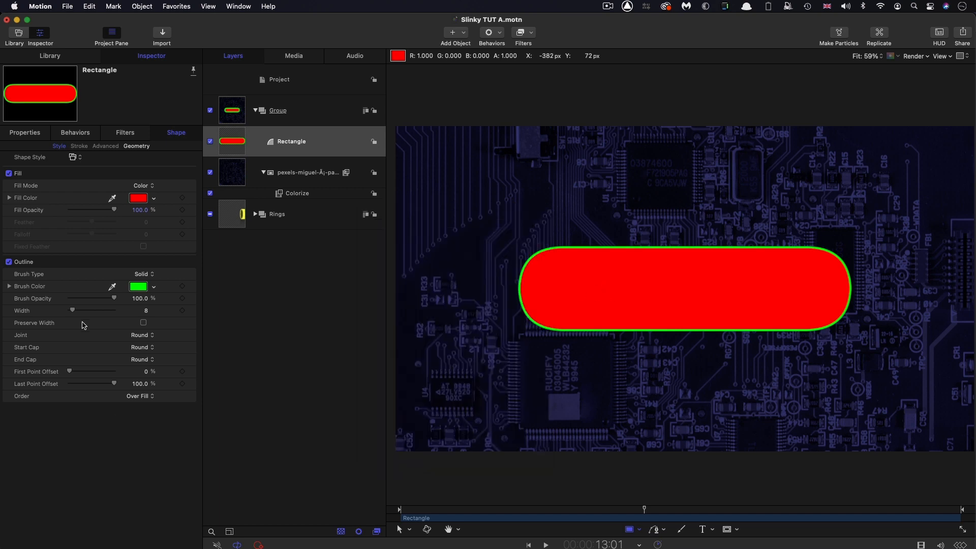
{"action": "mouse_move", "coordinate": [266, 490]}
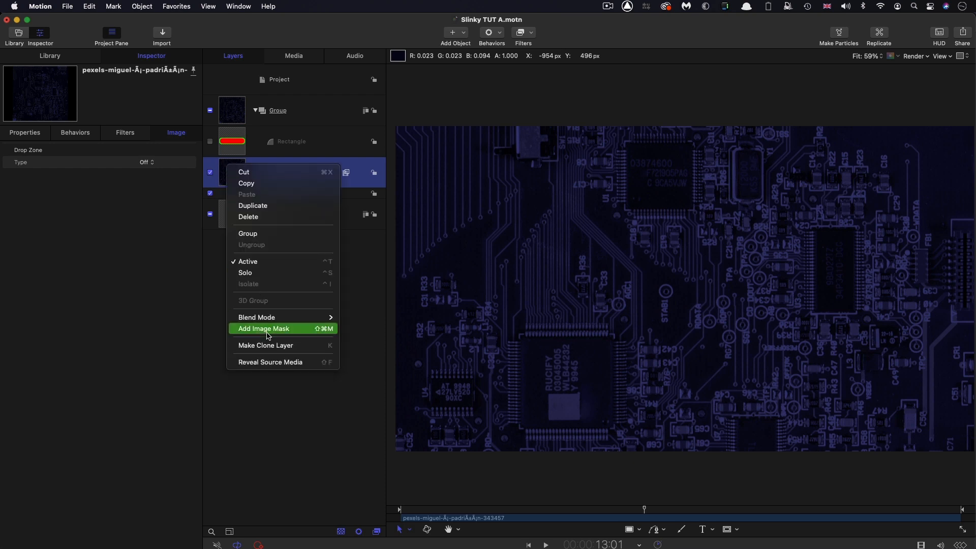
Mask the circuit-board image with the rectangle's red channel, inverted, revealing the rainbow rings.
{"action": "left_click", "coordinate": [263, 328]}
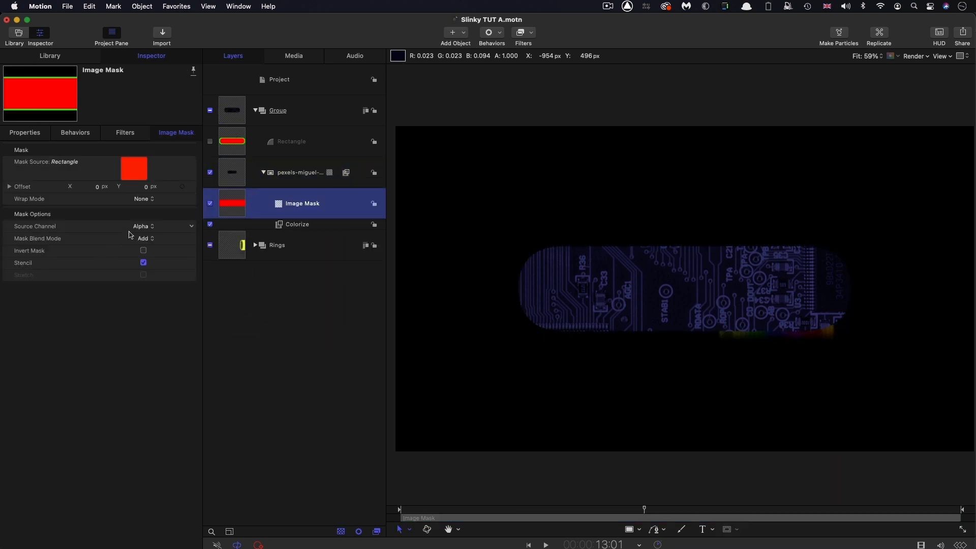
{"action": "left_click", "coordinate": [144, 226]}
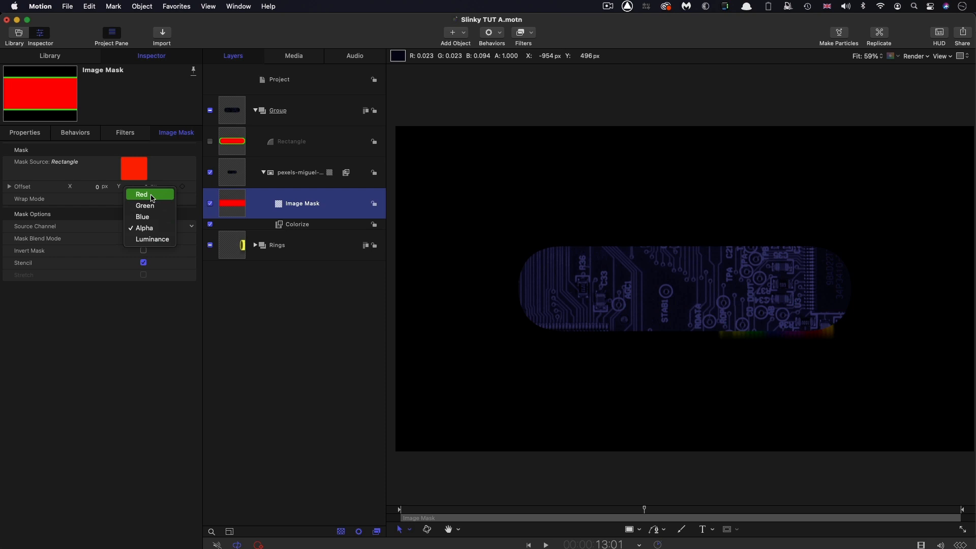
{"action": "left_click", "coordinate": [142, 194]}
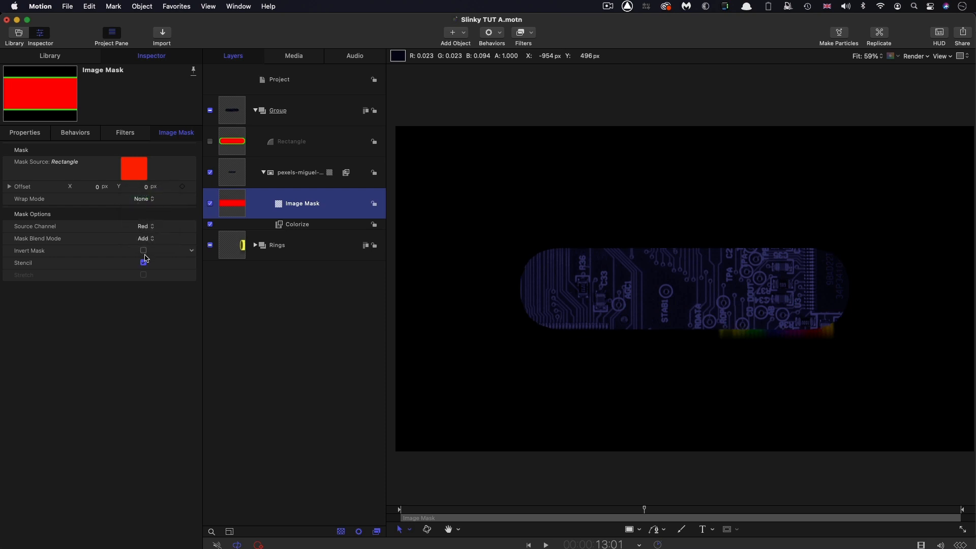
{"action": "left_click", "coordinate": [143, 250]}
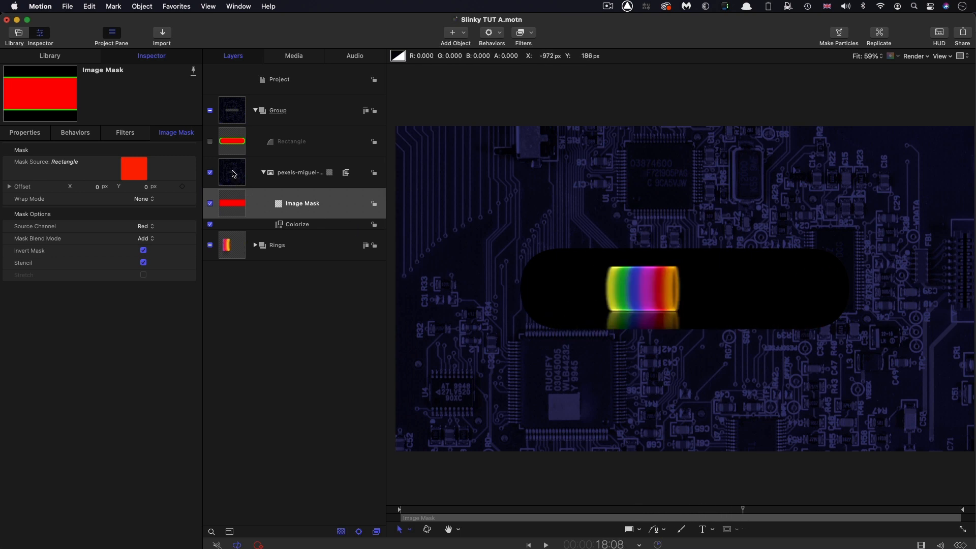
{"action": "left_click", "coordinate": [299, 173]}
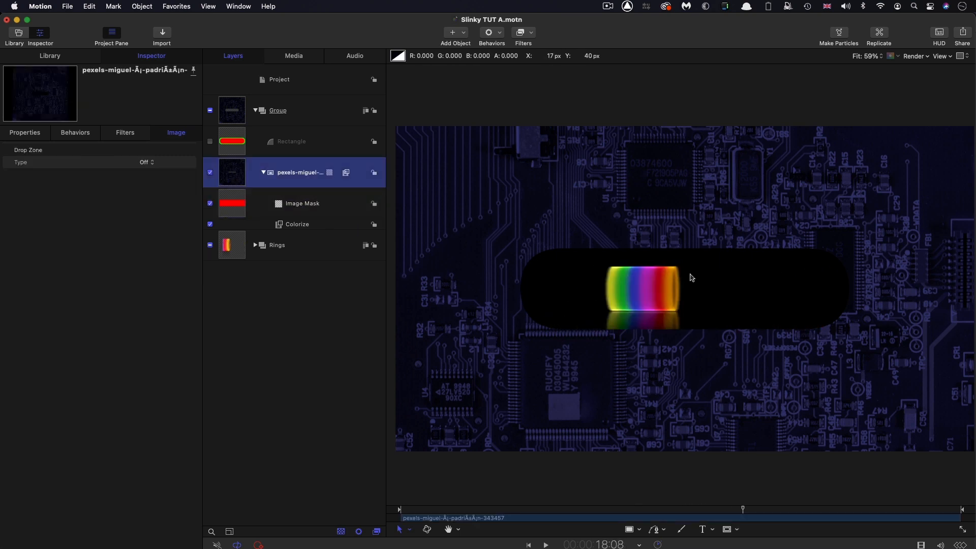
{"action": "mouse_move", "coordinate": [302, 190]}
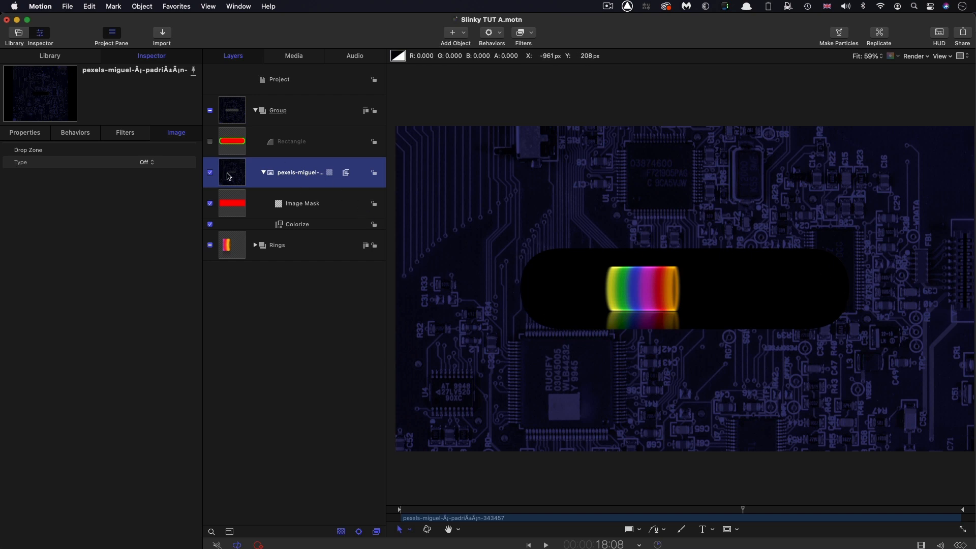
{"action": "left_click", "coordinate": [49, 55]}
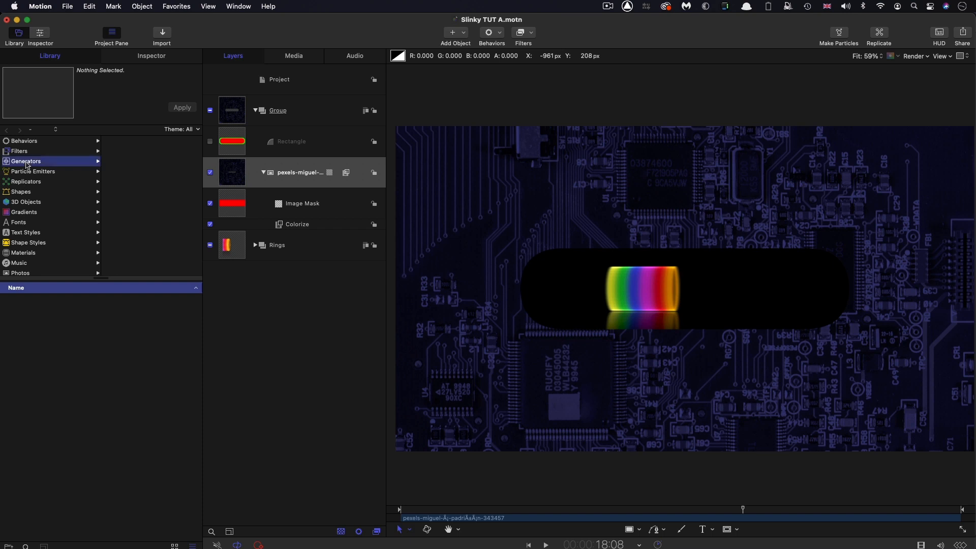
Add a blue Color Solid masked by the Rectangle's green channel as the pill outline.
{"action": "left_click", "coordinate": [25, 161]}
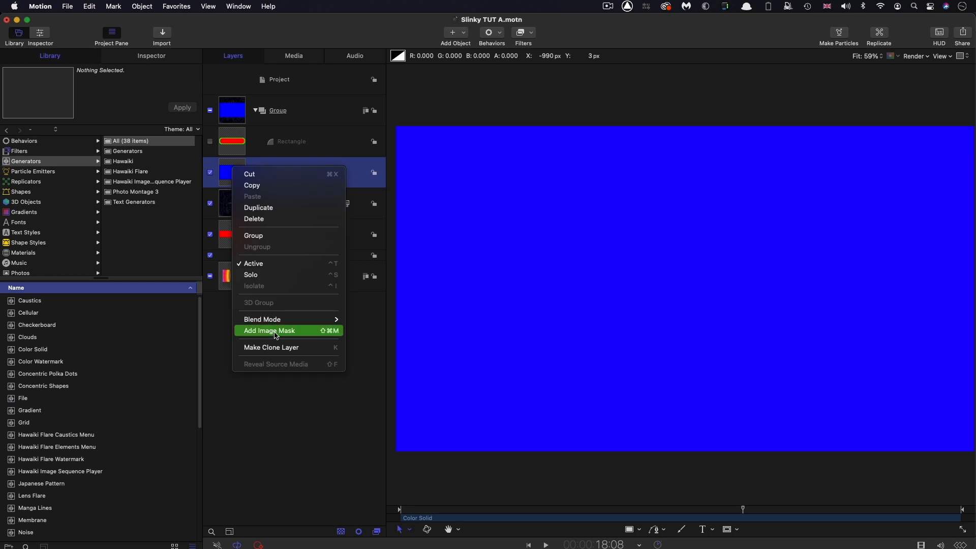
{"action": "left_click", "coordinate": [268, 331]}
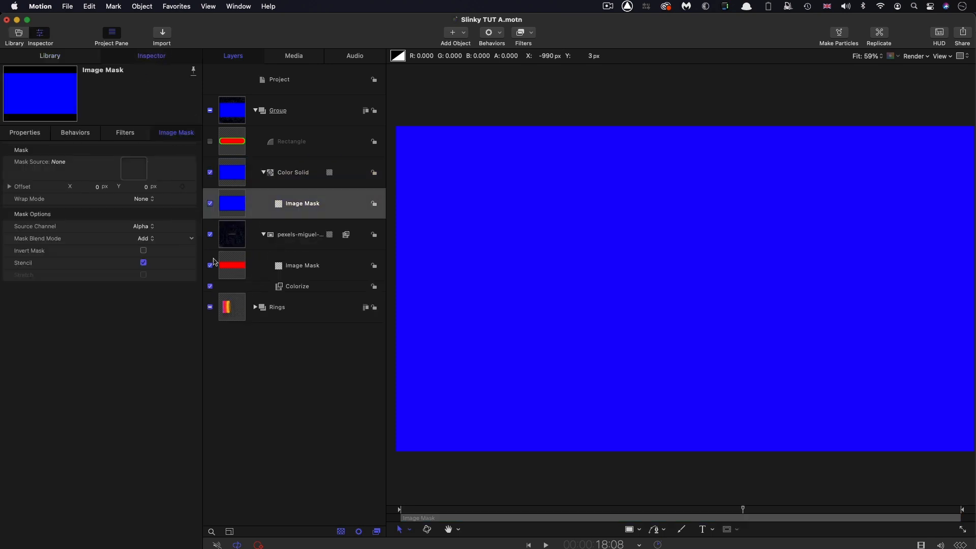
{"action": "left_click", "coordinate": [302, 203]}
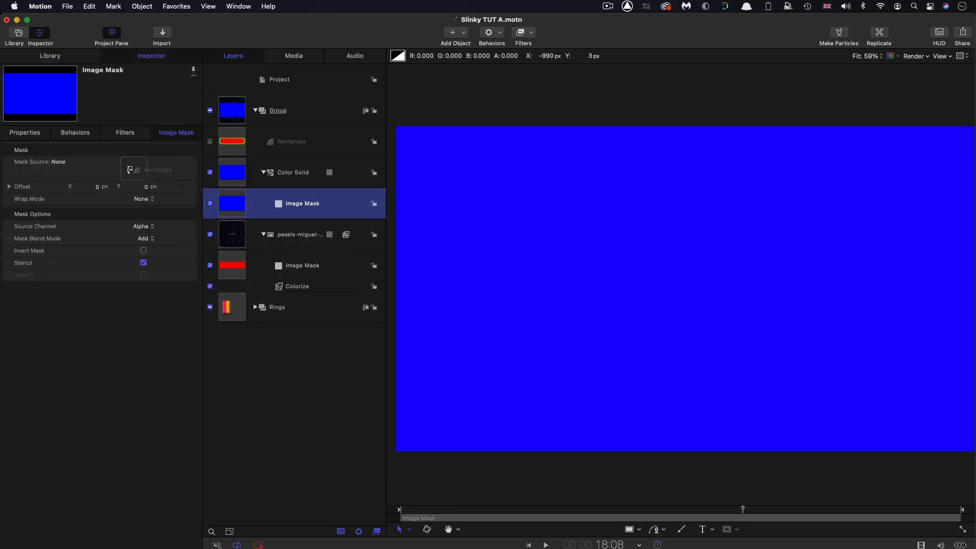
{"action": "left_click", "coordinate": [158, 170]}
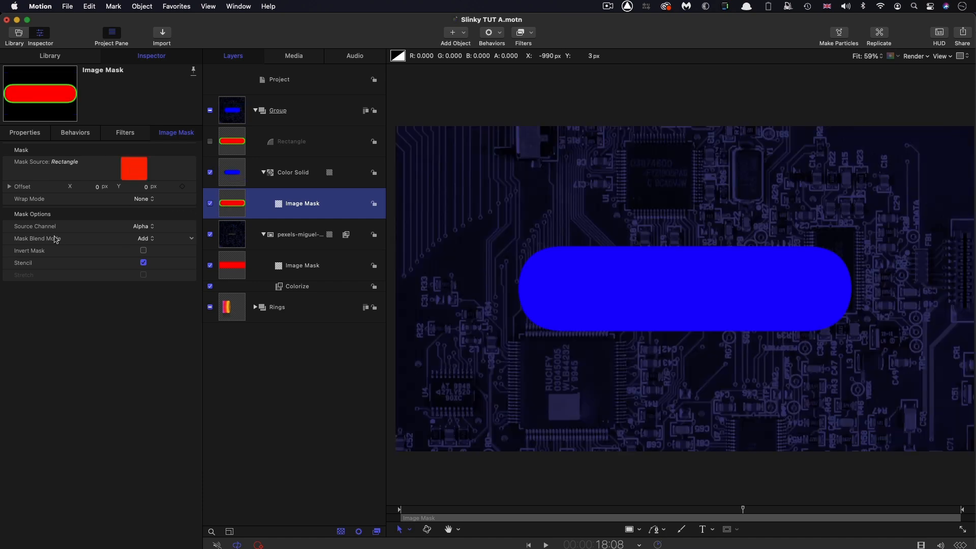
{"action": "left_click", "coordinate": [143, 226]}
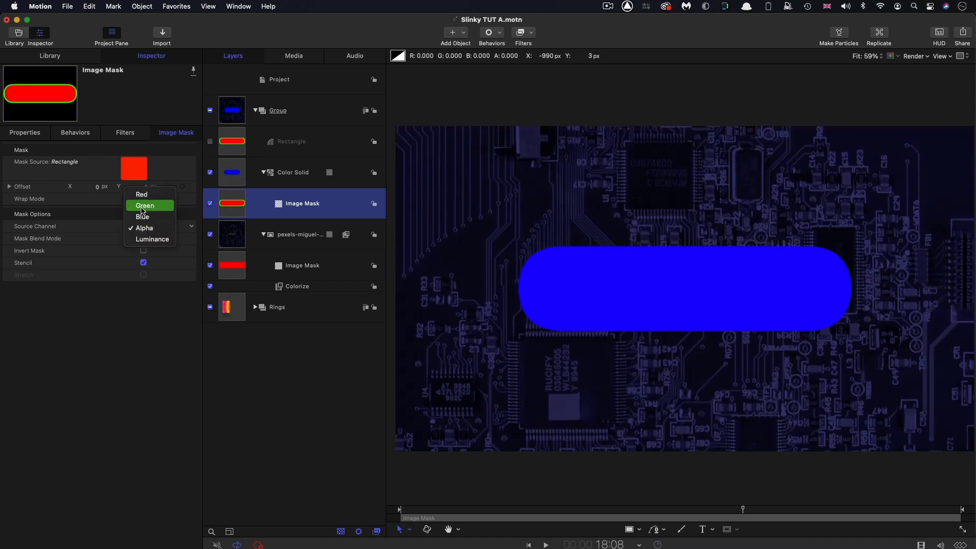
{"action": "left_click", "coordinate": [143, 205]}
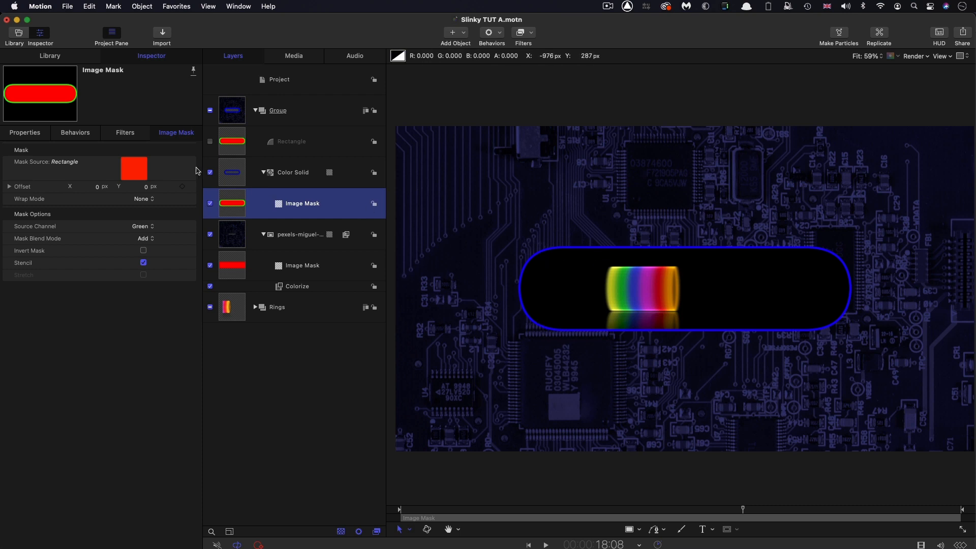
Review the Rectangle's style settings and reselect the blue Color Solid.
{"action": "left_click", "coordinate": [291, 142]}
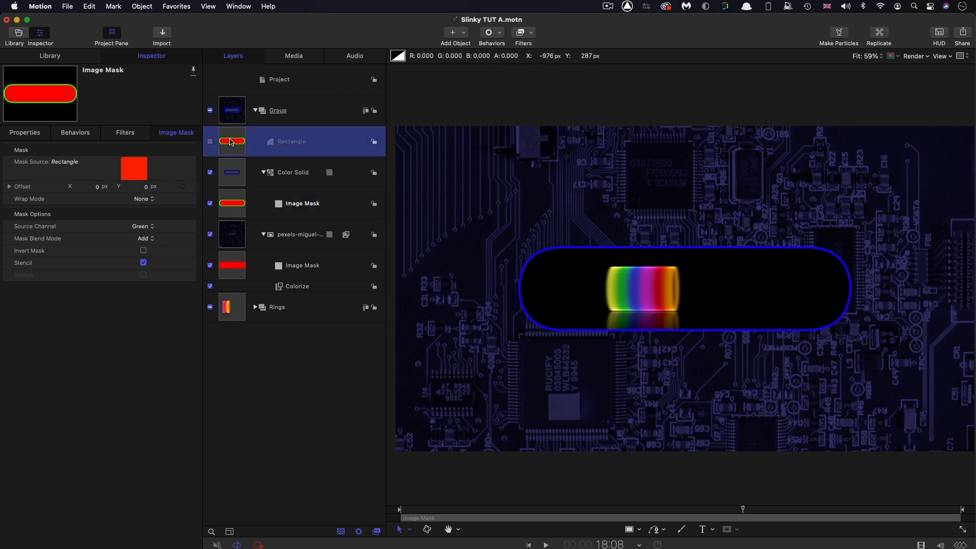
{"action": "left_click", "coordinate": [291, 141]}
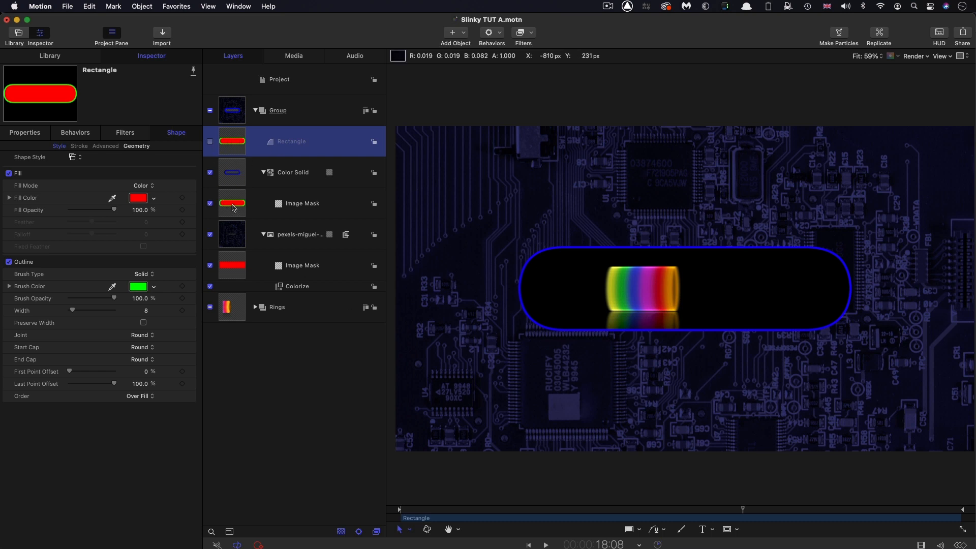
{"action": "mouse_move", "coordinate": [235, 171]}
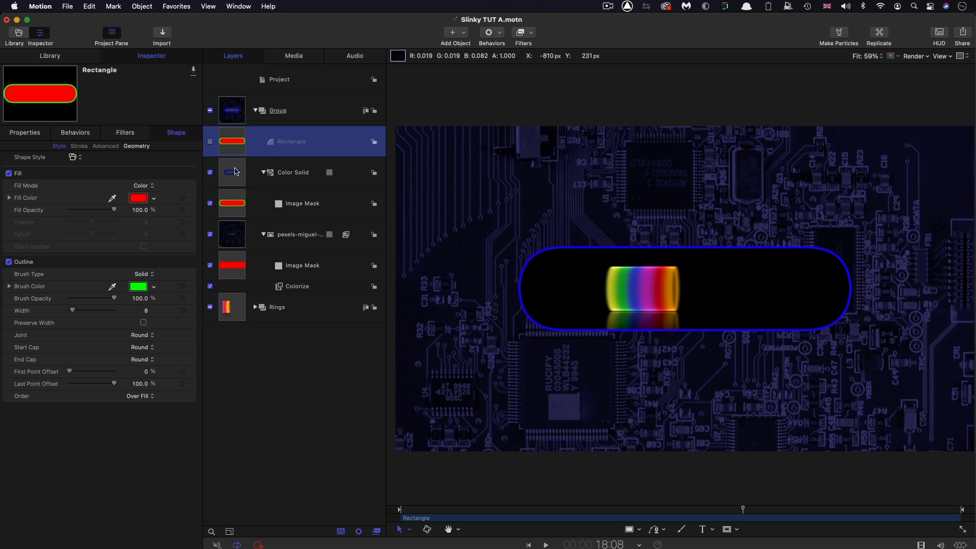
{"action": "left_click", "coordinate": [292, 172]}
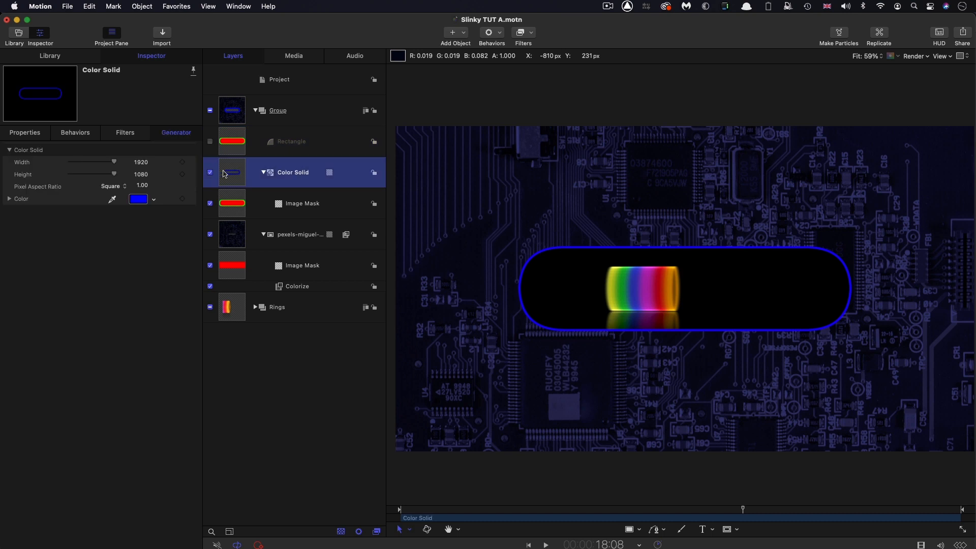
Set the solid's colour to red 0.3, green 0.3, blue 0.5 and rename the group Frame.
{"action": "left_click", "coordinate": [10, 200]}
{"action": "type", "text": "0.5"}
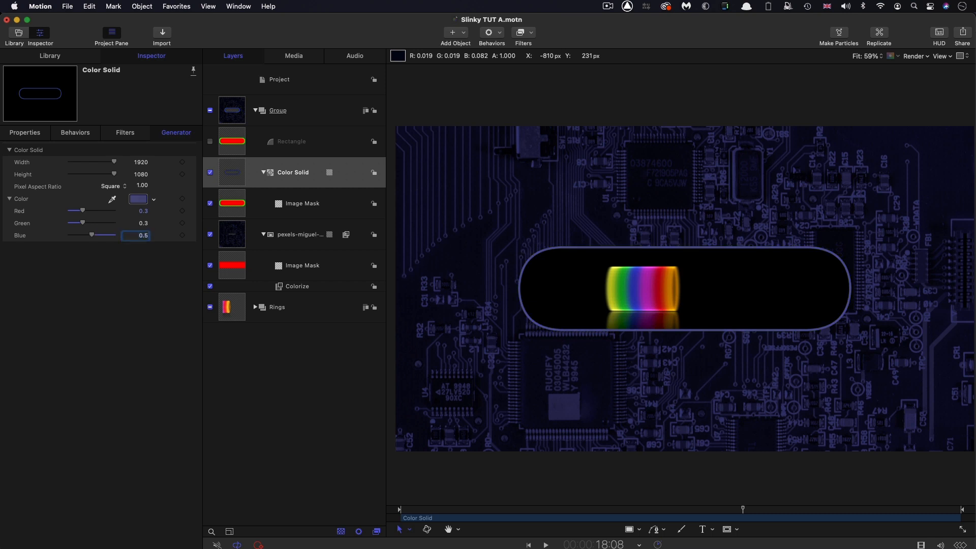
{"action": "left_click", "coordinate": [276, 110]}
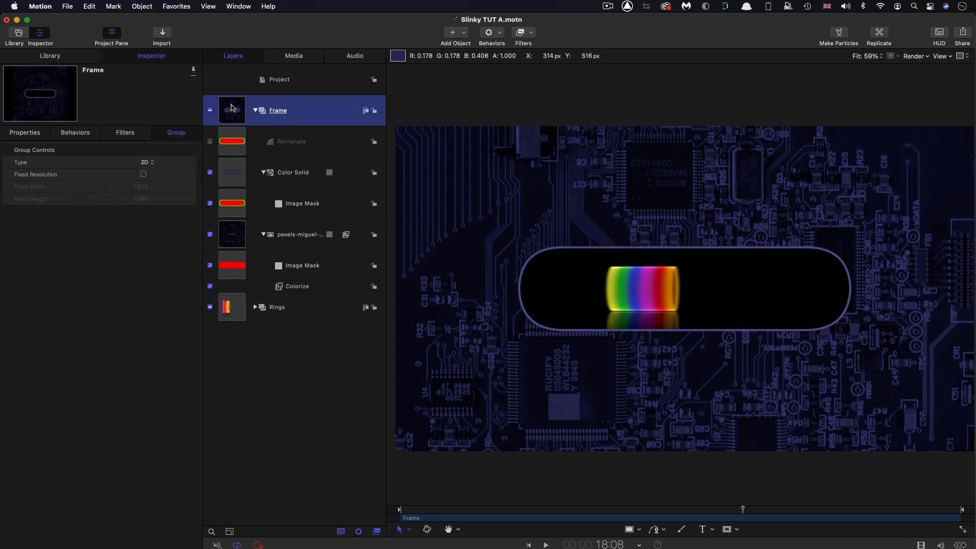
{"action": "mouse_move", "coordinate": [334, 41]}
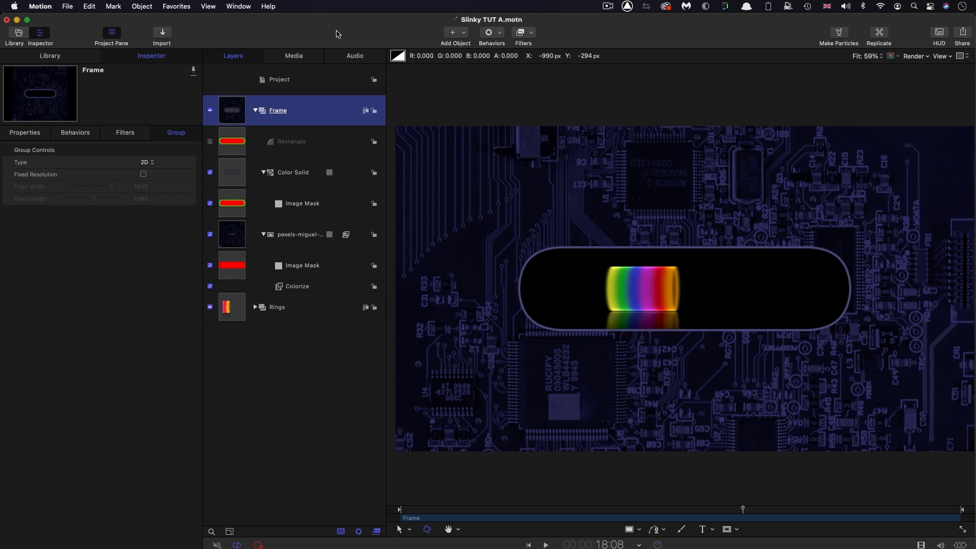
{"action": "mouse_move", "coordinate": [461, 31]}
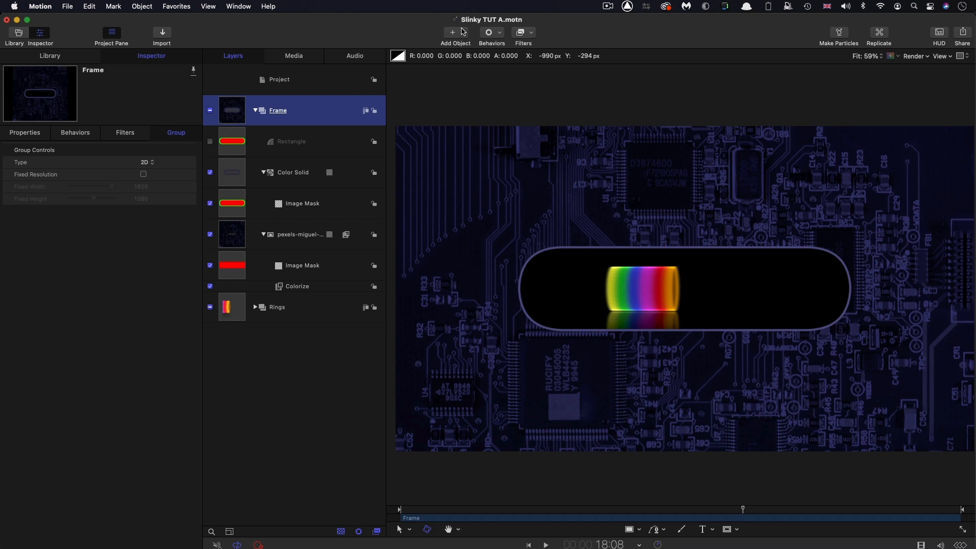
{"action": "left_click", "coordinate": [454, 32]}
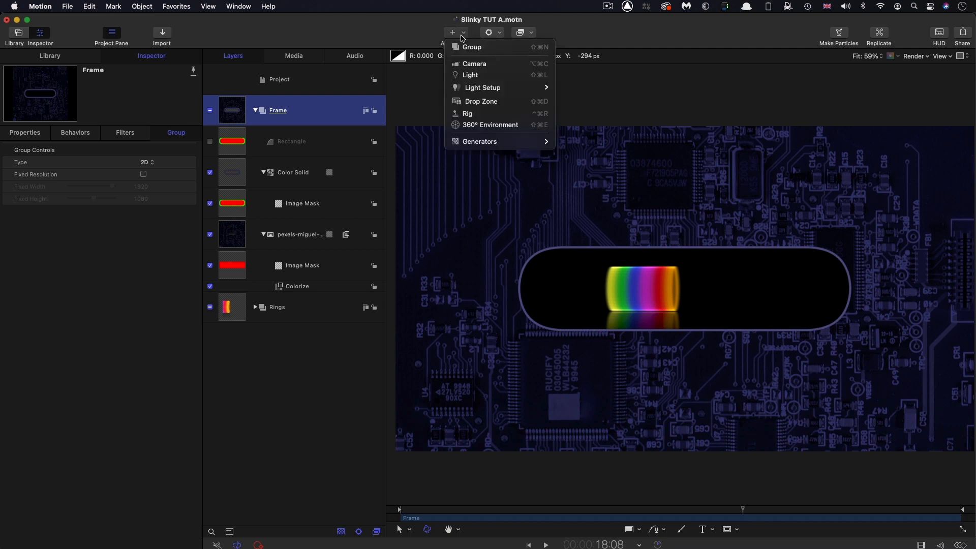
{"action": "mouse_move", "coordinate": [470, 75]}
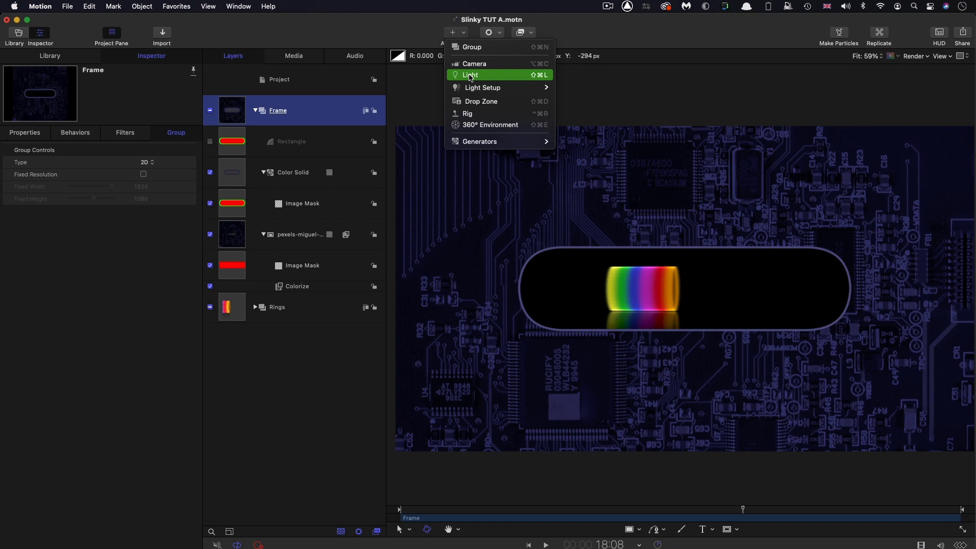
Add a point light, switching the existing groups to 3D and accepting the masks-disabled alert.
{"action": "left_click", "coordinate": [471, 74]}
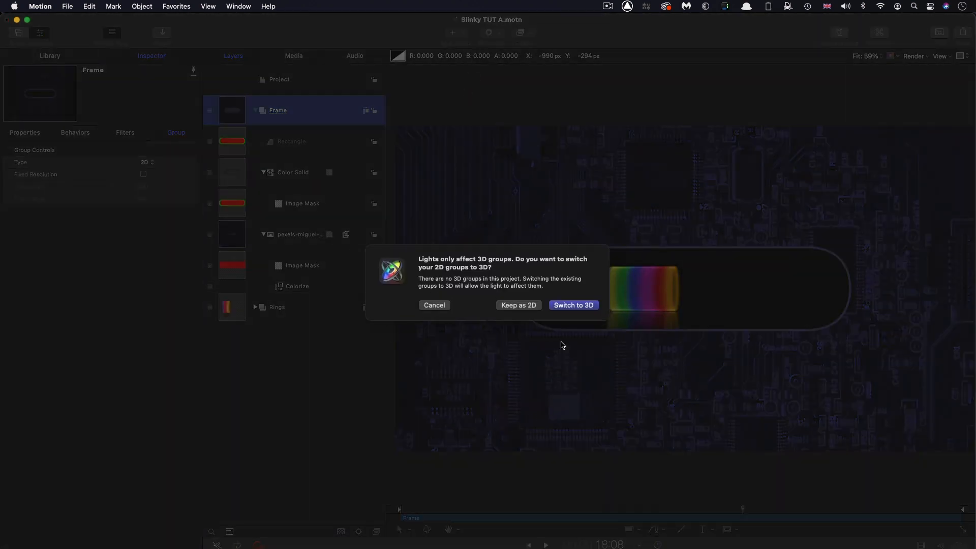
{"action": "left_click", "coordinate": [573, 305]}
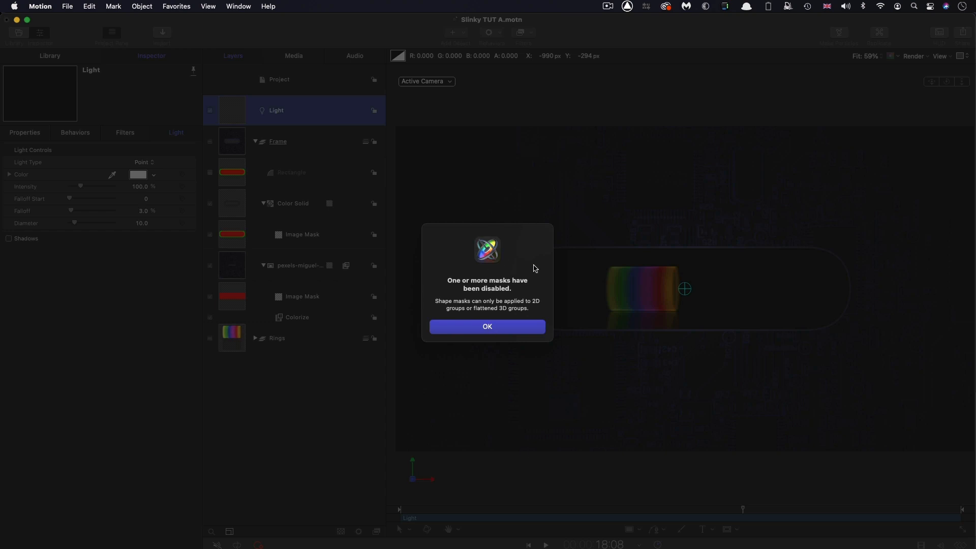
{"action": "mouse_move", "coordinate": [433, 299]}
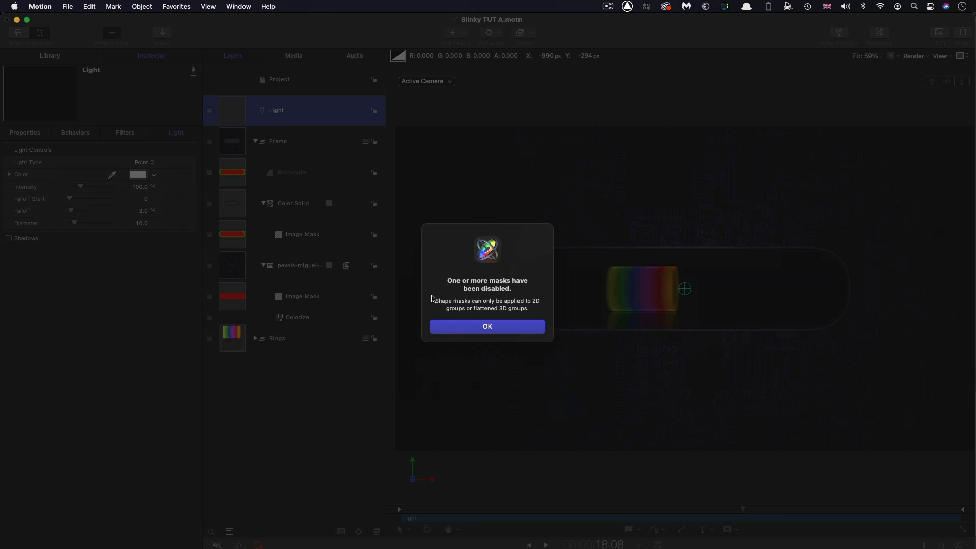
{"action": "mouse_move", "coordinate": [437, 308]}
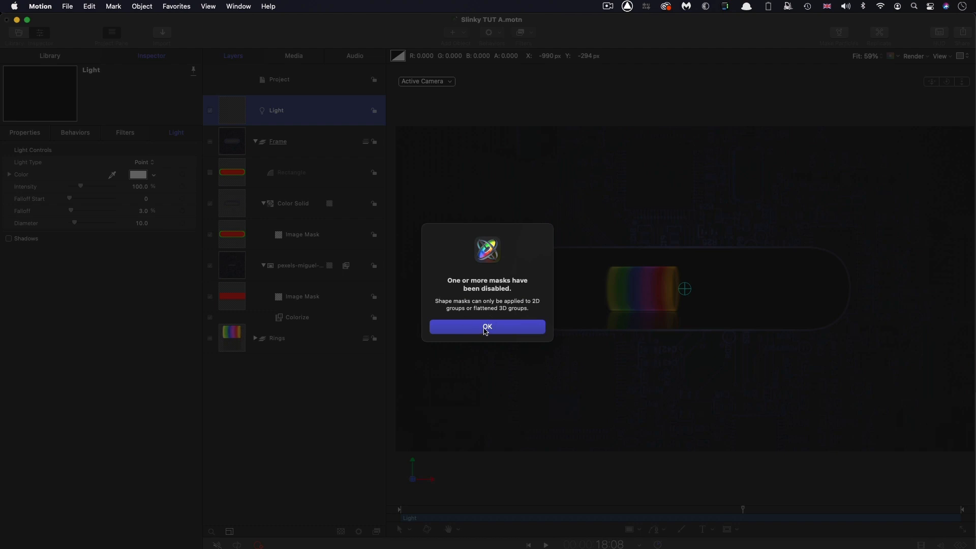
{"action": "left_click", "coordinate": [487, 326]}
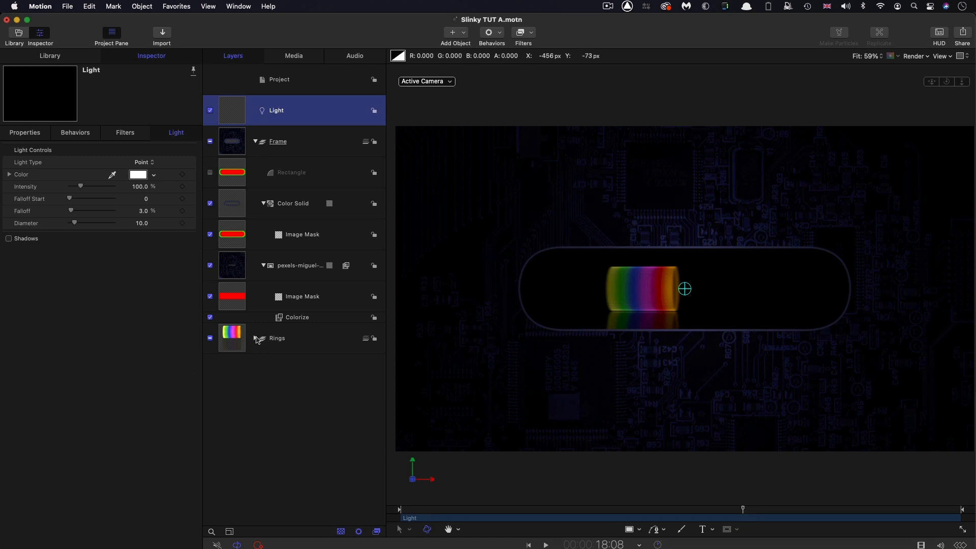
Set the Reflection group back to 2D and re-enable its Rectangle Mask.
{"action": "left_click", "coordinate": [263, 338]}
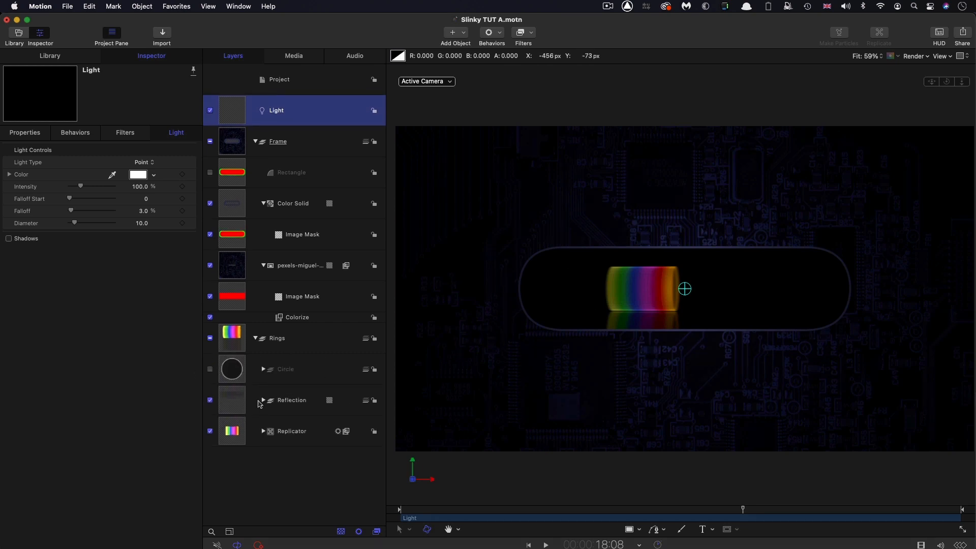
{"action": "left_click", "coordinate": [262, 400]}
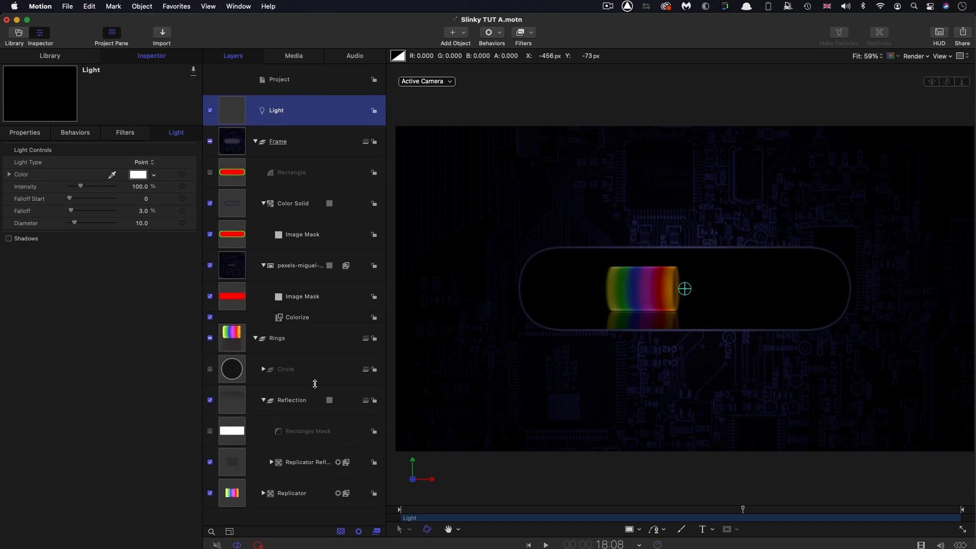
{"action": "mouse_move", "coordinate": [234, 439]}
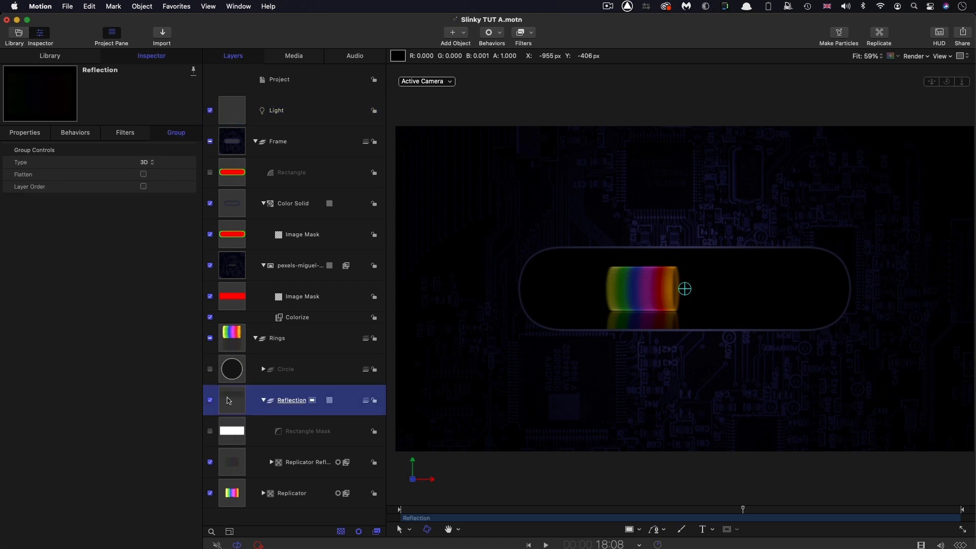
{"action": "right_click", "coordinate": [228, 399]}
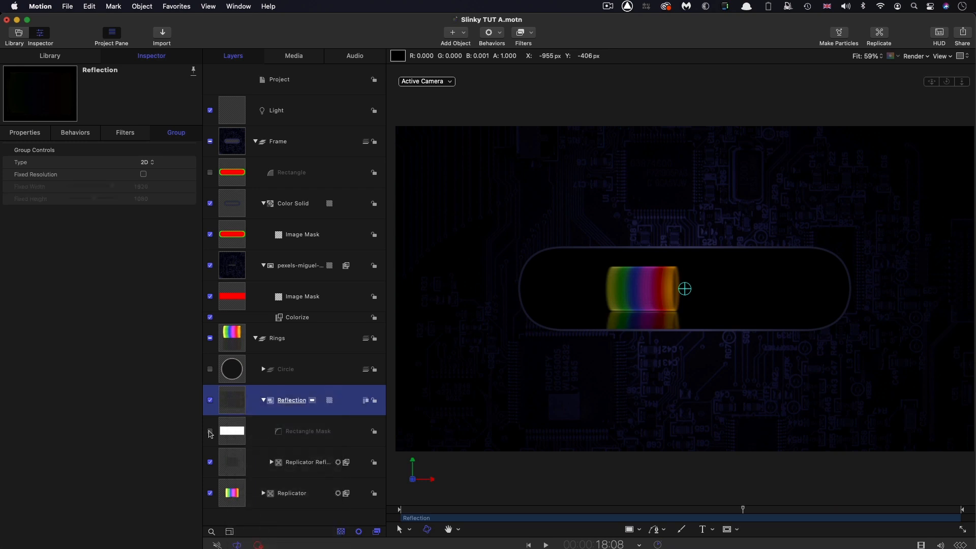
{"action": "left_click", "coordinate": [209, 434]}
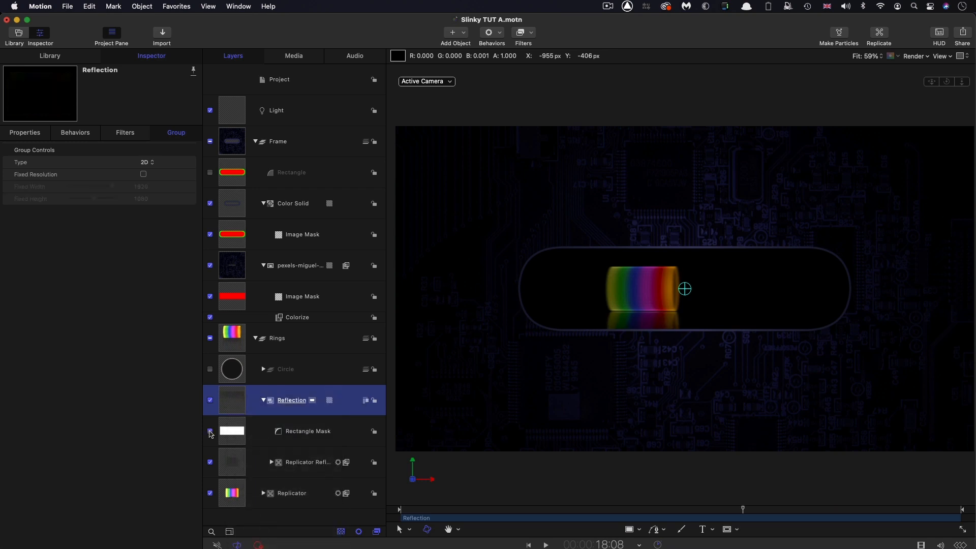
Reduce the Rectangle Mask's feather to 122.
{"action": "left_click", "coordinate": [306, 431]}
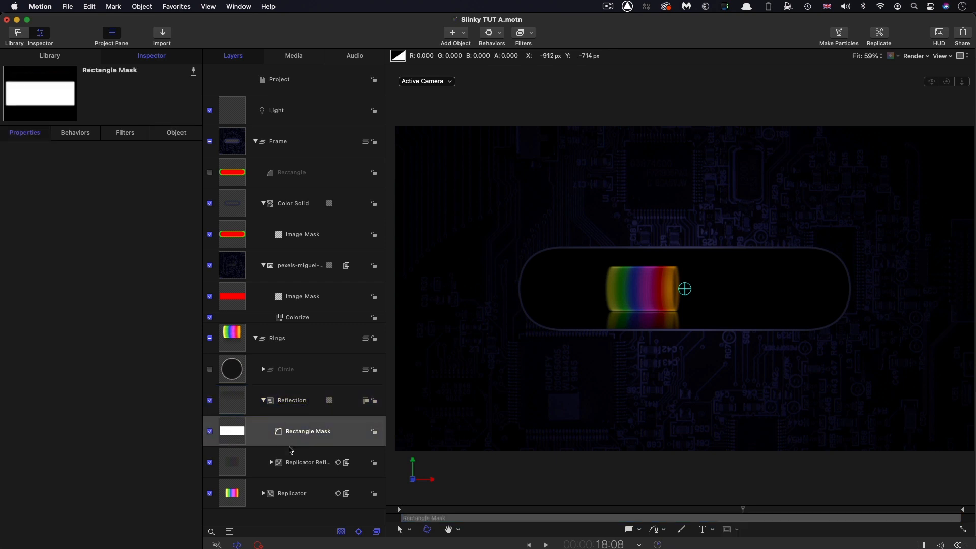
{"action": "left_click", "coordinate": [307, 431]}
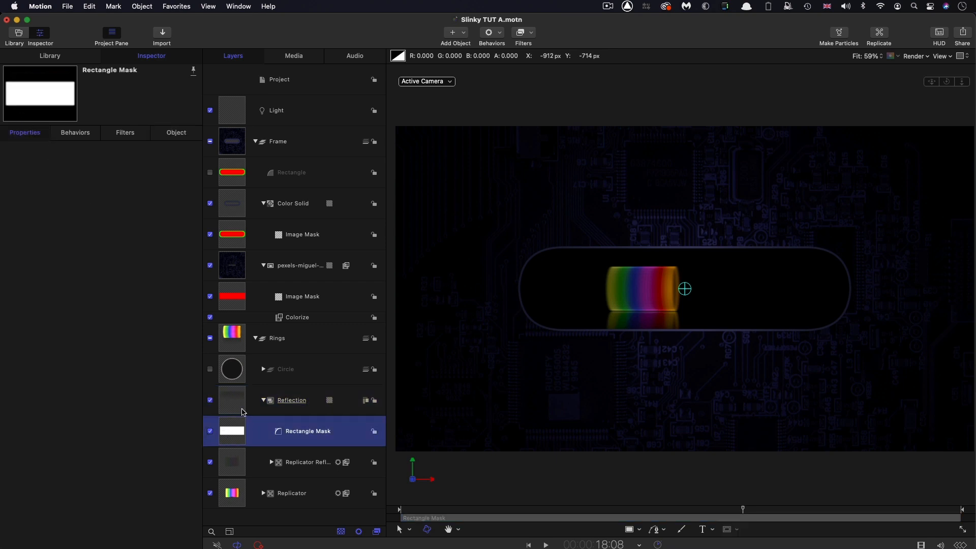
{"action": "left_click", "coordinate": [25, 132]}
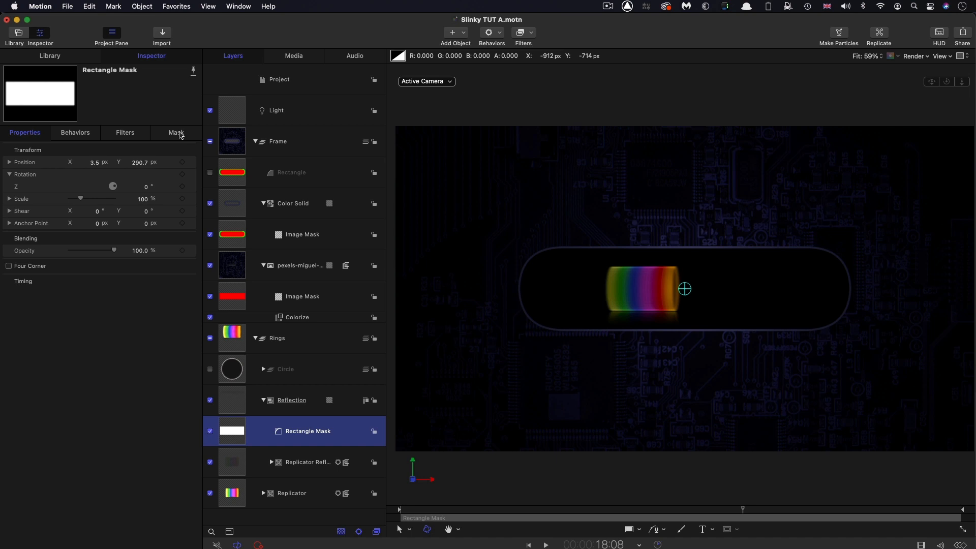
{"action": "left_click", "coordinate": [176, 132]}
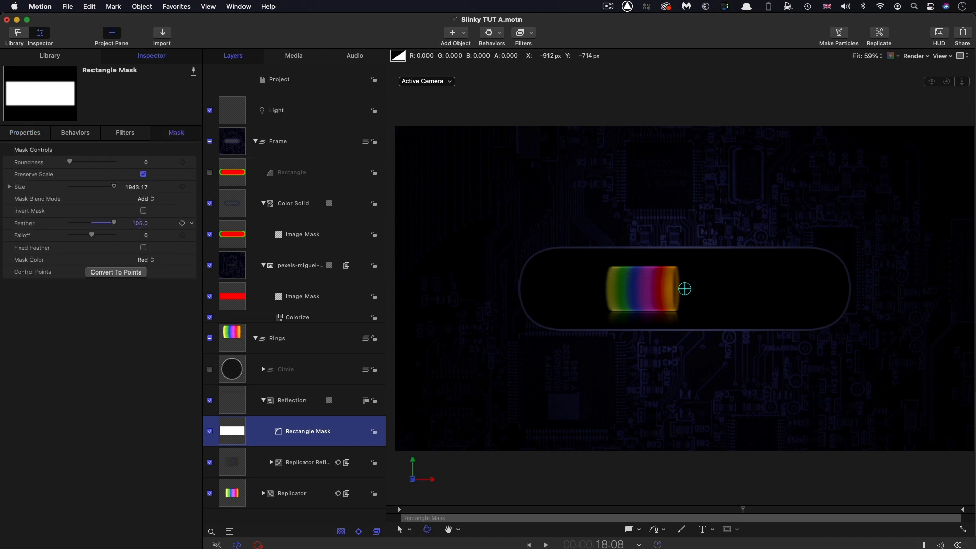
{"action": "left_click_drag", "start_coordinate": [113, 222], "coordinate": [118, 223]}
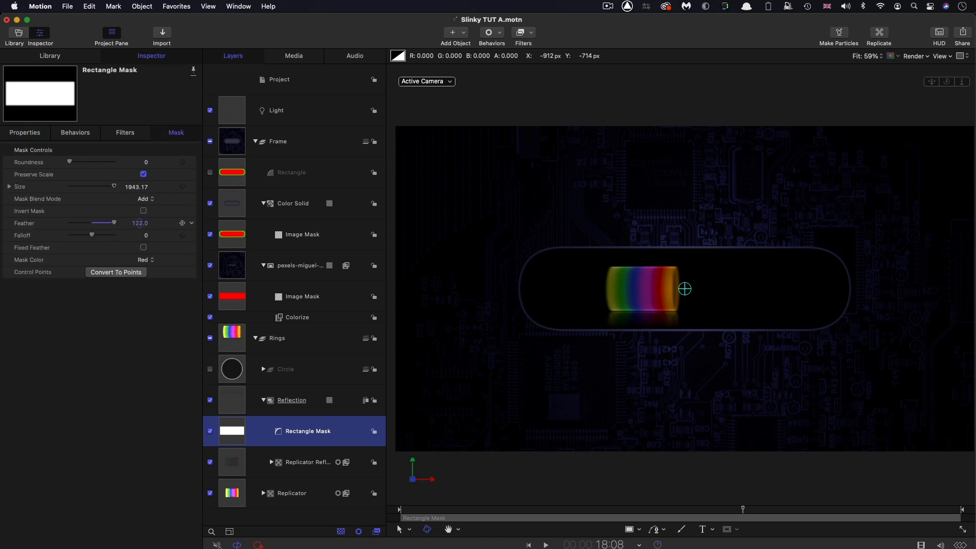
{"action": "mouse_move", "coordinate": [693, 421]}
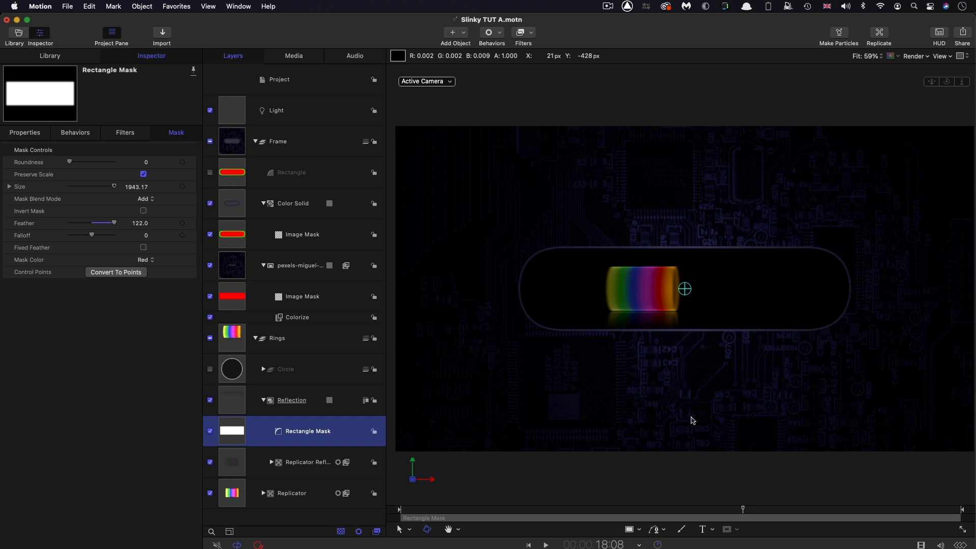
{"action": "mouse_move", "coordinate": [334, 351]}
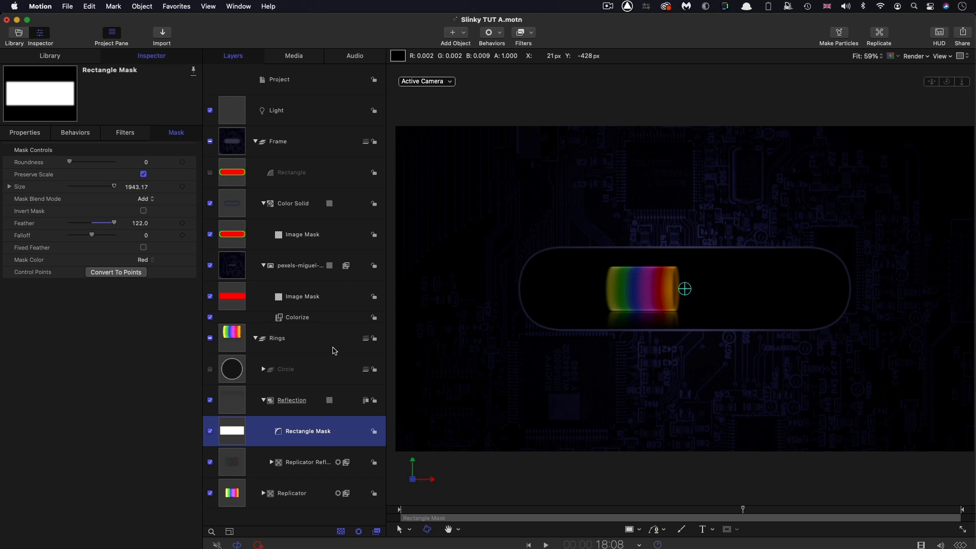
{"action": "mouse_move", "coordinate": [302, 382]}
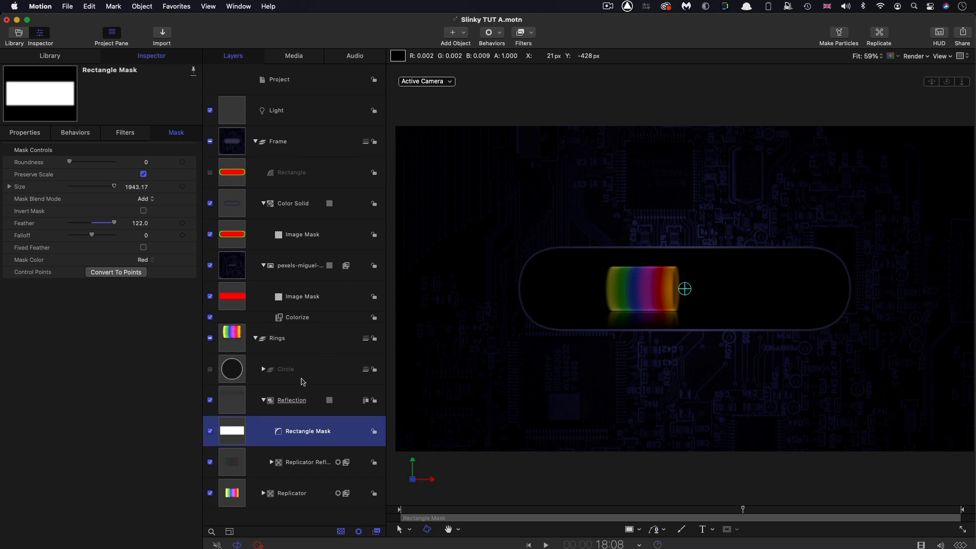
{"action": "mouse_move", "coordinate": [464, 321]}
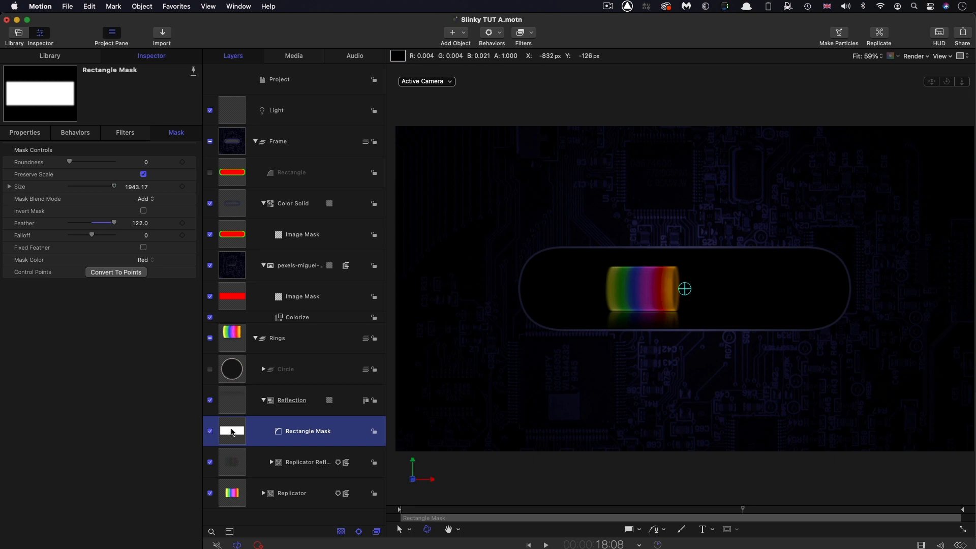
Turn shading Off for the ring Replicator and jump to a later frame.
{"action": "left_click", "coordinate": [292, 401]}
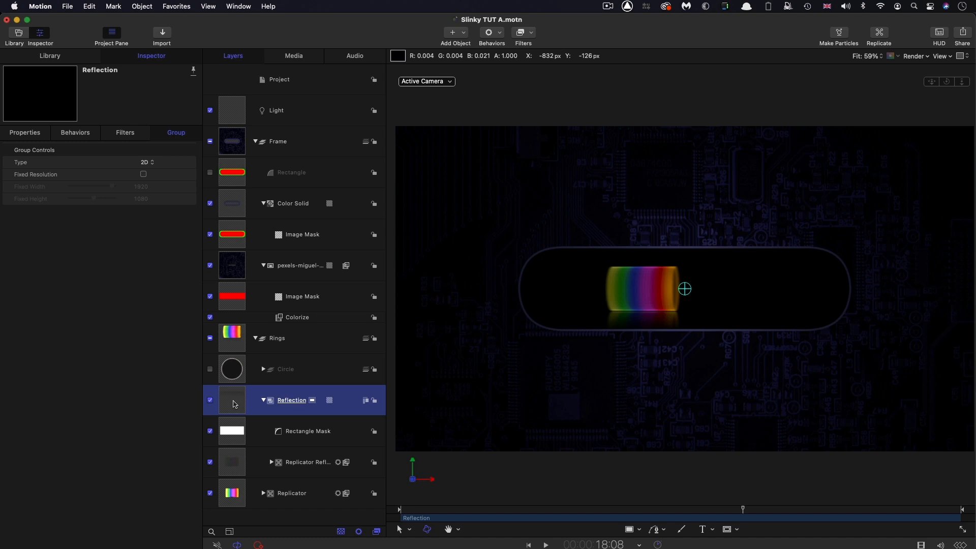
{"action": "left_click", "coordinate": [25, 132]}
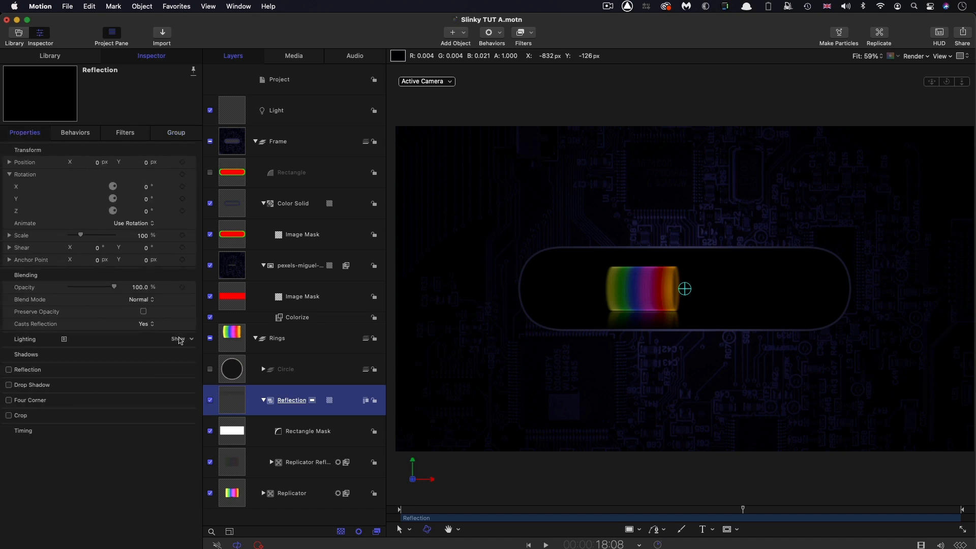
{"action": "left_click", "coordinate": [181, 339]}
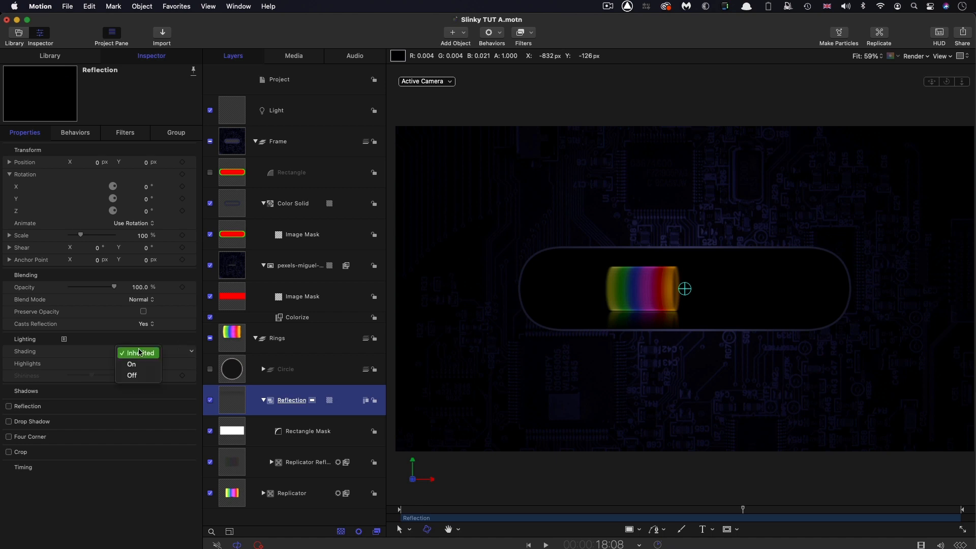
{"action": "left_click", "coordinate": [131, 376]}
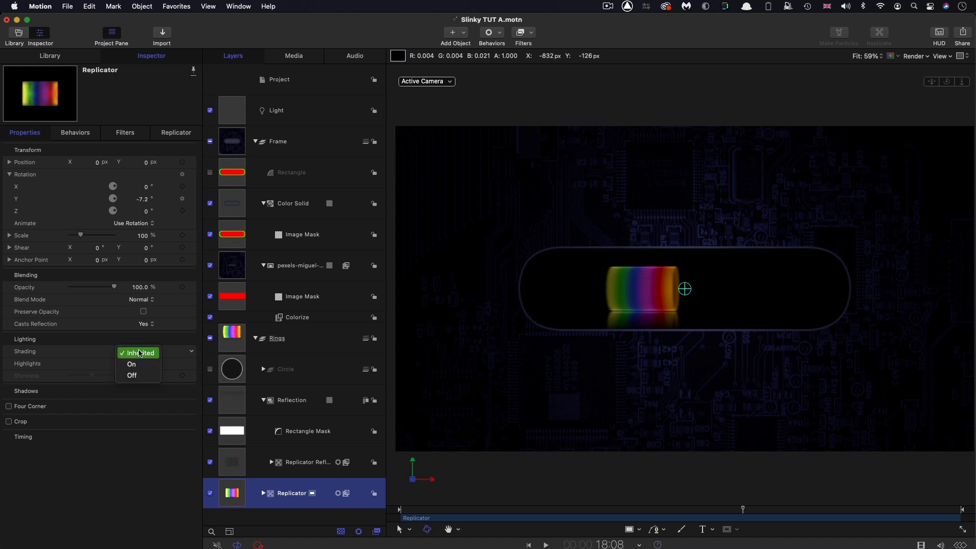
{"action": "left_click", "coordinate": [131, 376]}
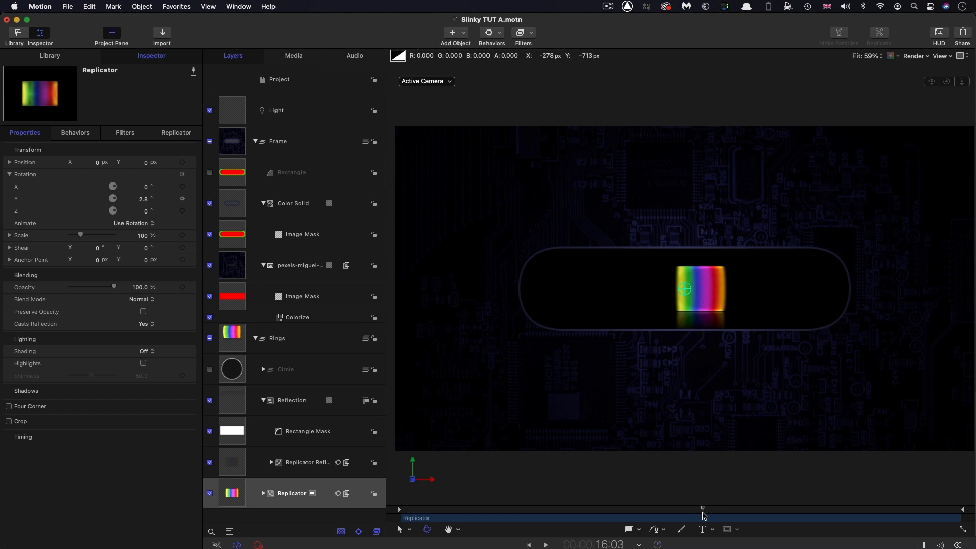
{"action": "left_click", "coordinate": [544, 544]}
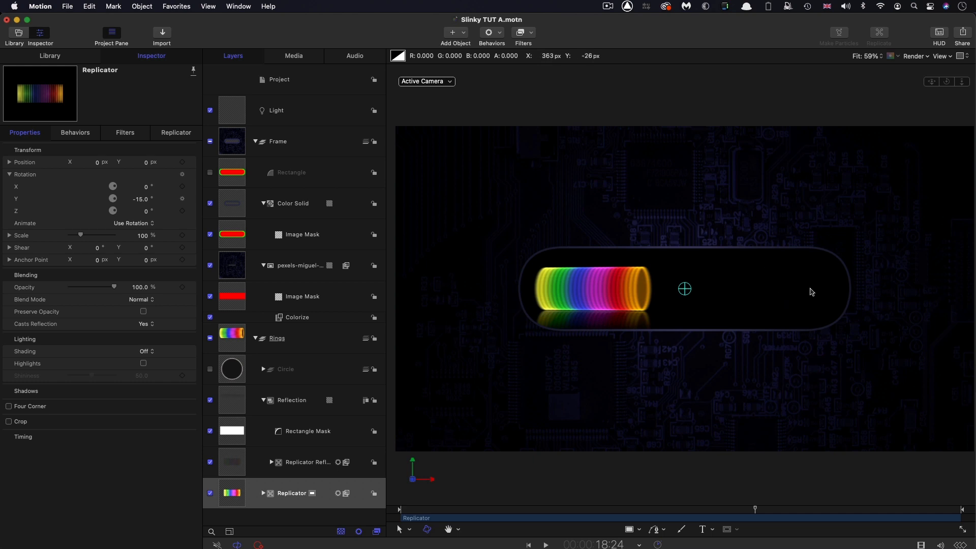
{"action": "mouse_move", "coordinate": [776, 281]}
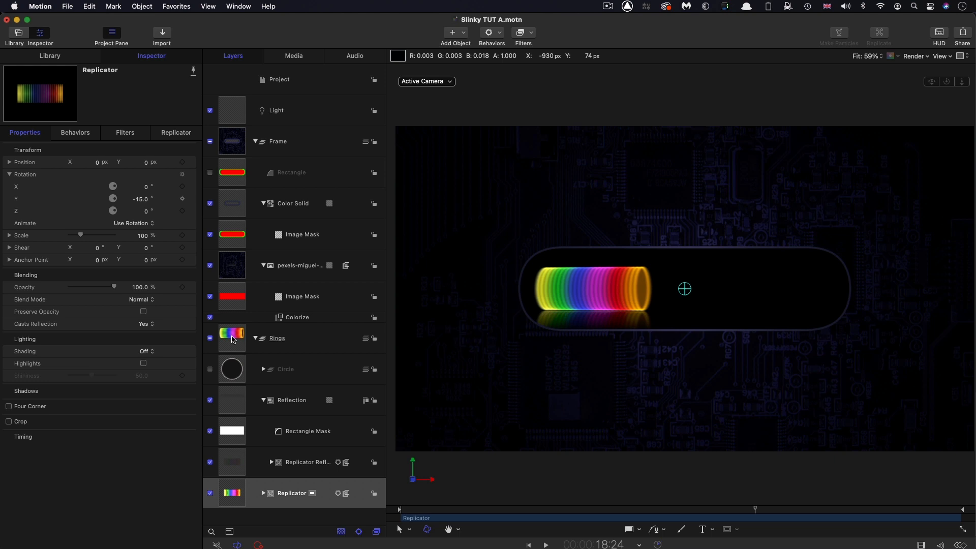
Add Color Solid 1 to the Rings group and set its Position Y to -180.
{"action": "left_click", "coordinate": [276, 338]}
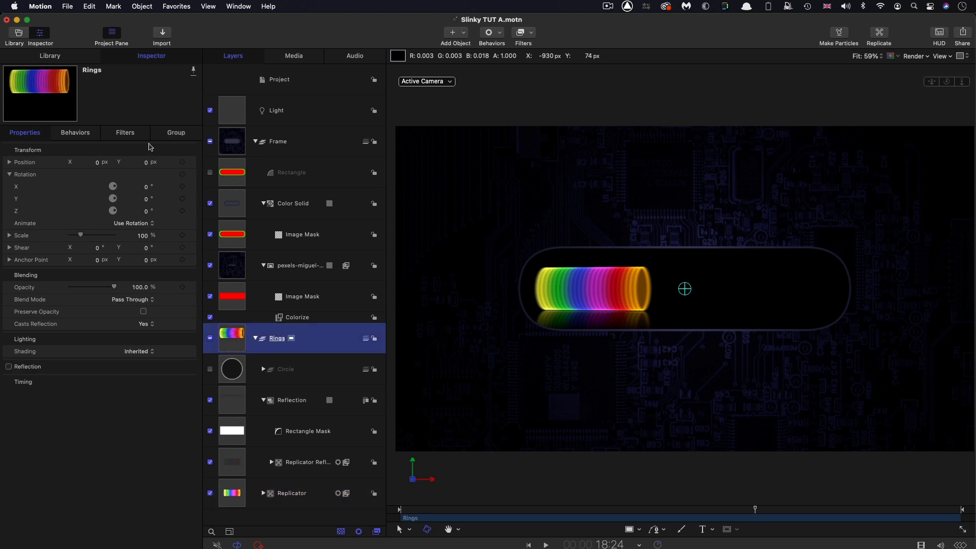
{"action": "left_click", "coordinate": [50, 55]}
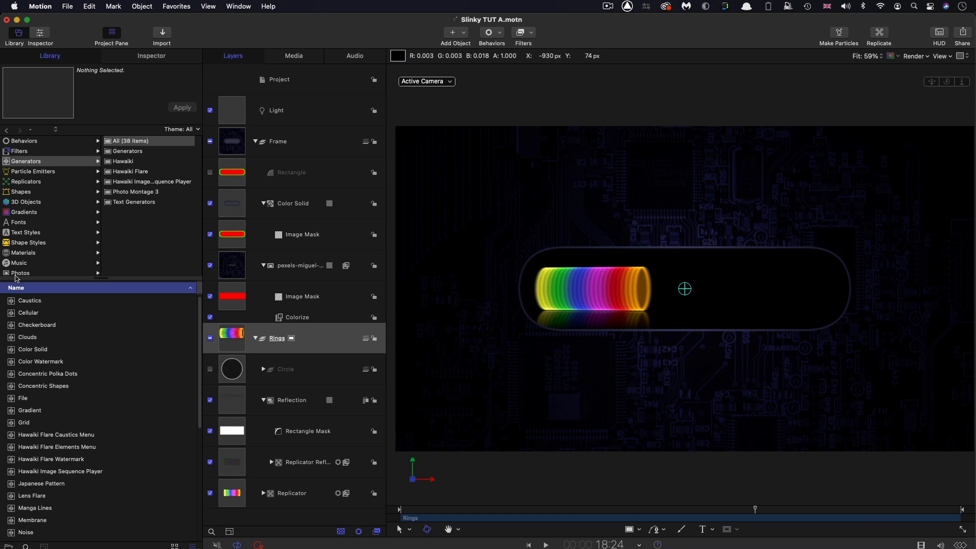
{"action": "left_click", "coordinate": [292, 368]}
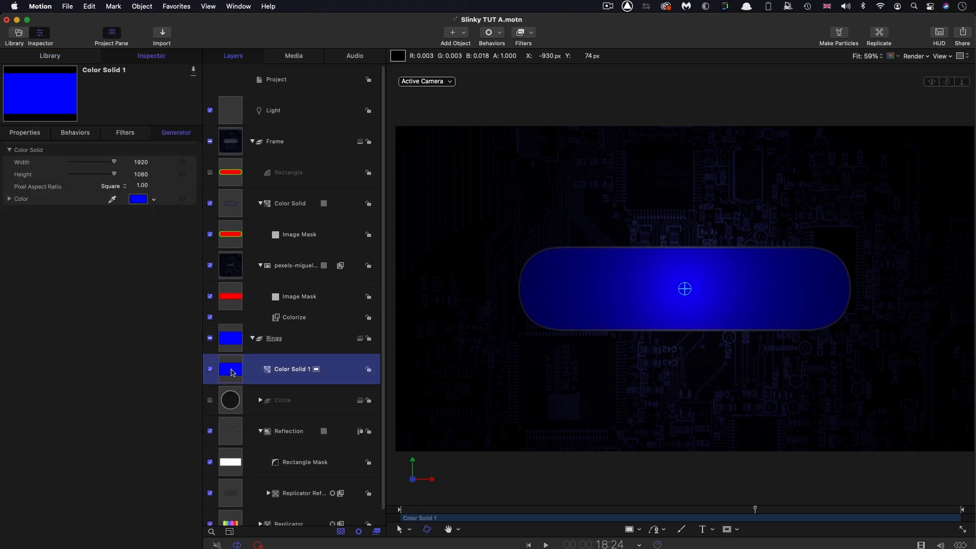
{"action": "left_click", "coordinate": [141, 6]}
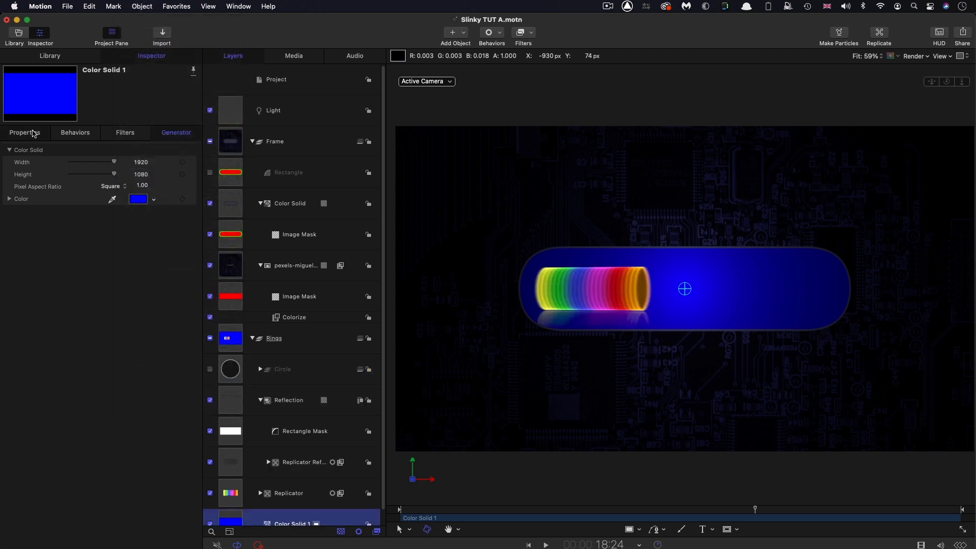
{"action": "left_click", "coordinate": [25, 132]}
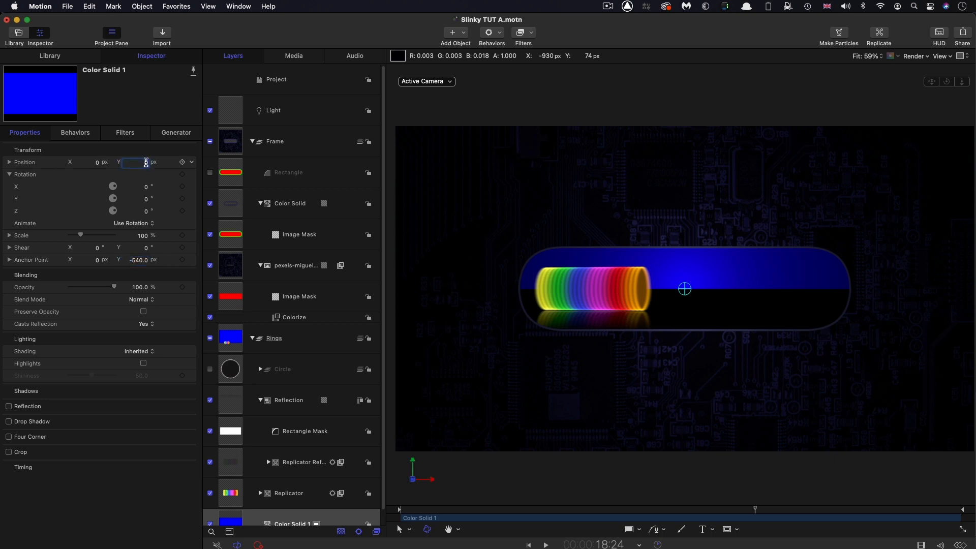
{"action": "type", "text": "-180.0"}
{"action": "left_click", "coordinate": [137, 186]}
{"action": "type", "text": "-60"}
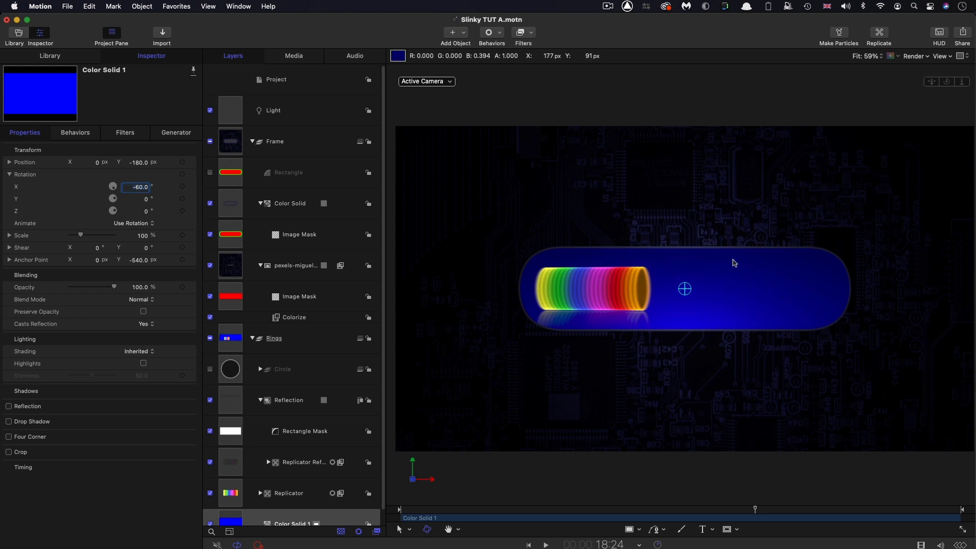
{"action": "mouse_move", "coordinate": [818, 261]}
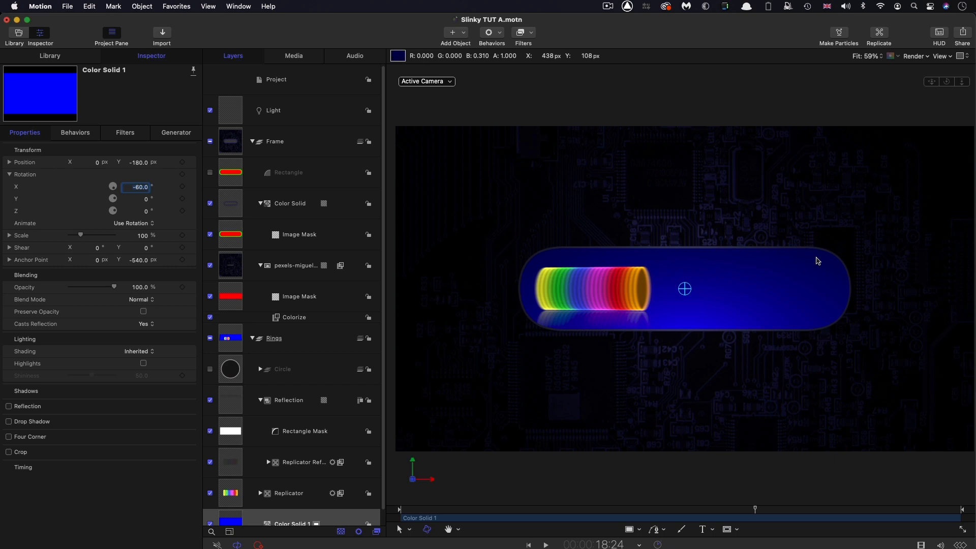
{"action": "mouse_move", "coordinate": [618, 390]}
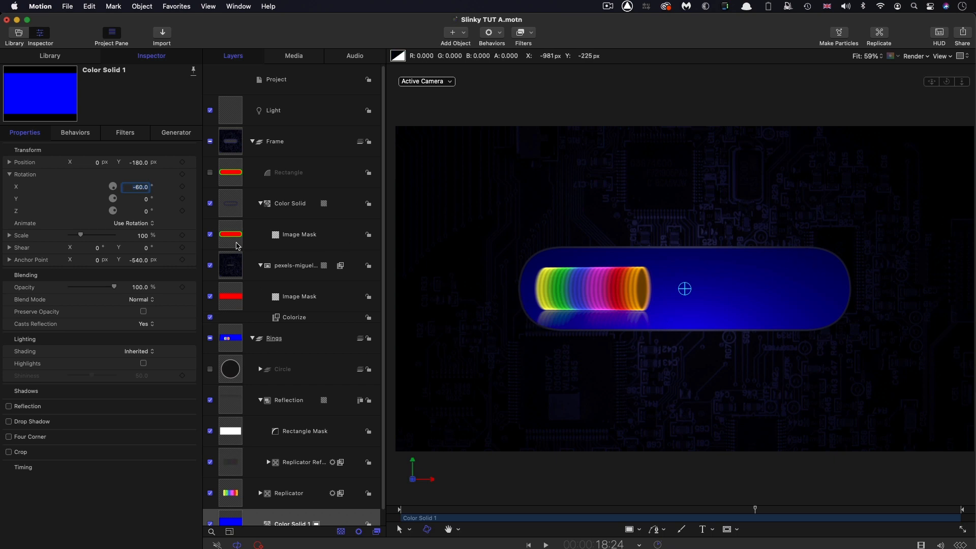
Darken the Color Solid to near-black navy (R 0.1, G 0.1, B 0.2) and preview playback.
{"action": "left_click", "coordinate": [176, 132]}
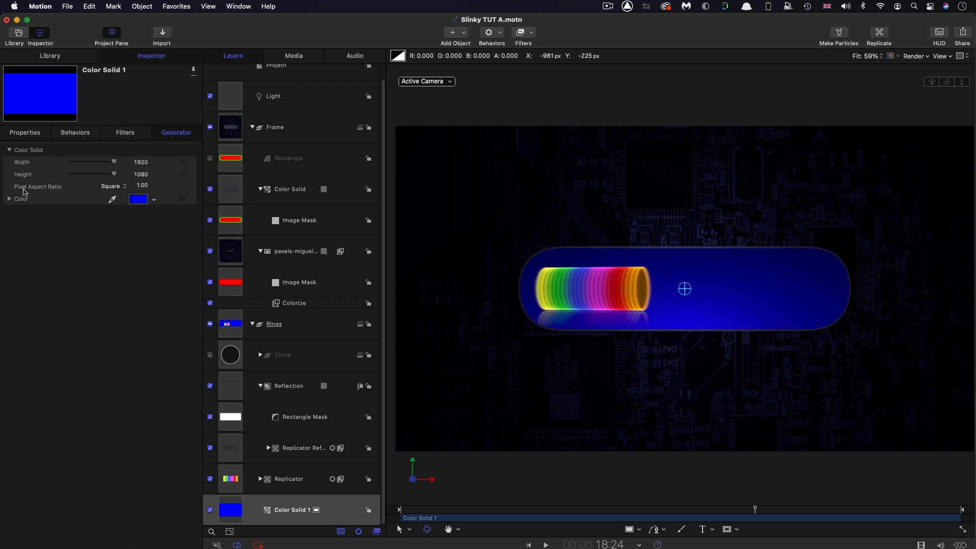
{"action": "left_click", "coordinate": [9, 198]}
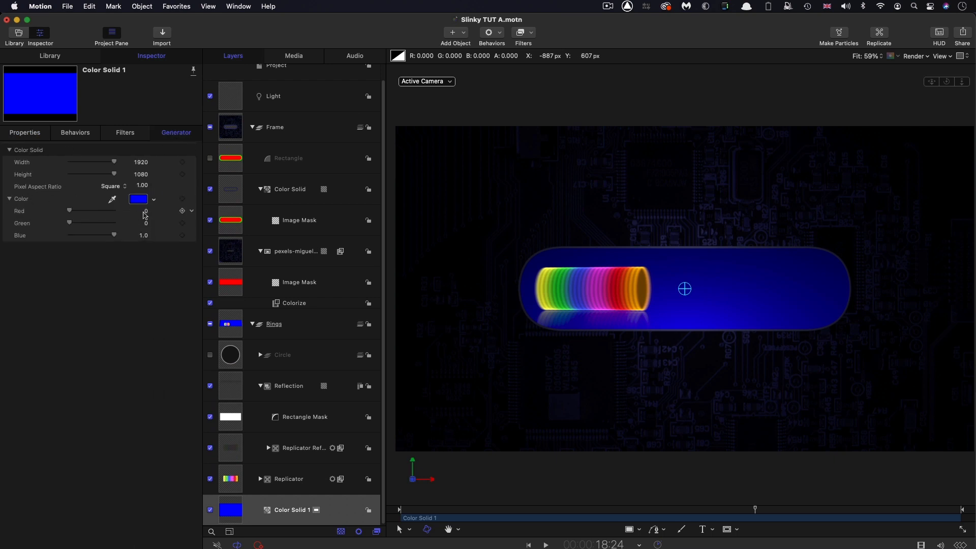
{"action": "left_click_drag", "start_coordinate": [71, 211], "coordinate": [74, 210]}
{"action": "type", "text": "0.15"}
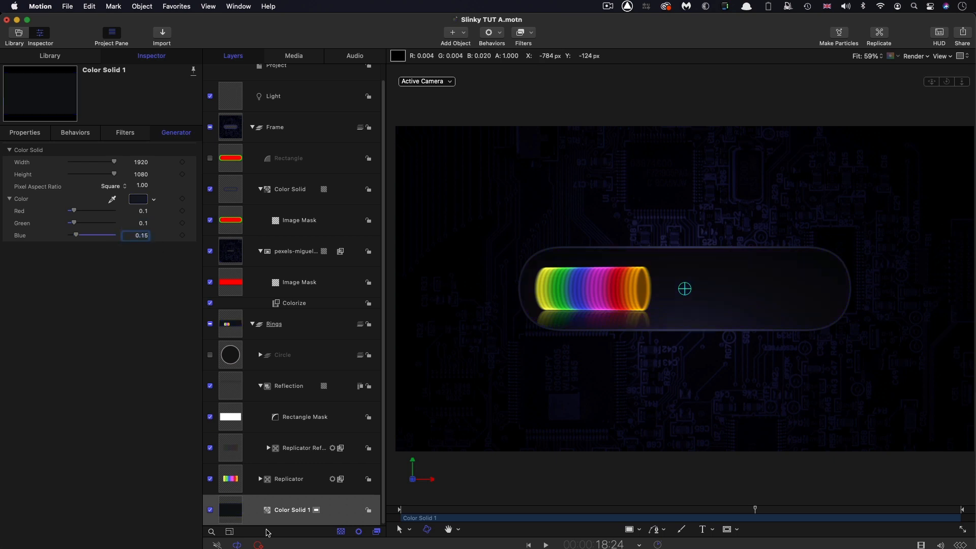
{"action": "left_click", "coordinate": [210, 511]}
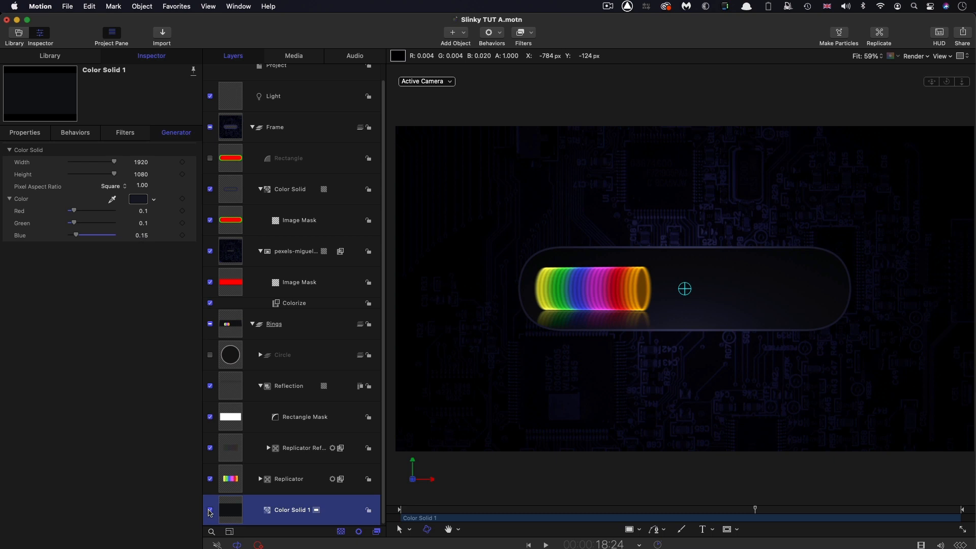
{"action": "left_click", "coordinate": [544, 544]}
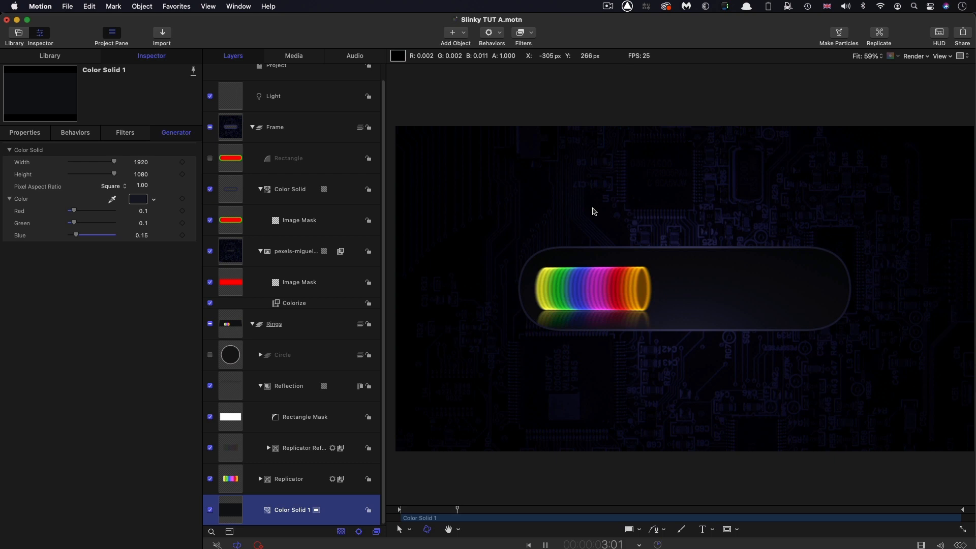
{"action": "left_click", "coordinate": [545, 545]}
{"action": "type", "text": "0.2"}
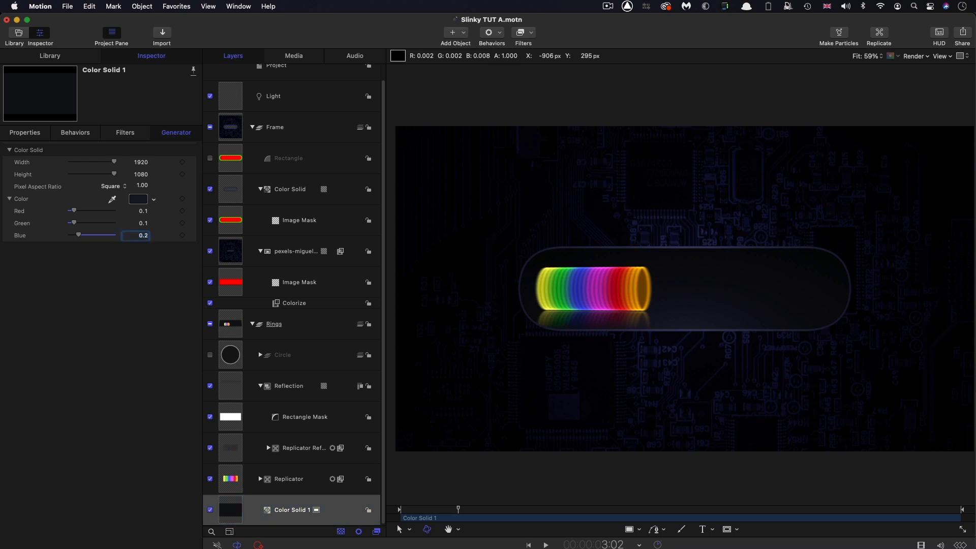
{"action": "mouse_move", "coordinate": [745, 298]}
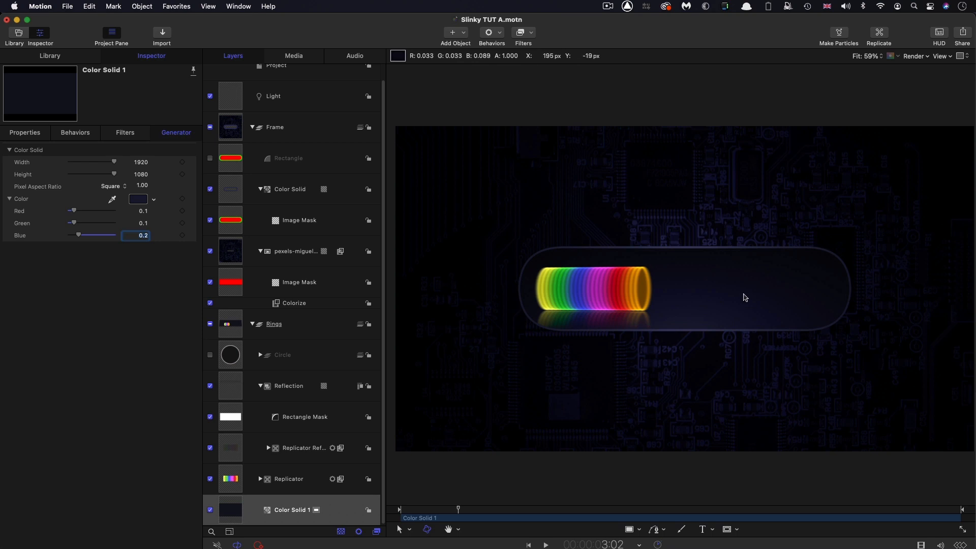
{"action": "mouse_move", "coordinate": [742, 298]}
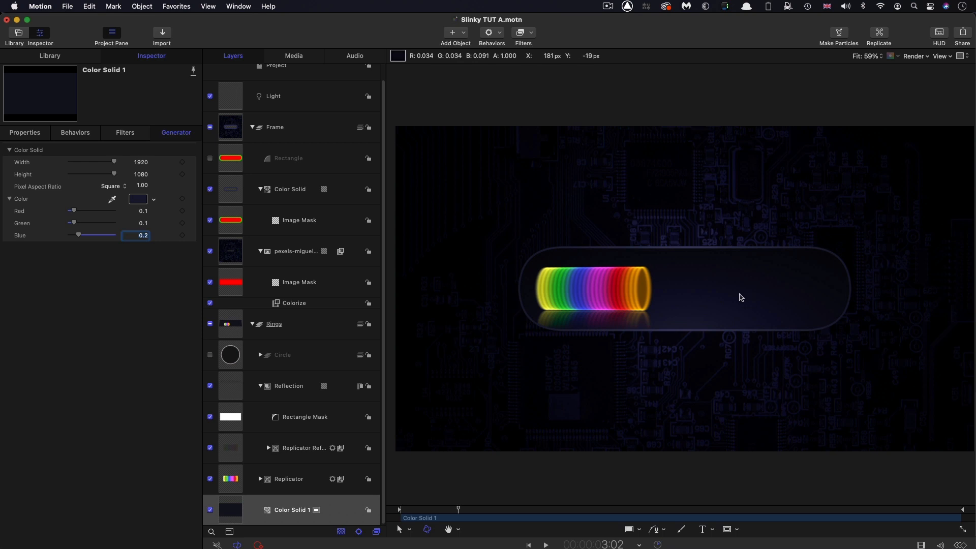
Collapse Frame and Rings and group them together as All.
{"action": "left_click", "coordinate": [254, 128]}
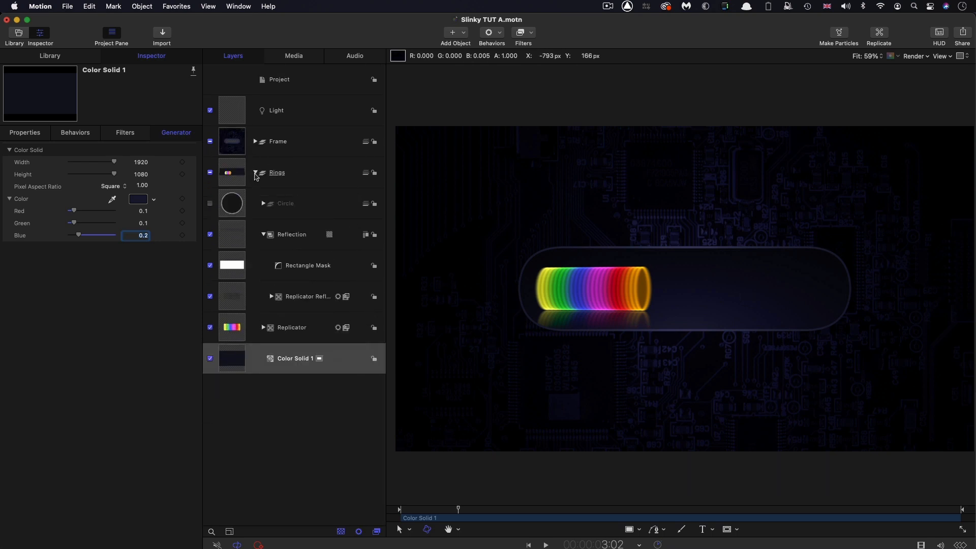
{"action": "left_click", "coordinate": [278, 142]}
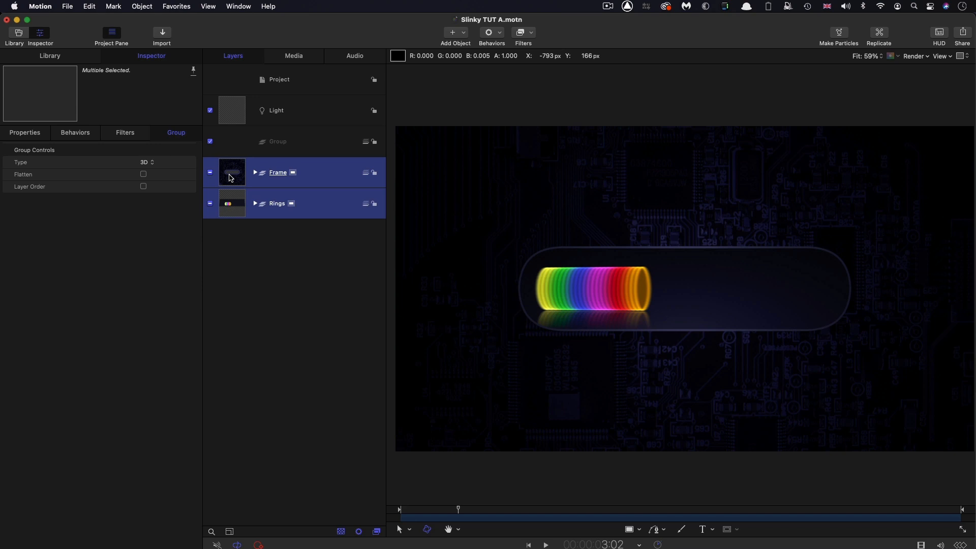
{"action": "left_click", "coordinate": [254, 142]}
{"action": "type", "text": "All"}
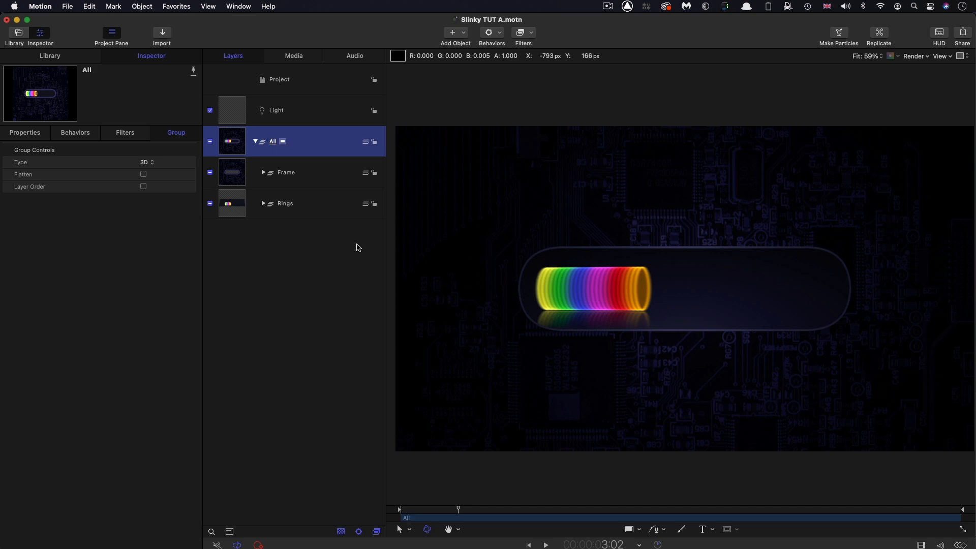
{"action": "left_click", "coordinate": [263, 204]}
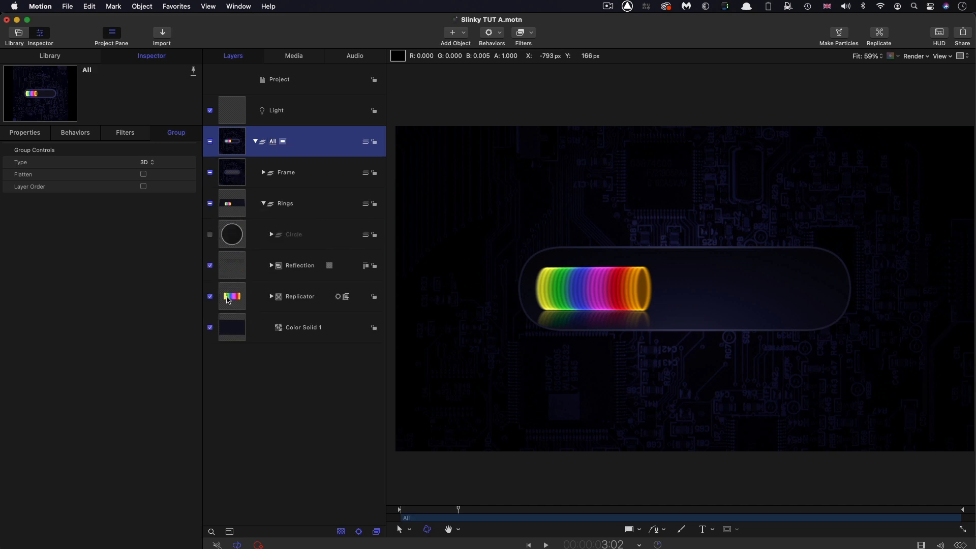
Clone the Replicator, stretch the clone to 210% Y scale and set its blend mode to Add.
{"action": "left_click", "coordinate": [299, 296]}
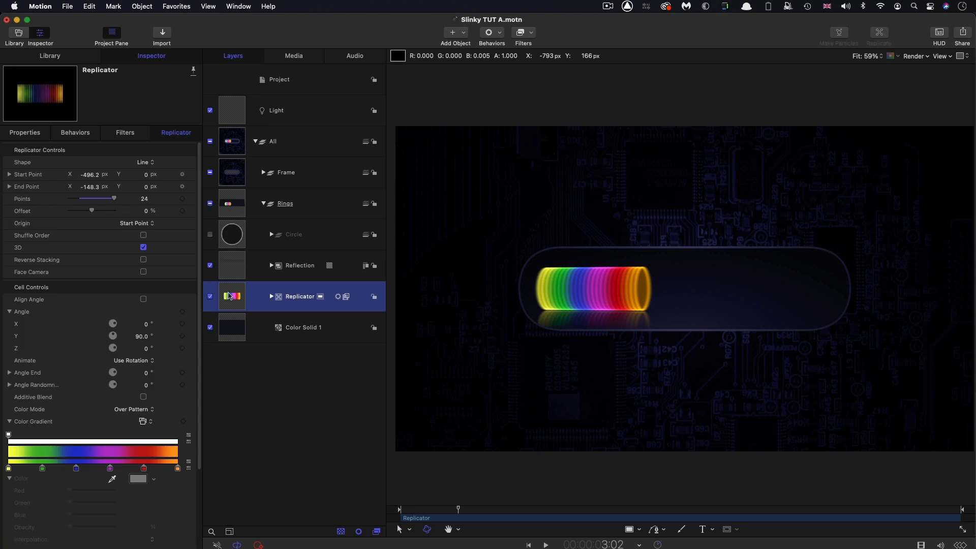
{"action": "right_click", "coordinate": [299, 296]}
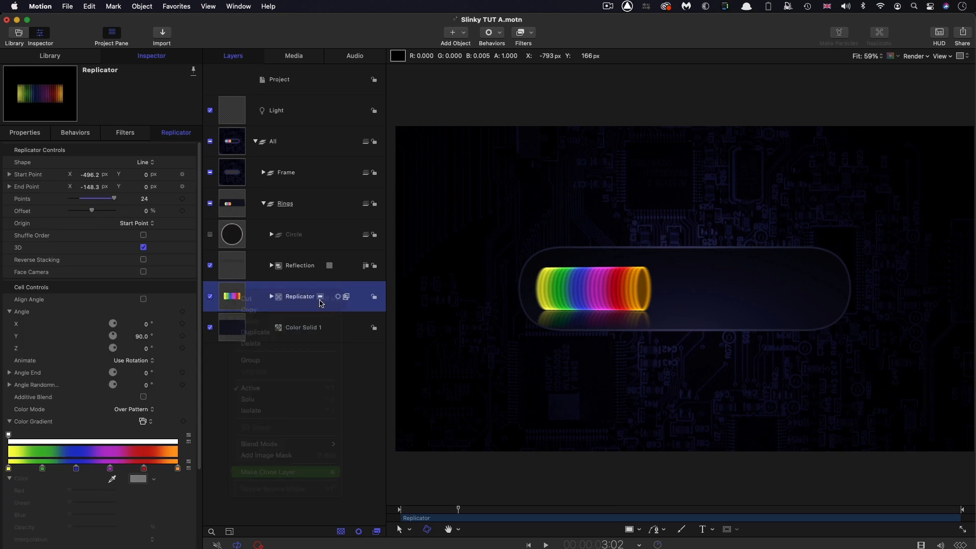
{"action": "left_click", "coordinate": [267, 470]}
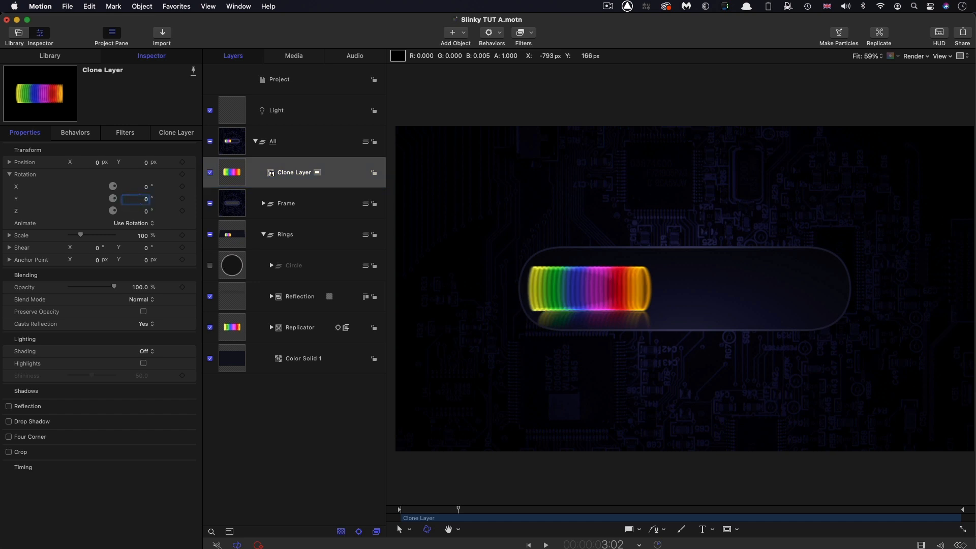
{"action": "left_click", "coordinate": [9, 235]}
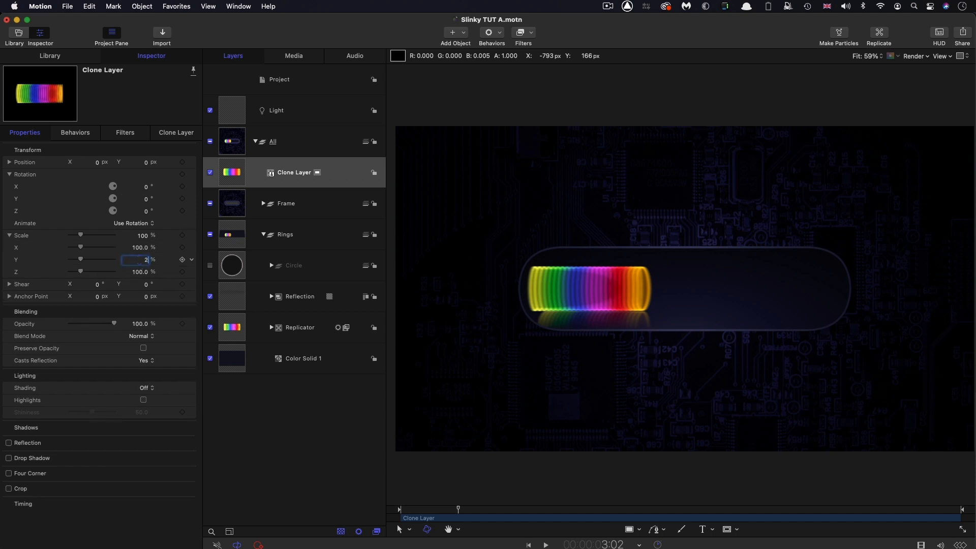
{"action": "type", "text": "210.0"}
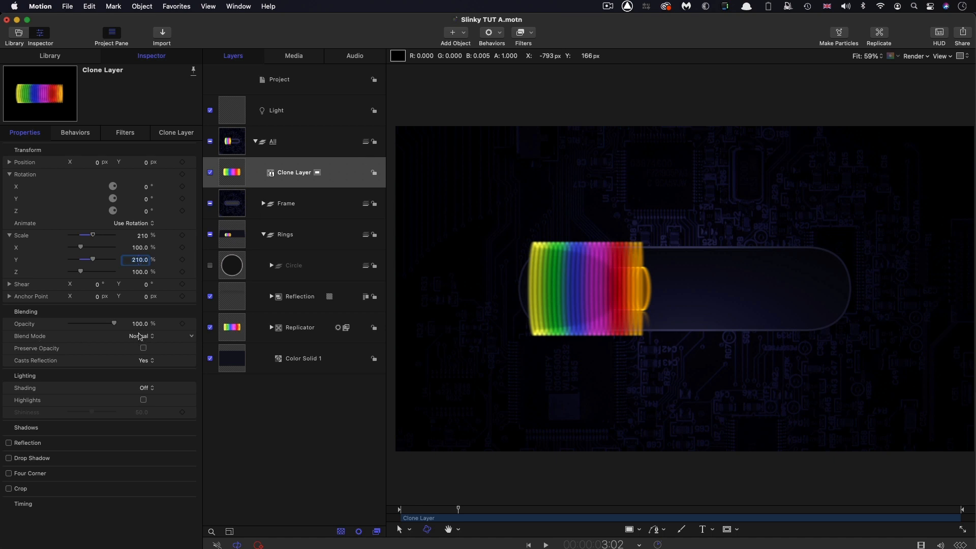
{"action": "left_click", "coordinate": [143, 337]}
{"action": "type", "text": "30"}
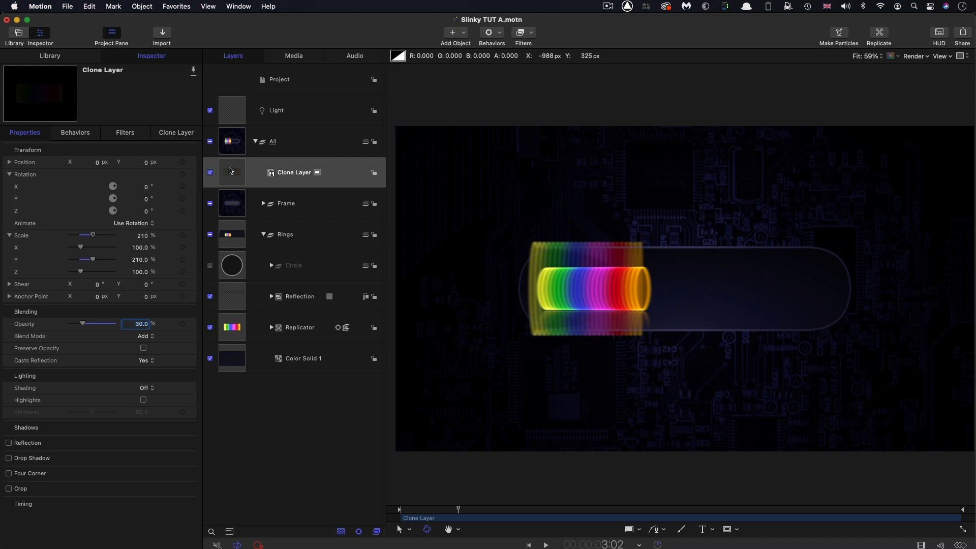
Add an image mask to the clone using the Frame's Rectangle via its green channel.
{"action": "right_click", "coordinate": [294, 173]}
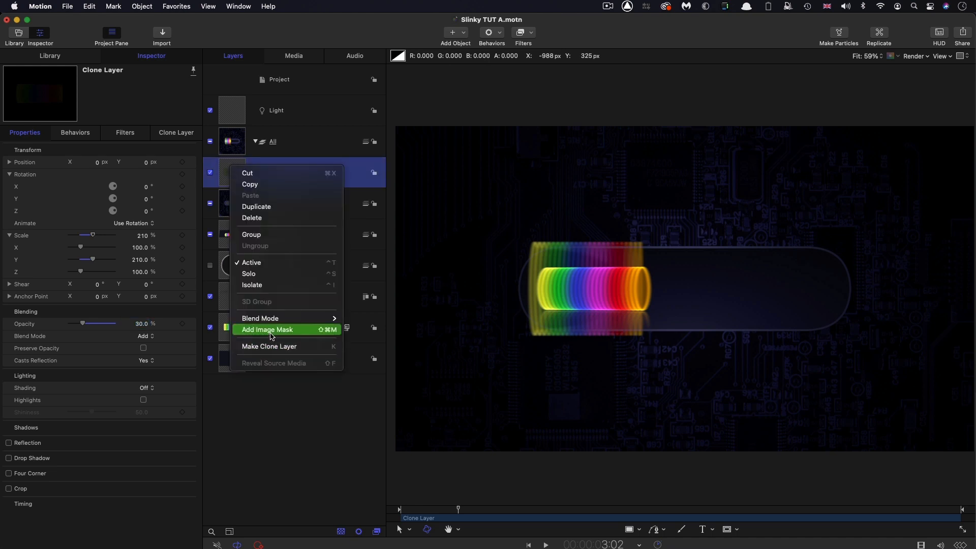
{"action": "left_click", "coordinate": [267, 329]}
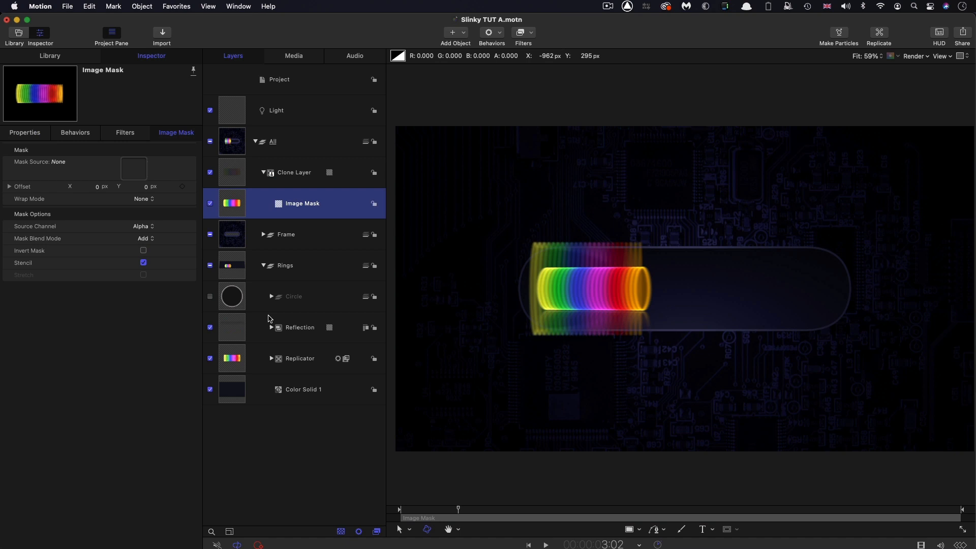
{"action": "left_click", "coordinate": [263, 235]}
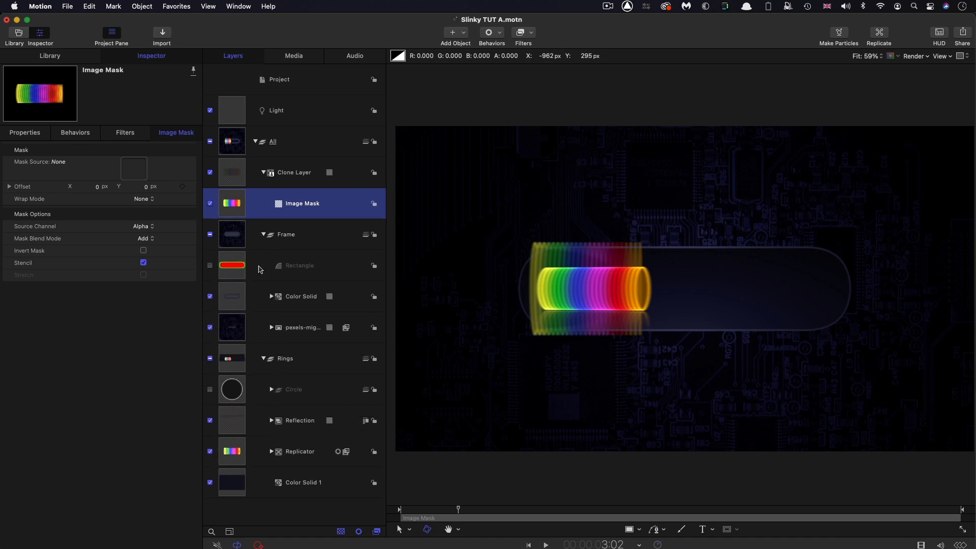
{"action": "mouse_move", "coordinate": [242, 264]}
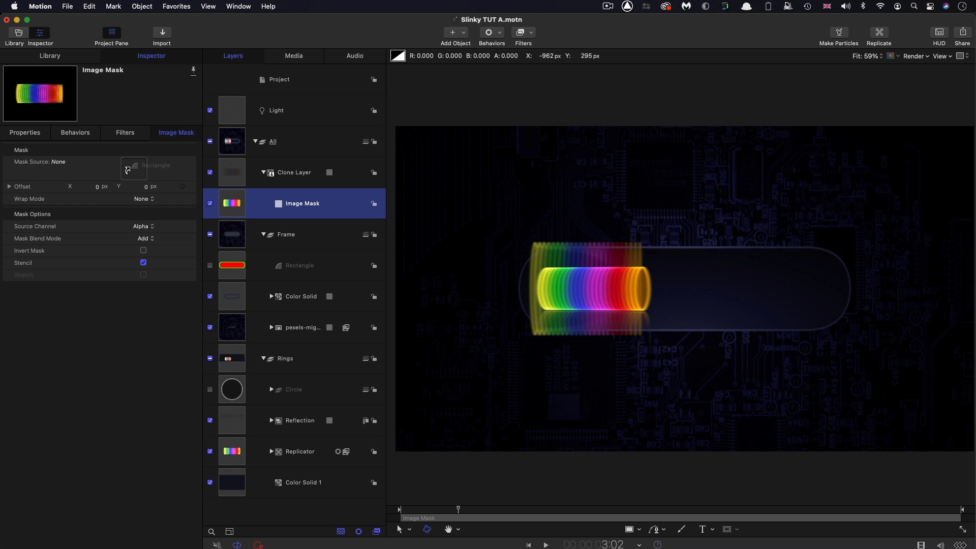
{"action": "left_click", "coordinate": [133, 170]}
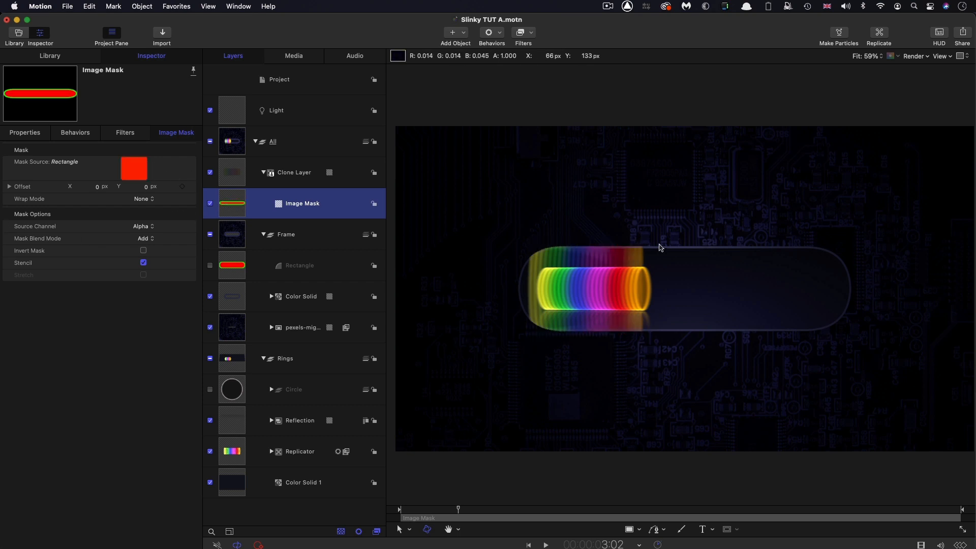
{"action": "left_click", "coordinate": [142, 225]}
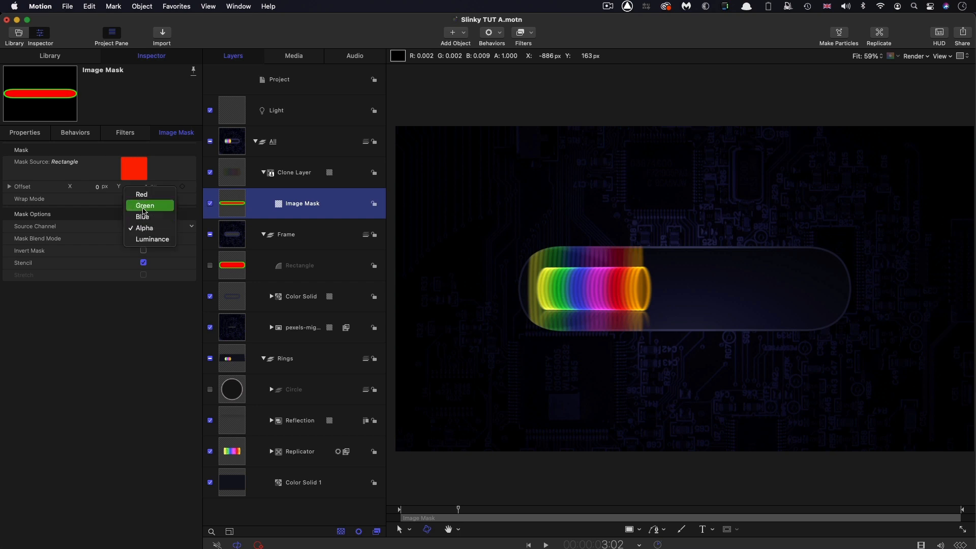
{"action": "left_click", "coordinate": [144, 205]}
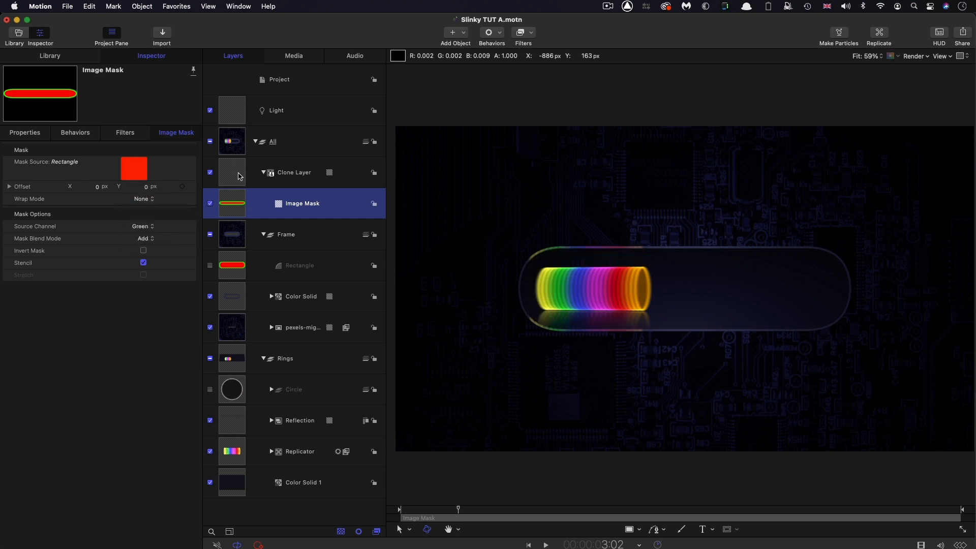
{"action": "left_click", "coordinate": [294, 172]}
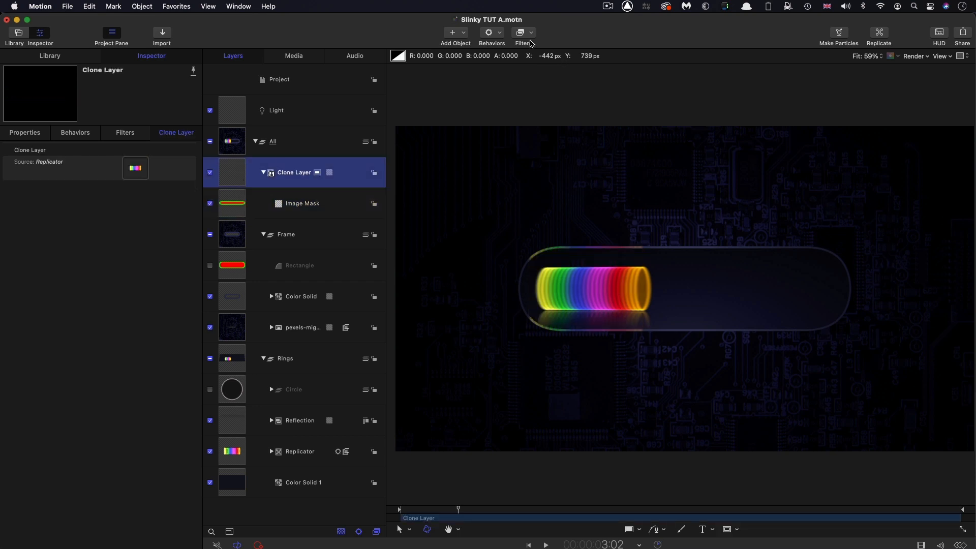
Add a Gaussian Blur (85) to the Clone Layer and another Gaussian Blur (4) to its Image Mask.
{"action": "left_click", "coordinate": [523, 32]}
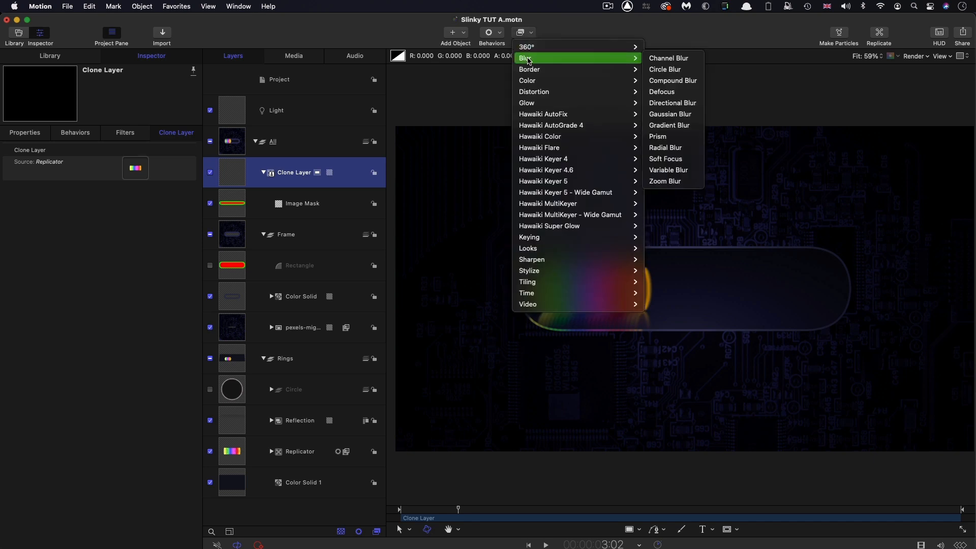
{"action": "mouse_move", "coordinate": [671, 114]}
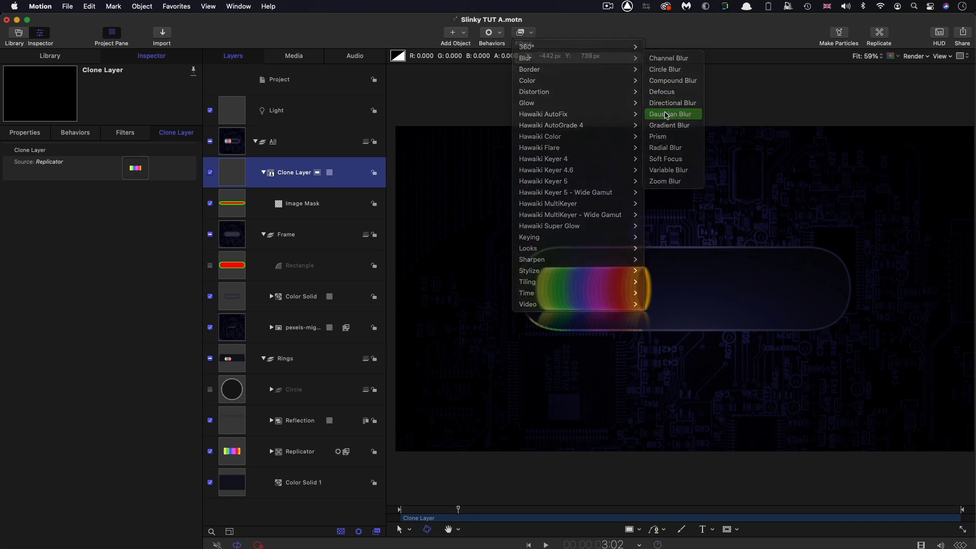
{"action": "left_click", "coordinate": [671, 114]}
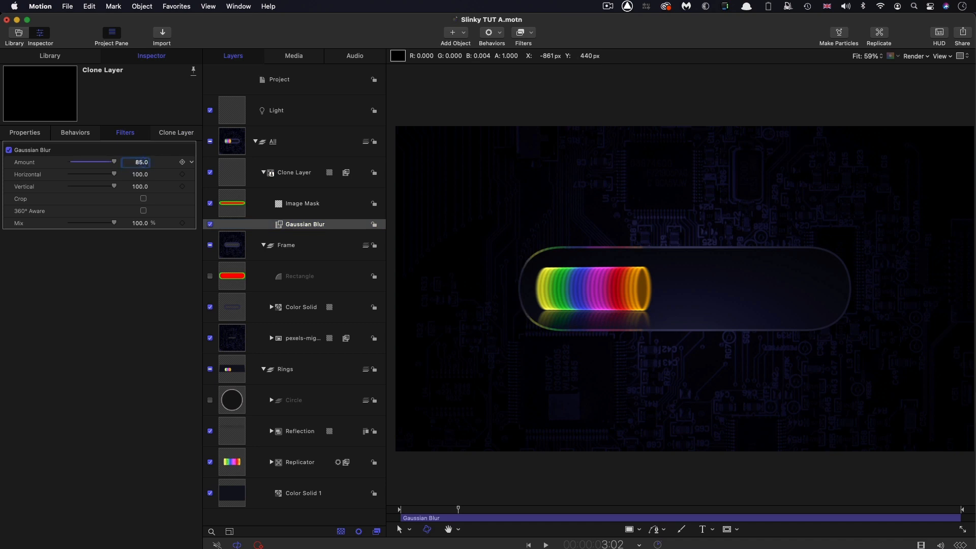
{"action": "mouse_move", "coordinate": [537, 261]}
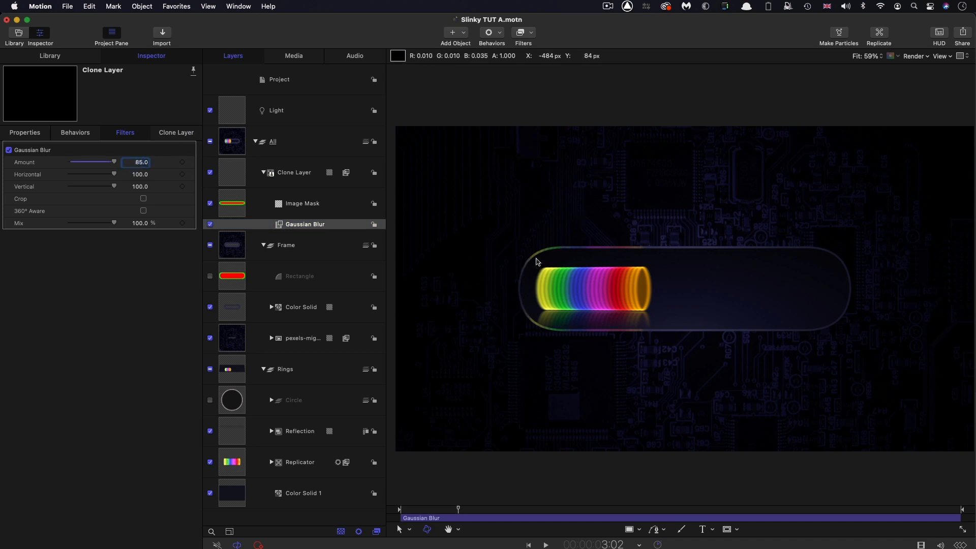
{"action": "mouse_move", "coordinate": [602, 259]}
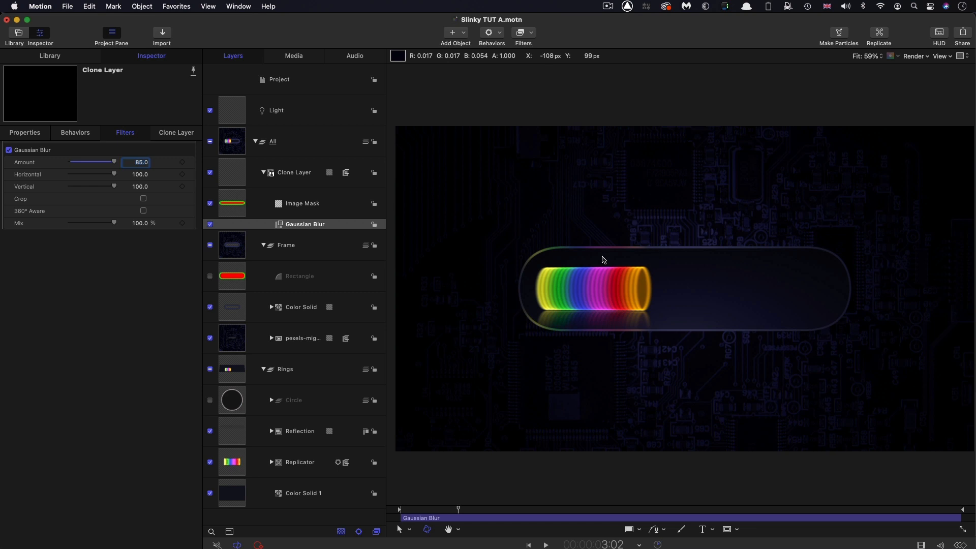
{"action": "mouse_move", "coordinate": [231, 201]}
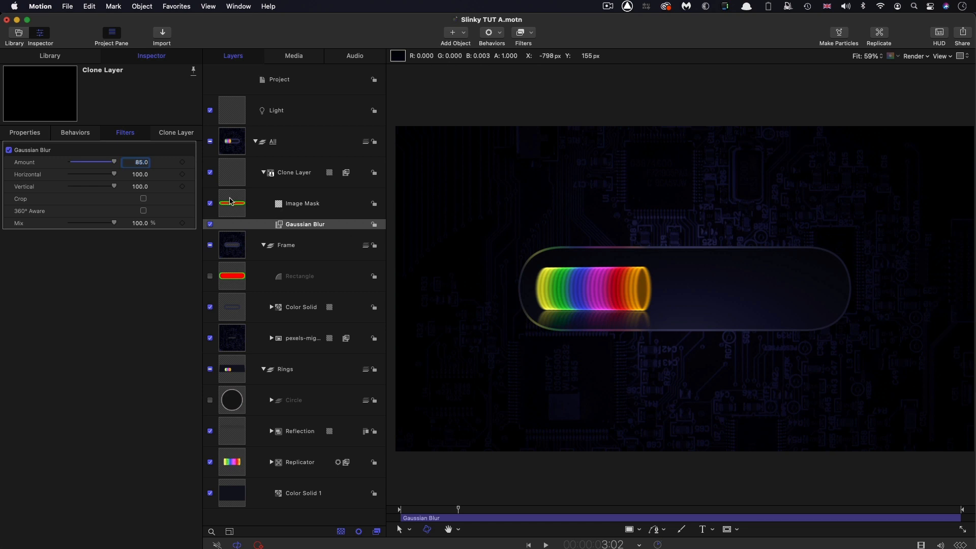
{"action": "left_click", "coordinate": [302, 203]}
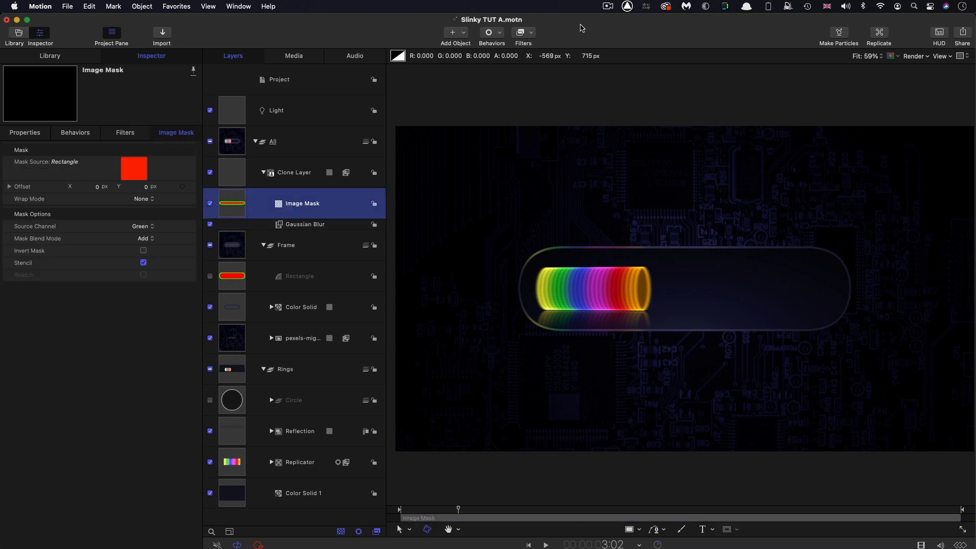
{"action": "left_click", "coordinate": [522, 33]}
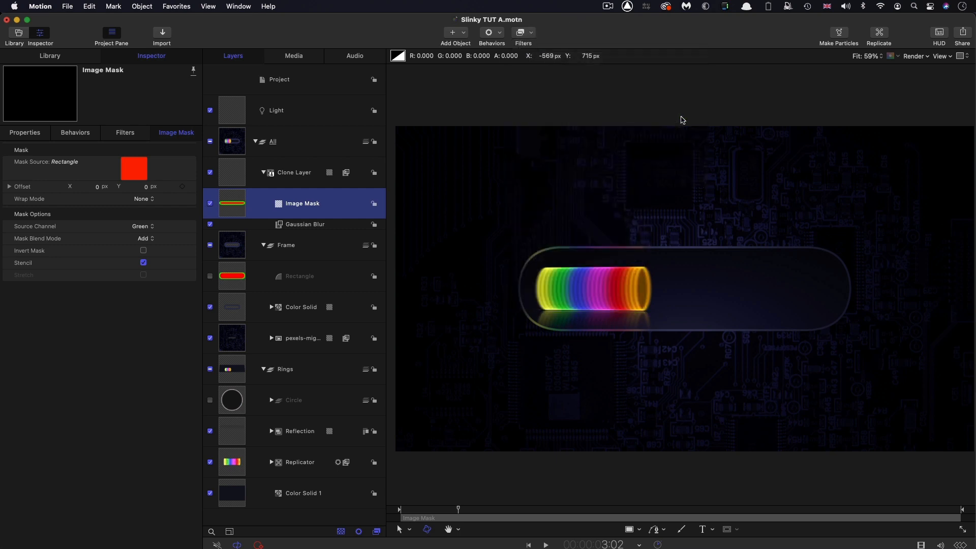
{"action": "left_click", "coordinate": [313, 224]}
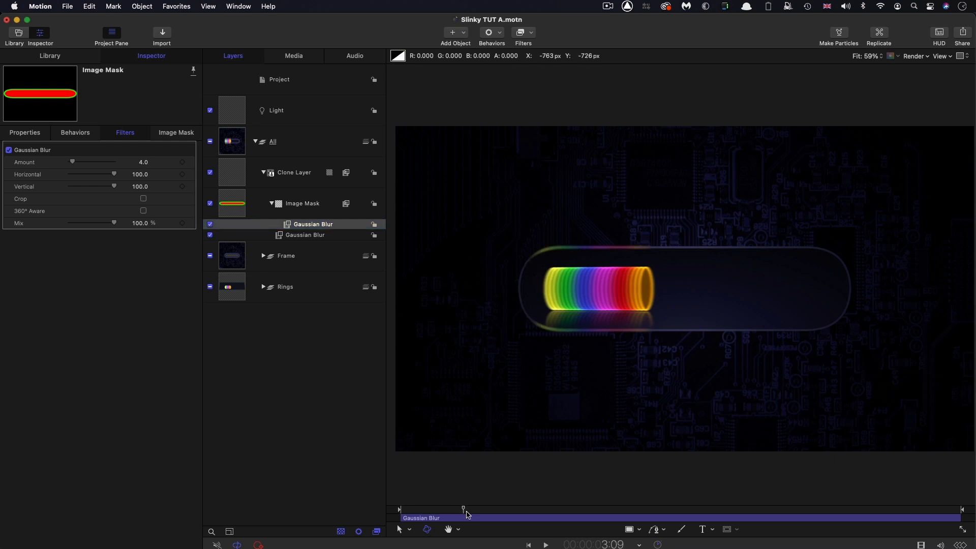
Turn shading on for the Clone Layer in Properties and raise its opacity to 50%.
{"action": "left_click", "coordinate": [292, 173]}
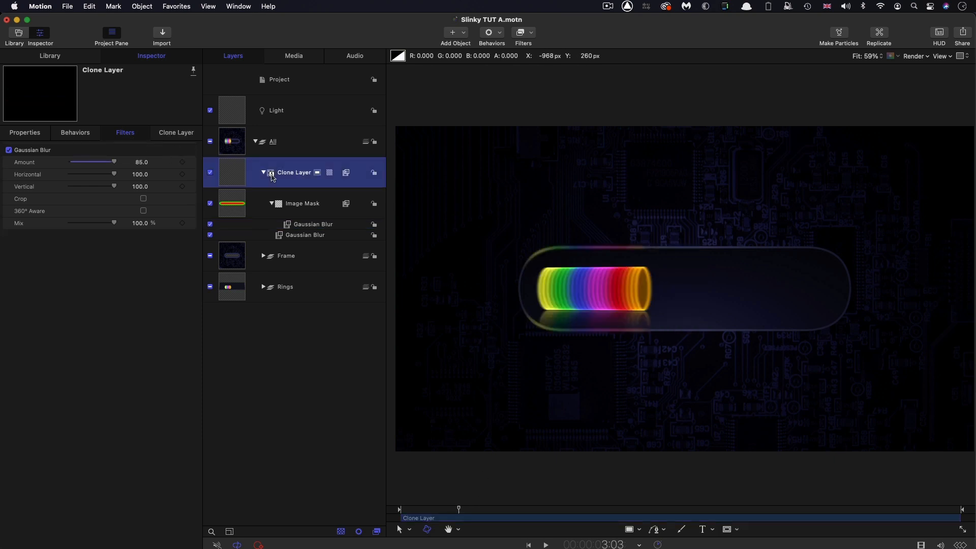
{"action": "mouse_move", "coordinate": [232, 172]}
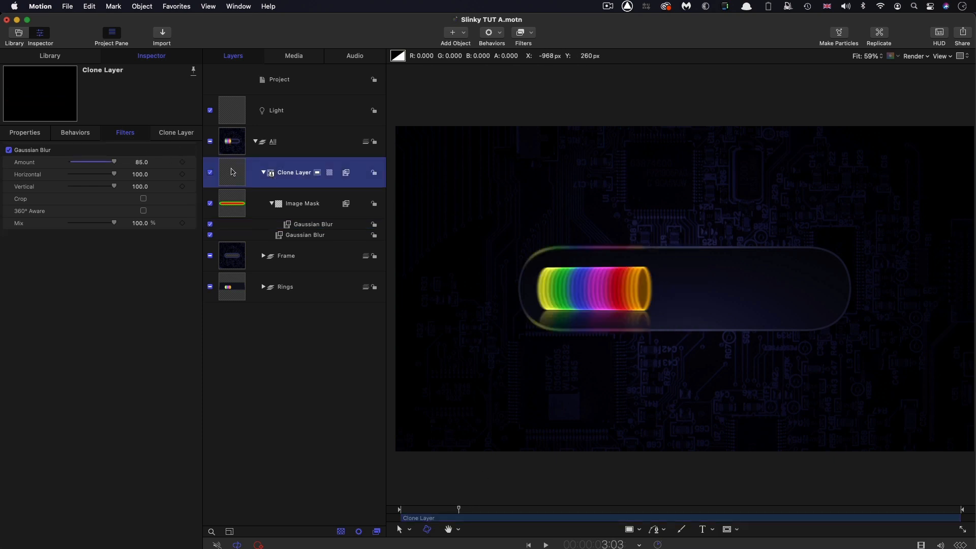
{"action": "left_click", "coordinate": [24, 132]}
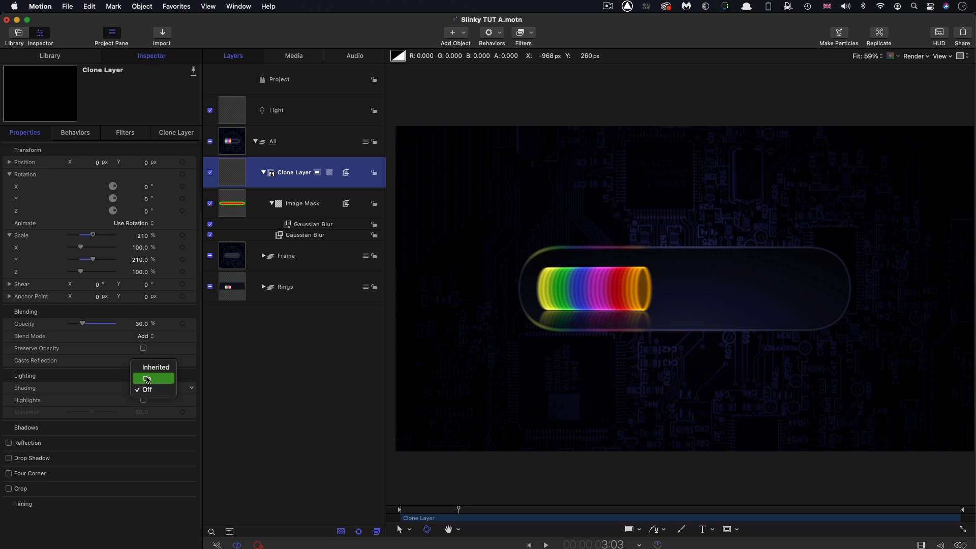
{"action": "left_click", "coordinate": [154, 378]}
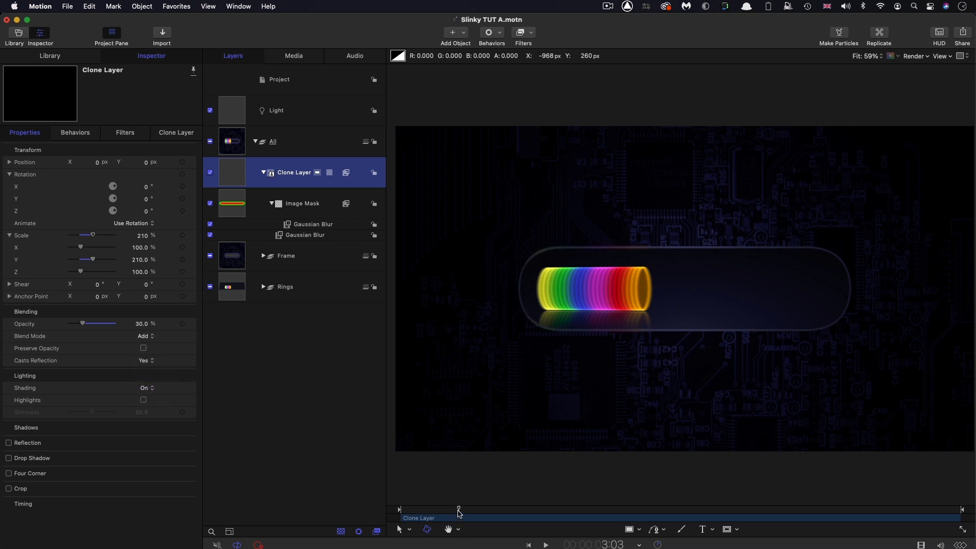
{"action": "left_click", "coordinate": [545, 544]}
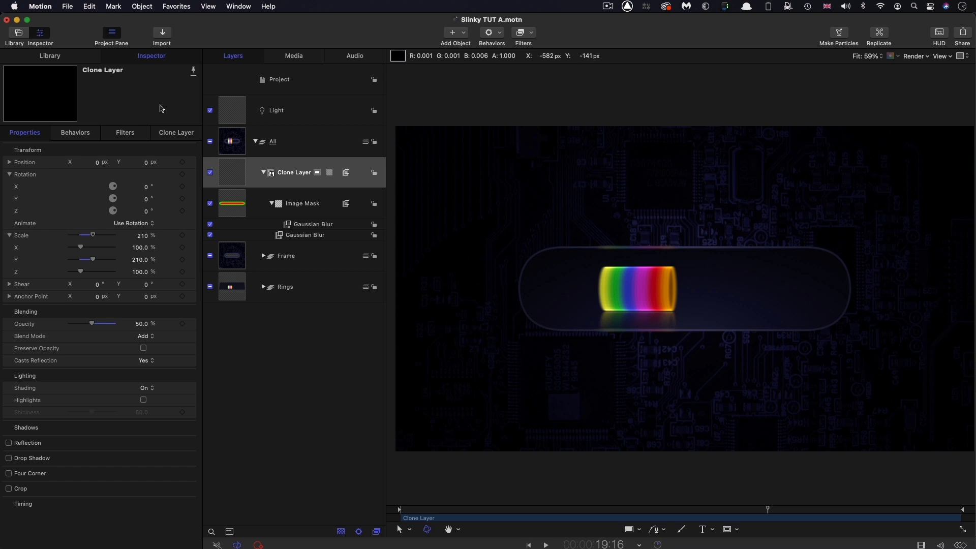
Set the Light's Z position to 50 px in its Properties.
{"action": "left_click", "coordinate": [275, 109]}
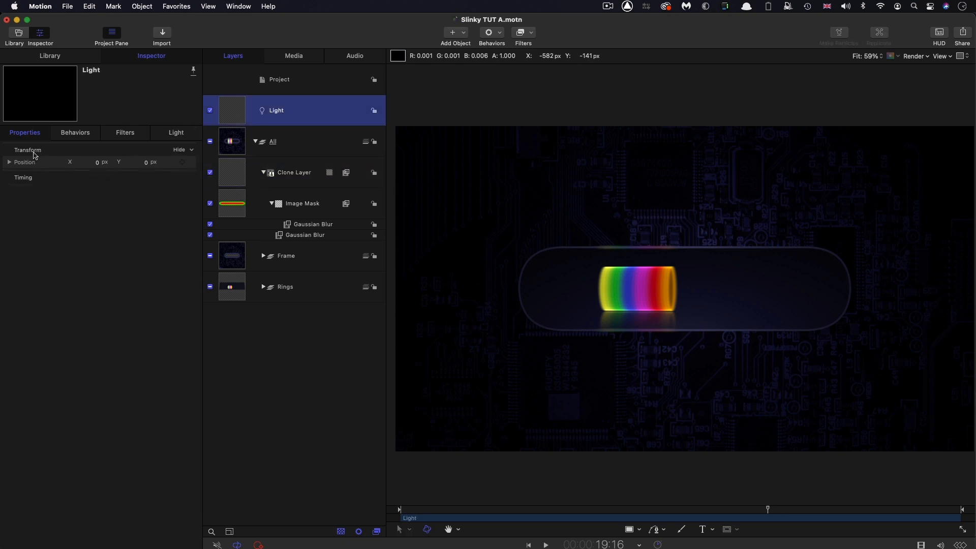
{"action": "left_click", "coordinate": [9, 161]}
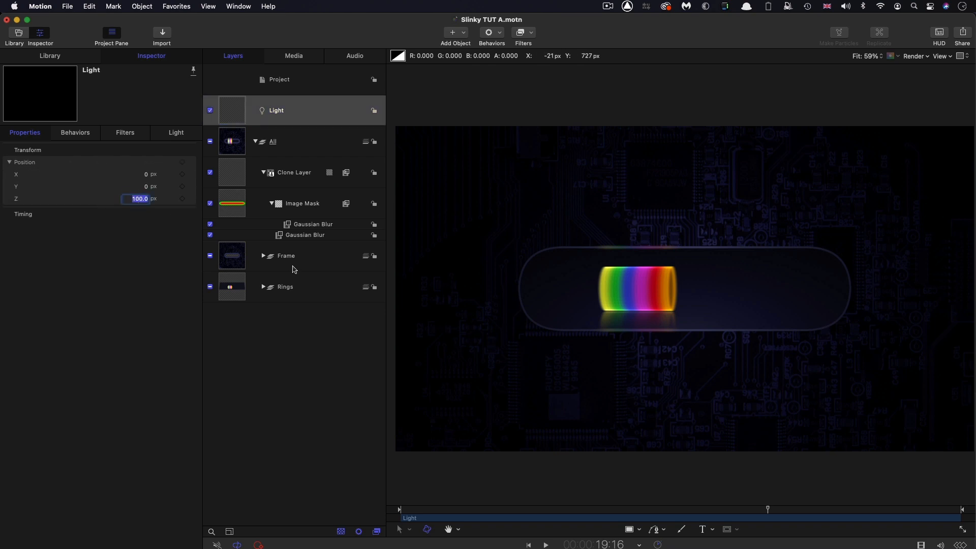
{"action": "type", "text": "50.0"}
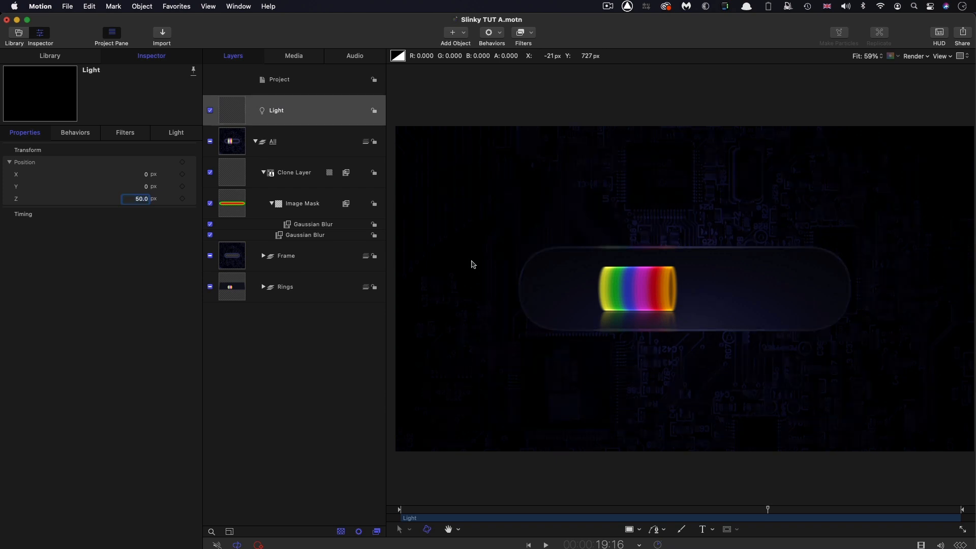
{"action": "mouse_move", "coordinate": [628, 288]}
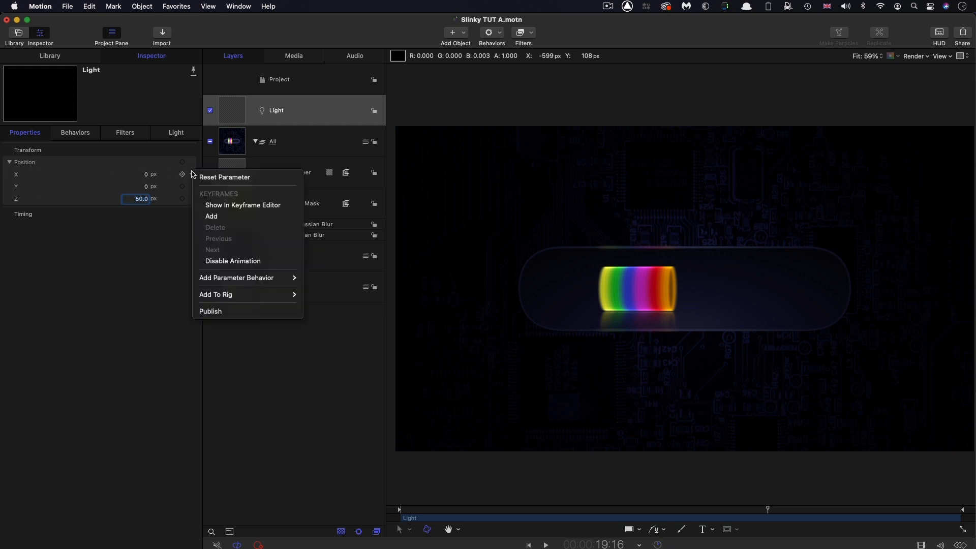
{"action": "mouse_move", "coordinate": [237, 278]}
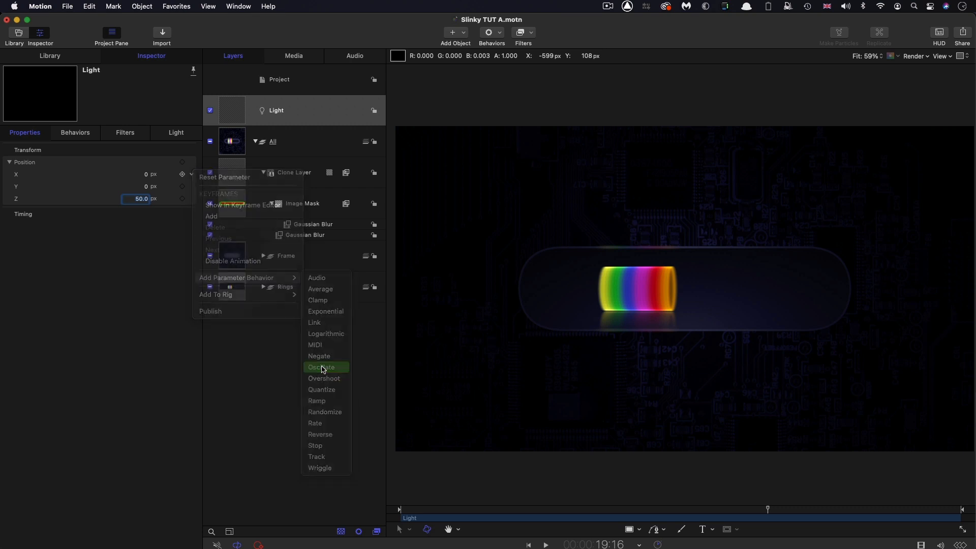
Oscillate the Light's X position with amplitude 400 and speed 15, then preview the sweep.
{"action": "left_click", "coordinate": [321, 367]}
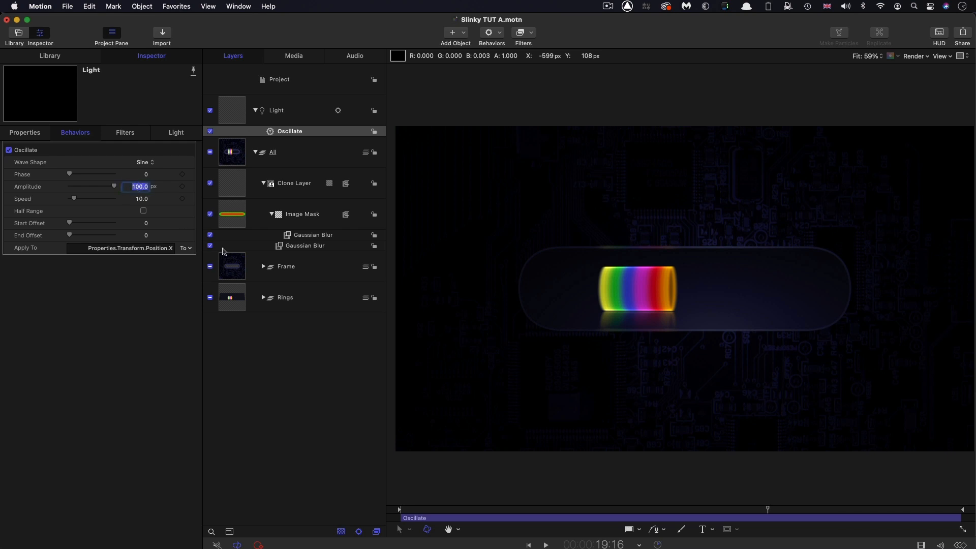
{"action": "type", "text": "400.0"}
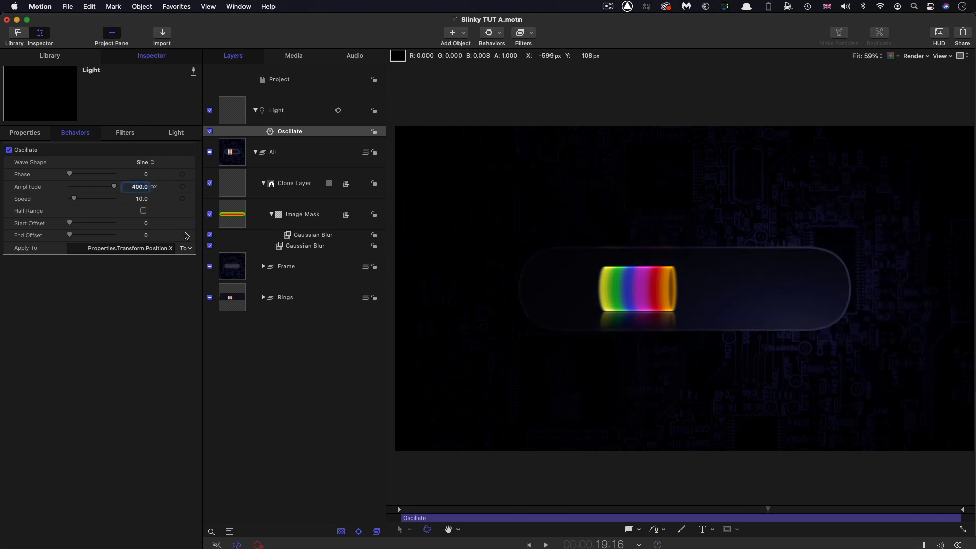
{"action": "triple_click", "coordinate": [140, 199]}
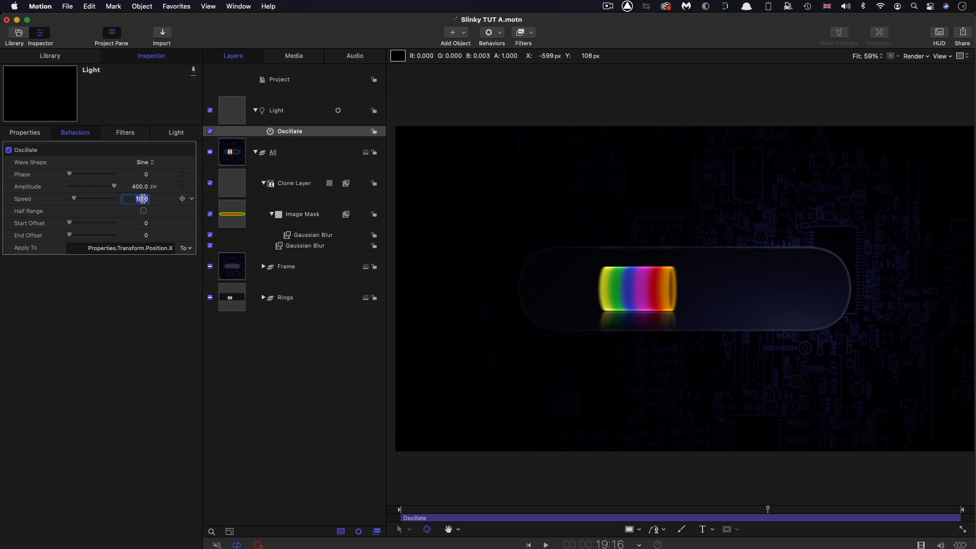
{"action": "type", "text": "15.0"}
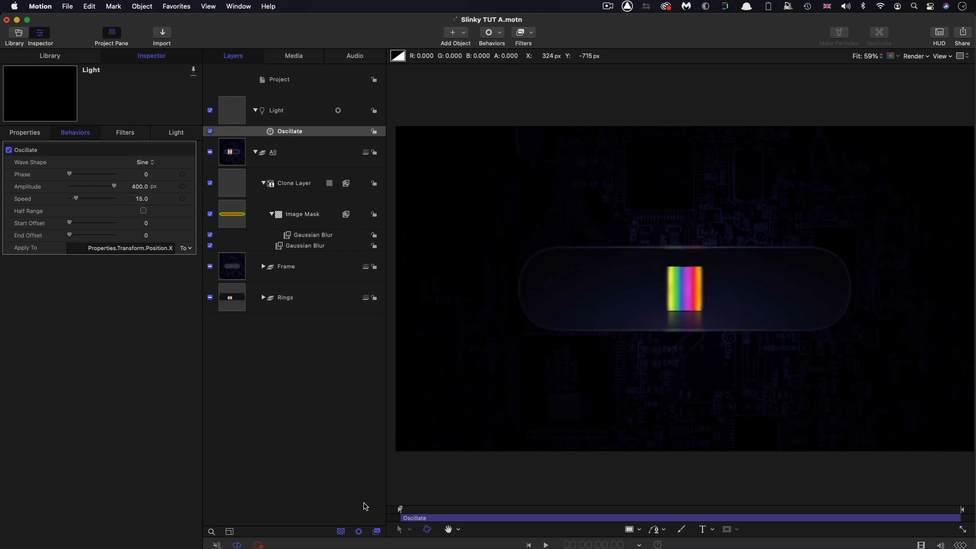
{"action": "left_click", "coordinate": [545, 545]}
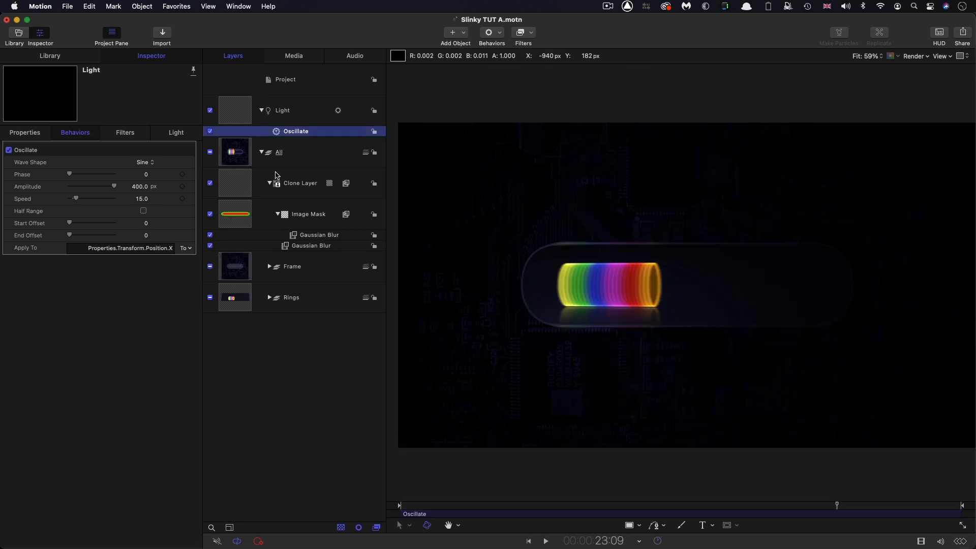
Raise the Light's intensity to 400% and preview the brighter rings in playback.
{"action": "left_click", "coordinate": [281, 110]}
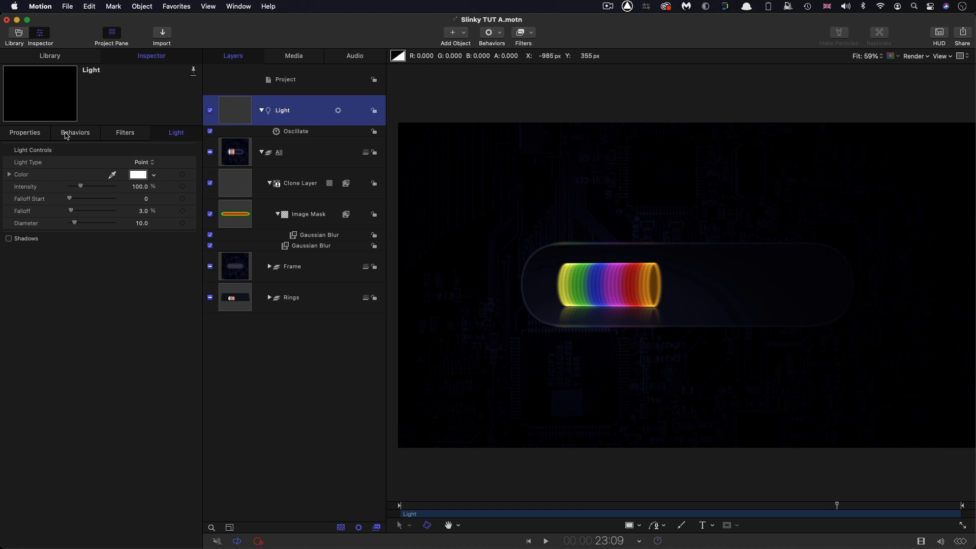
{"action": "double_click", "coordinate": [139, 186]}
{"action": "type", "text": "400"}
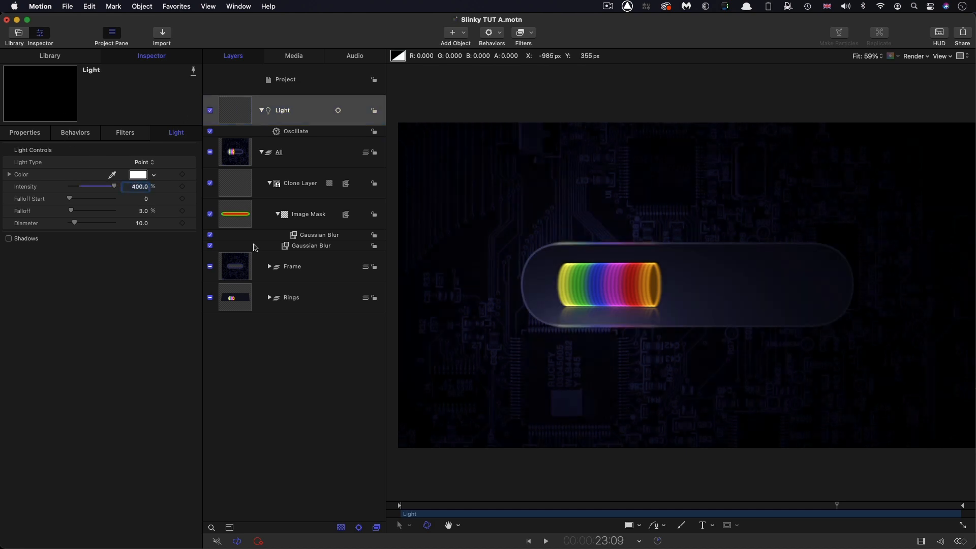
{"action": "left_click", "coordinate": [544, 540]}
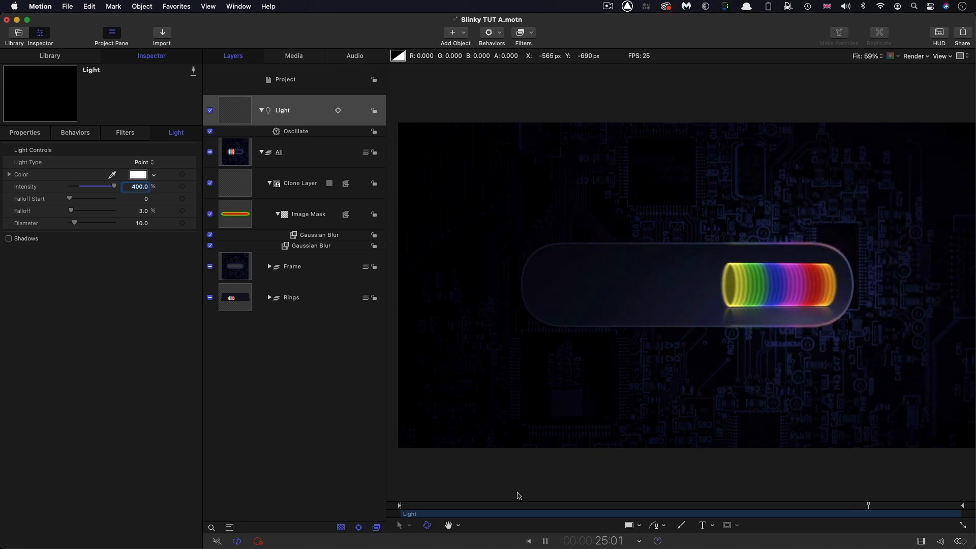